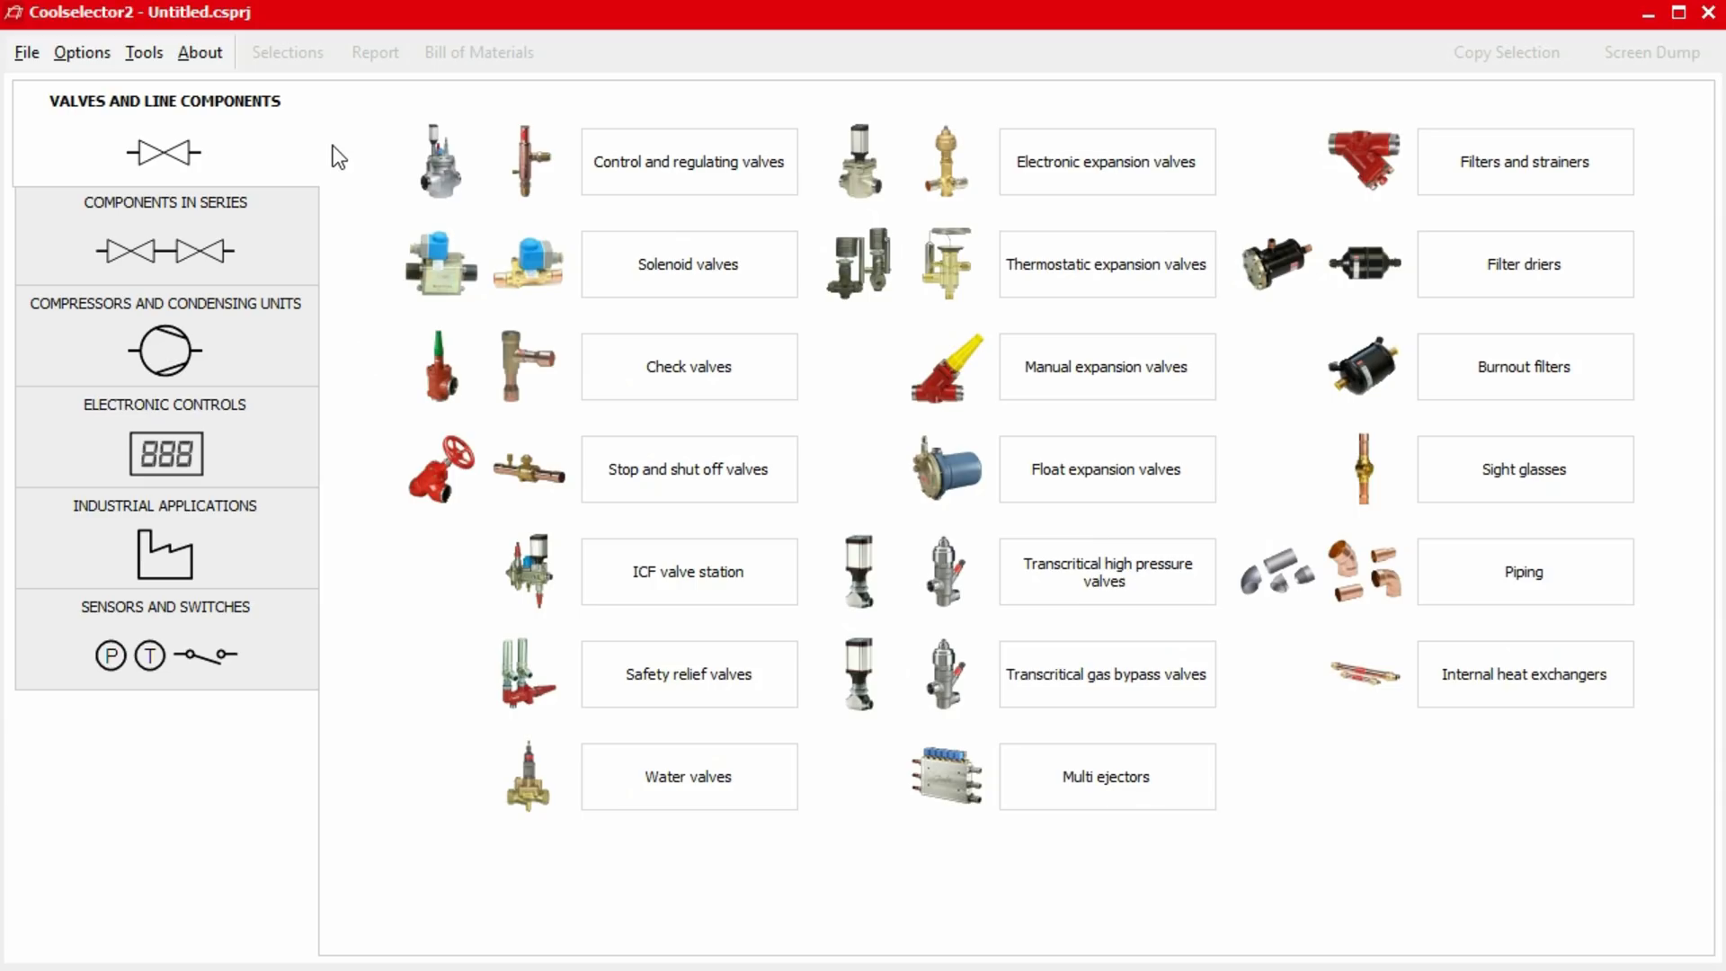
Browse Components in Series, Compressors and Condensing Units, and Industrial Applications categories, then the Danfoss homepage link.
left_click(164, 131)
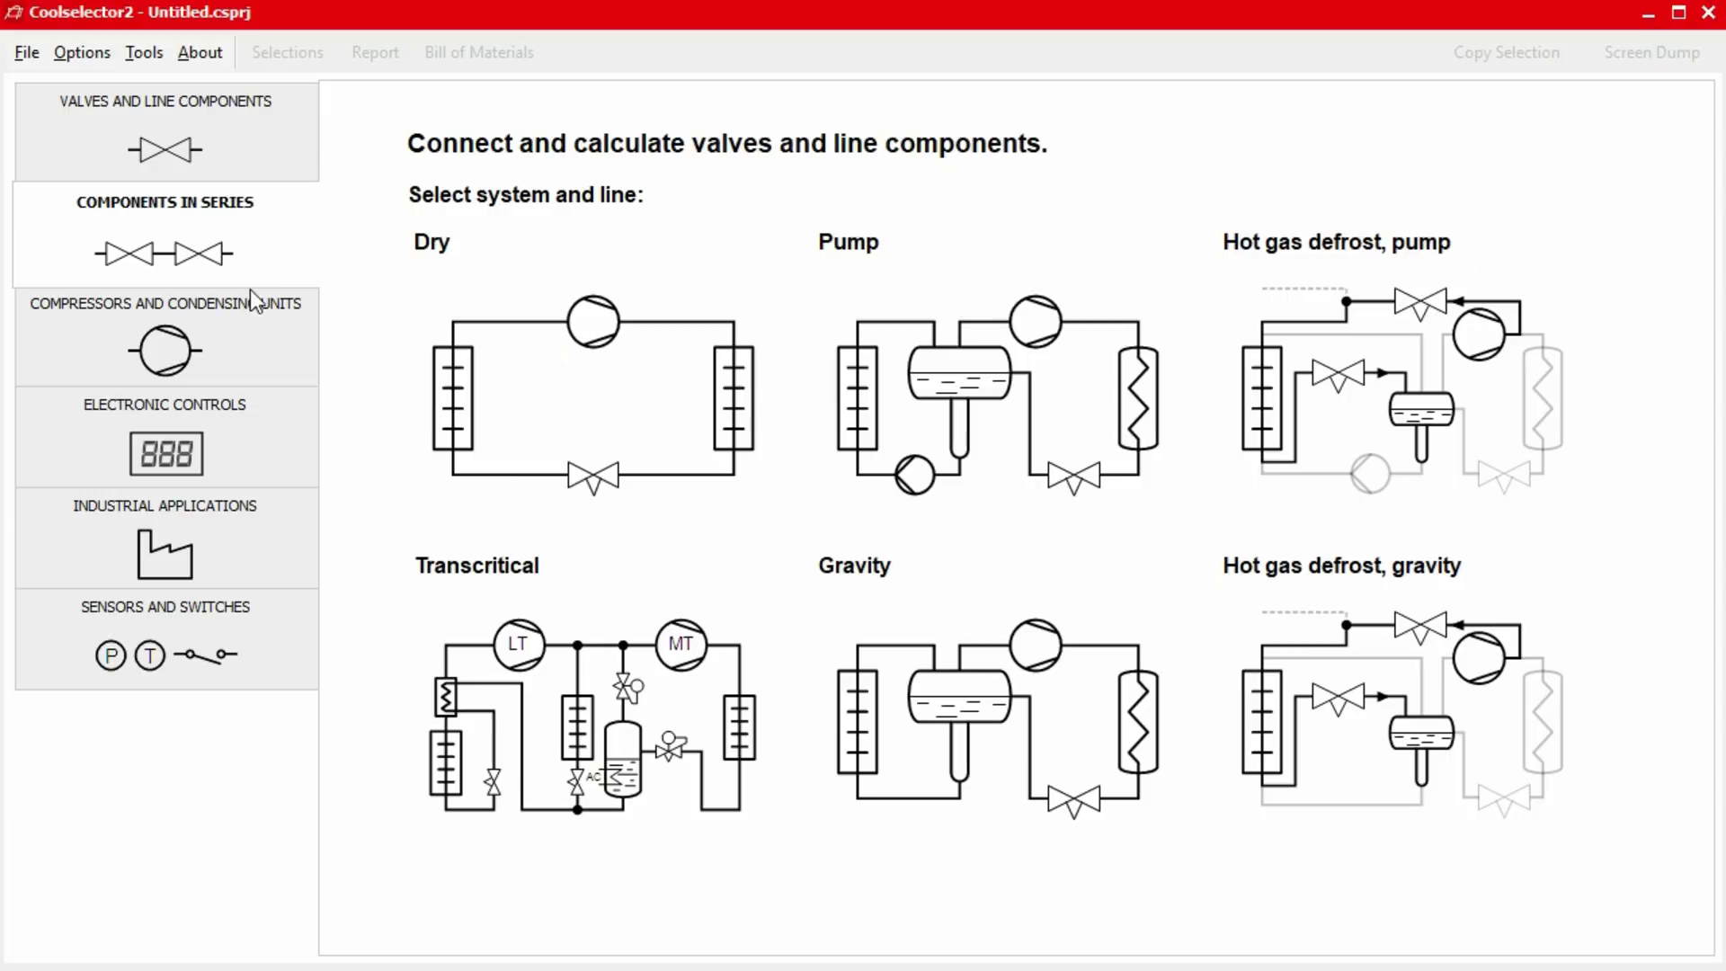
left_click(163, 337)
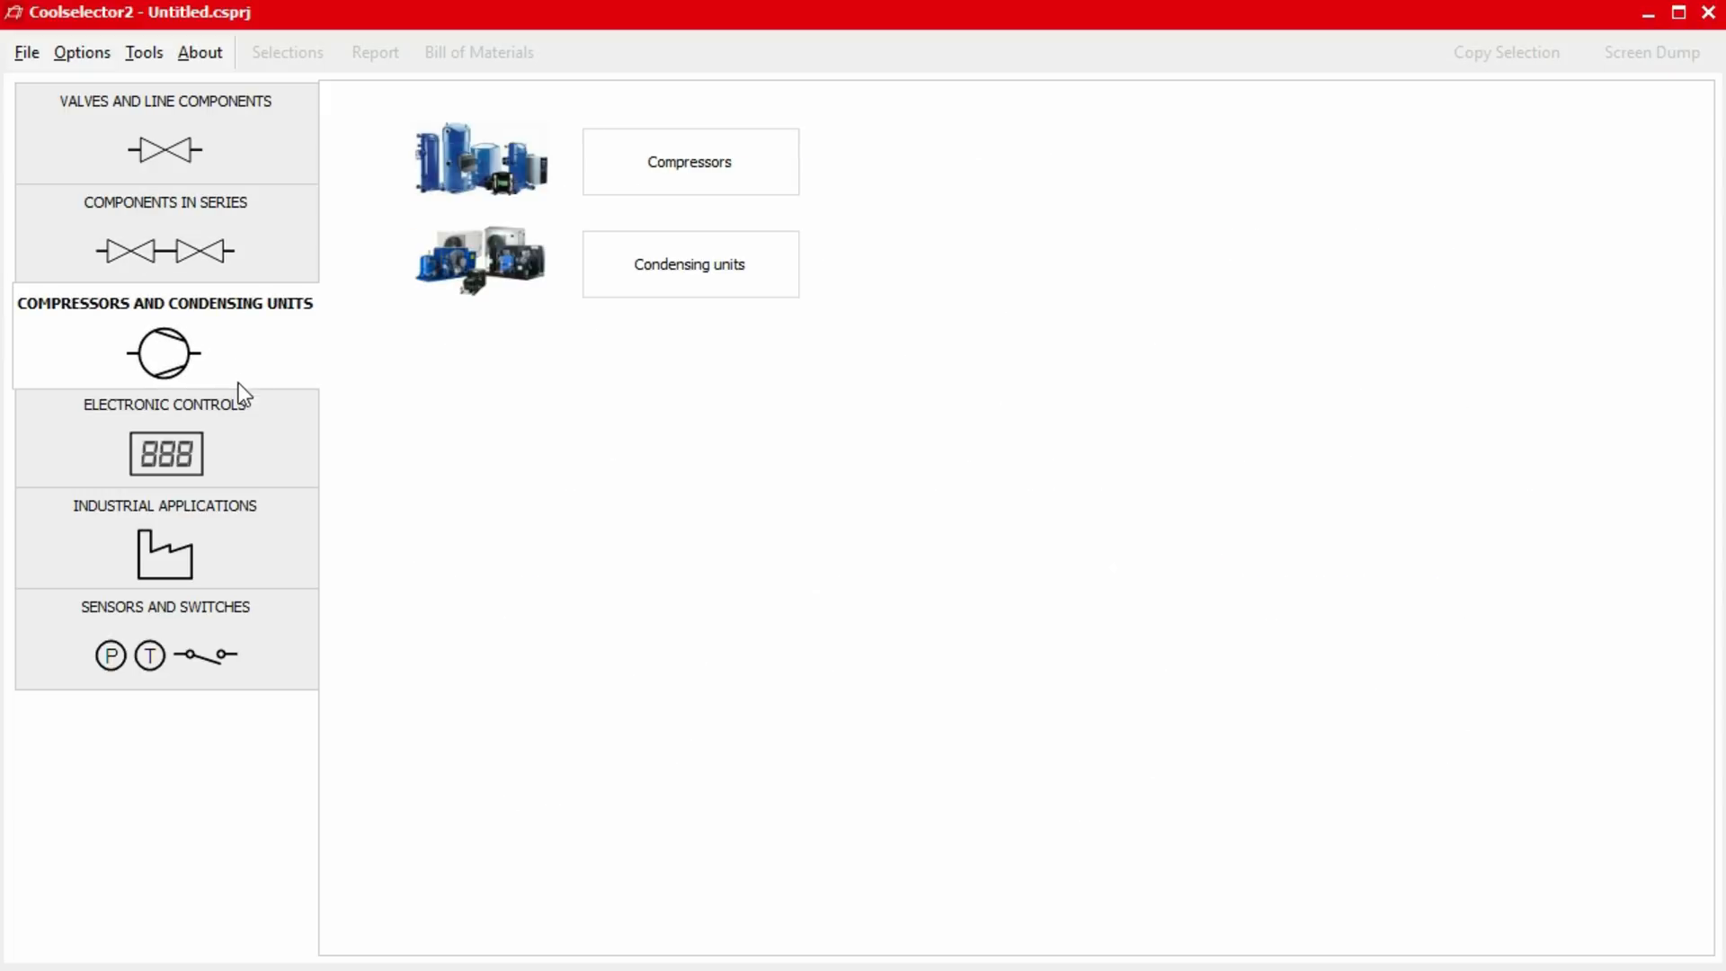
left_click(163, 437)
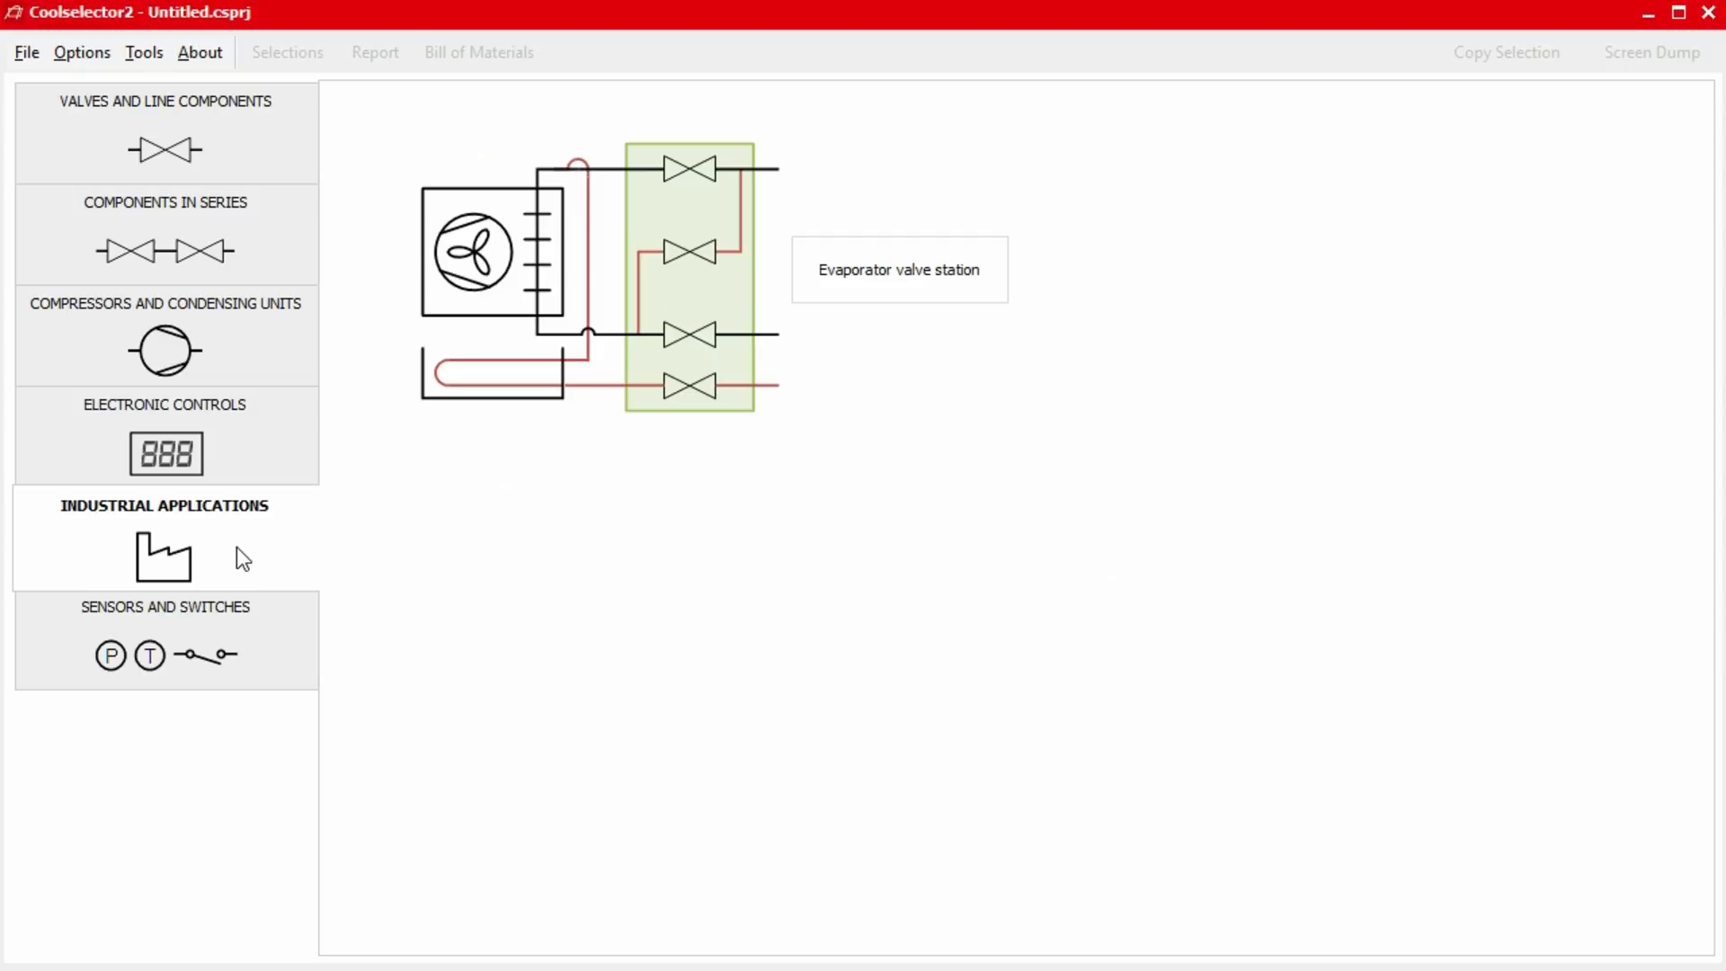
left_click(163, 606)
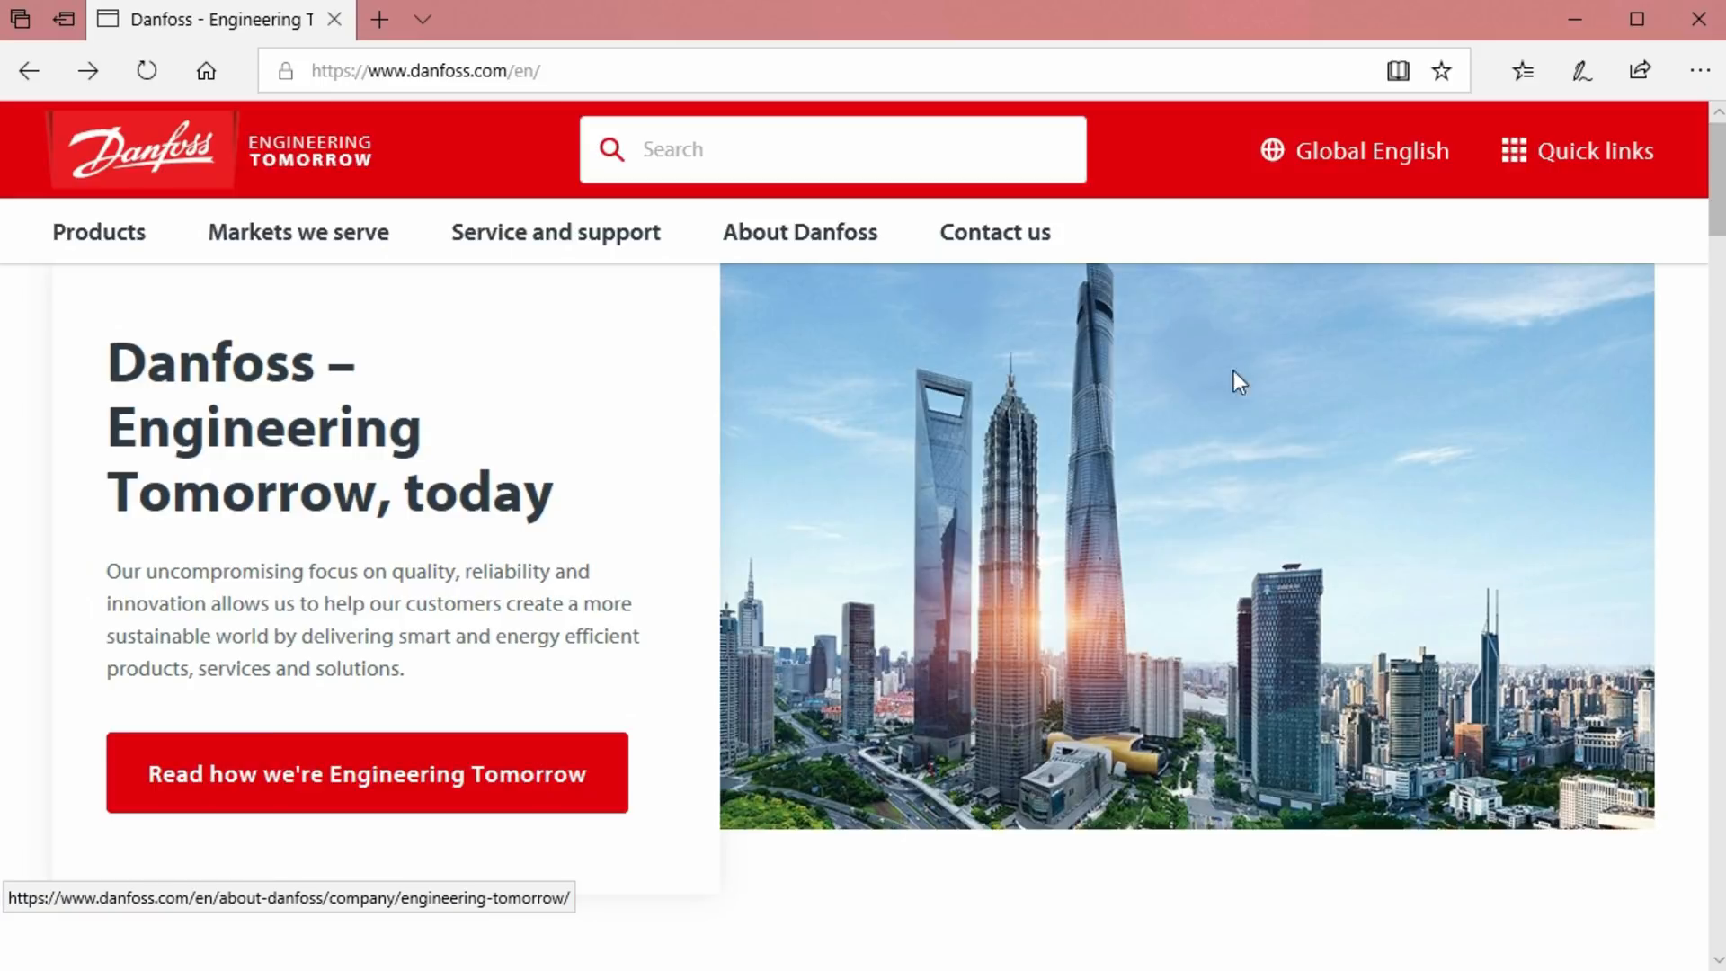
Search danfoss.com for 'coolselector 2' and download the Coolselector®2 v2.3.4 installer from Downloads.
left_click(830, 149)
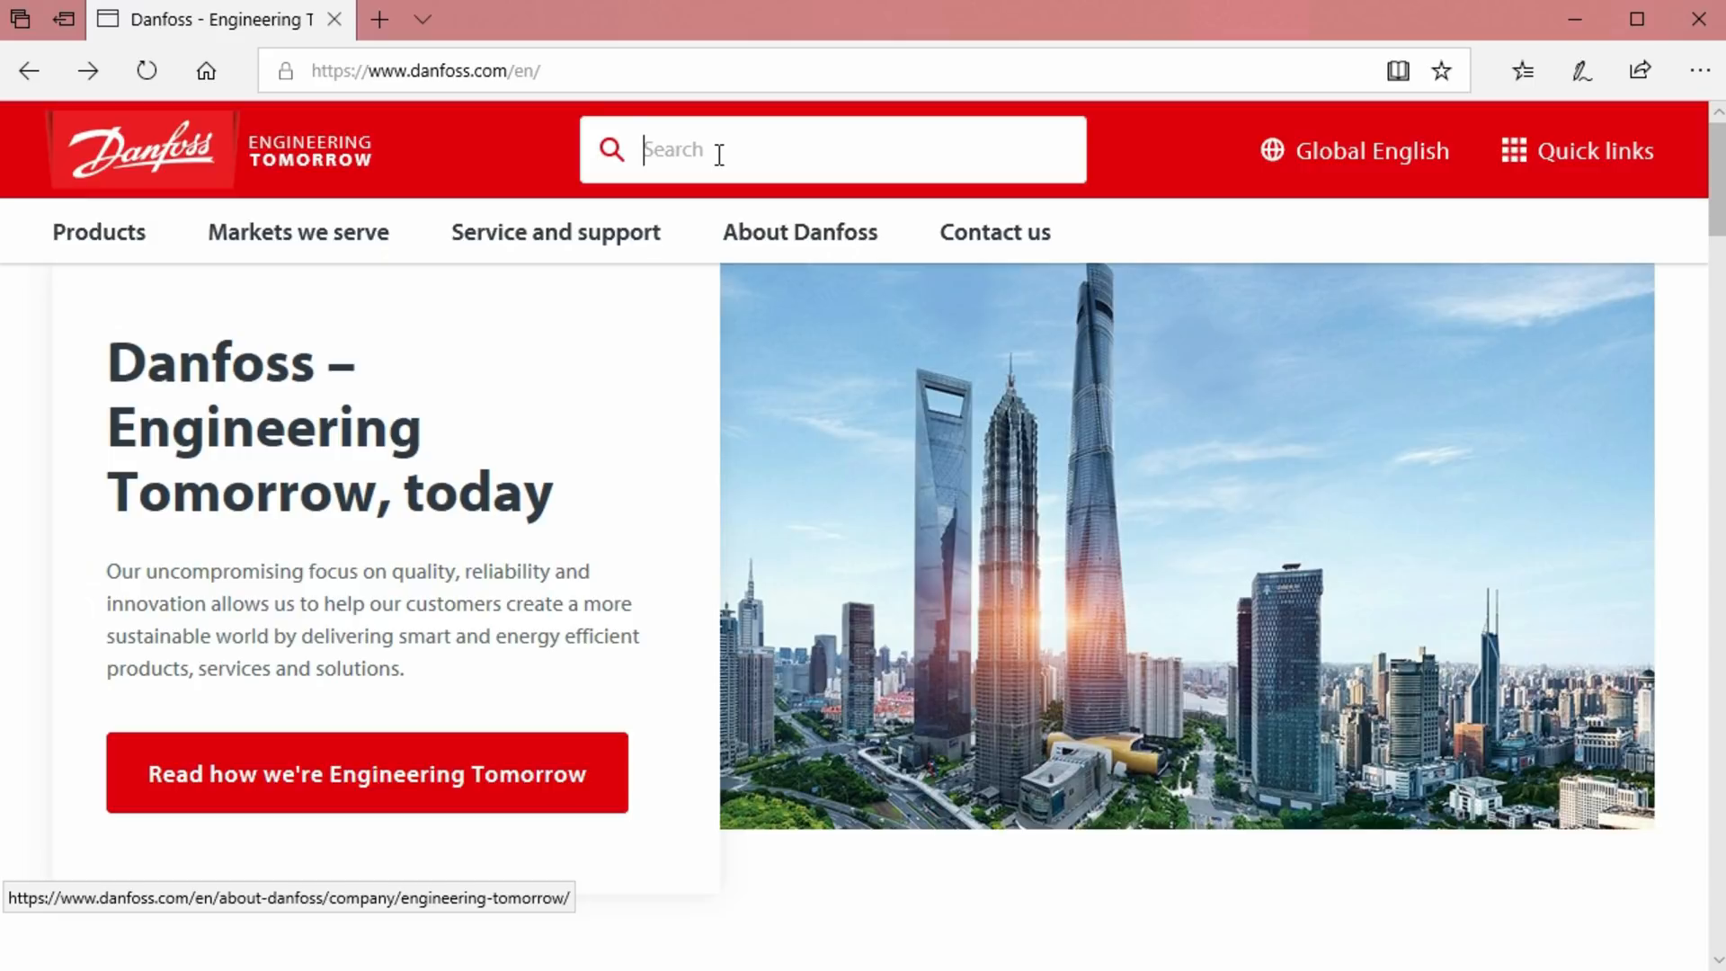
type("coolselec")
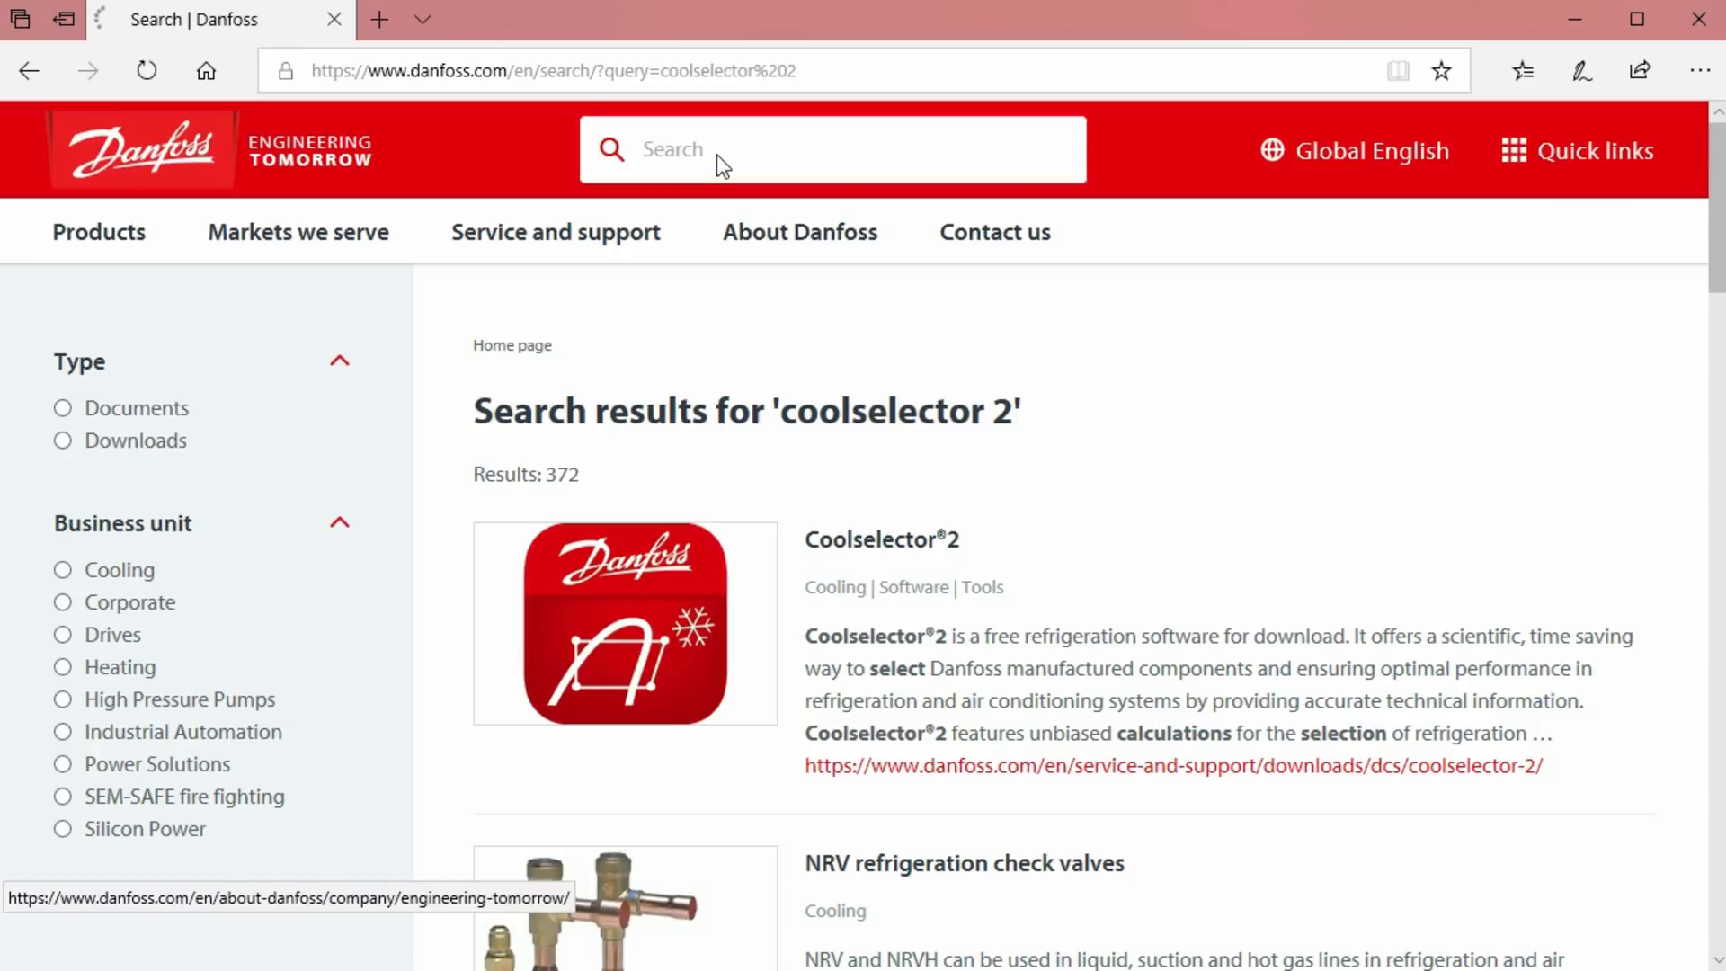
mouse_move(881, 539)
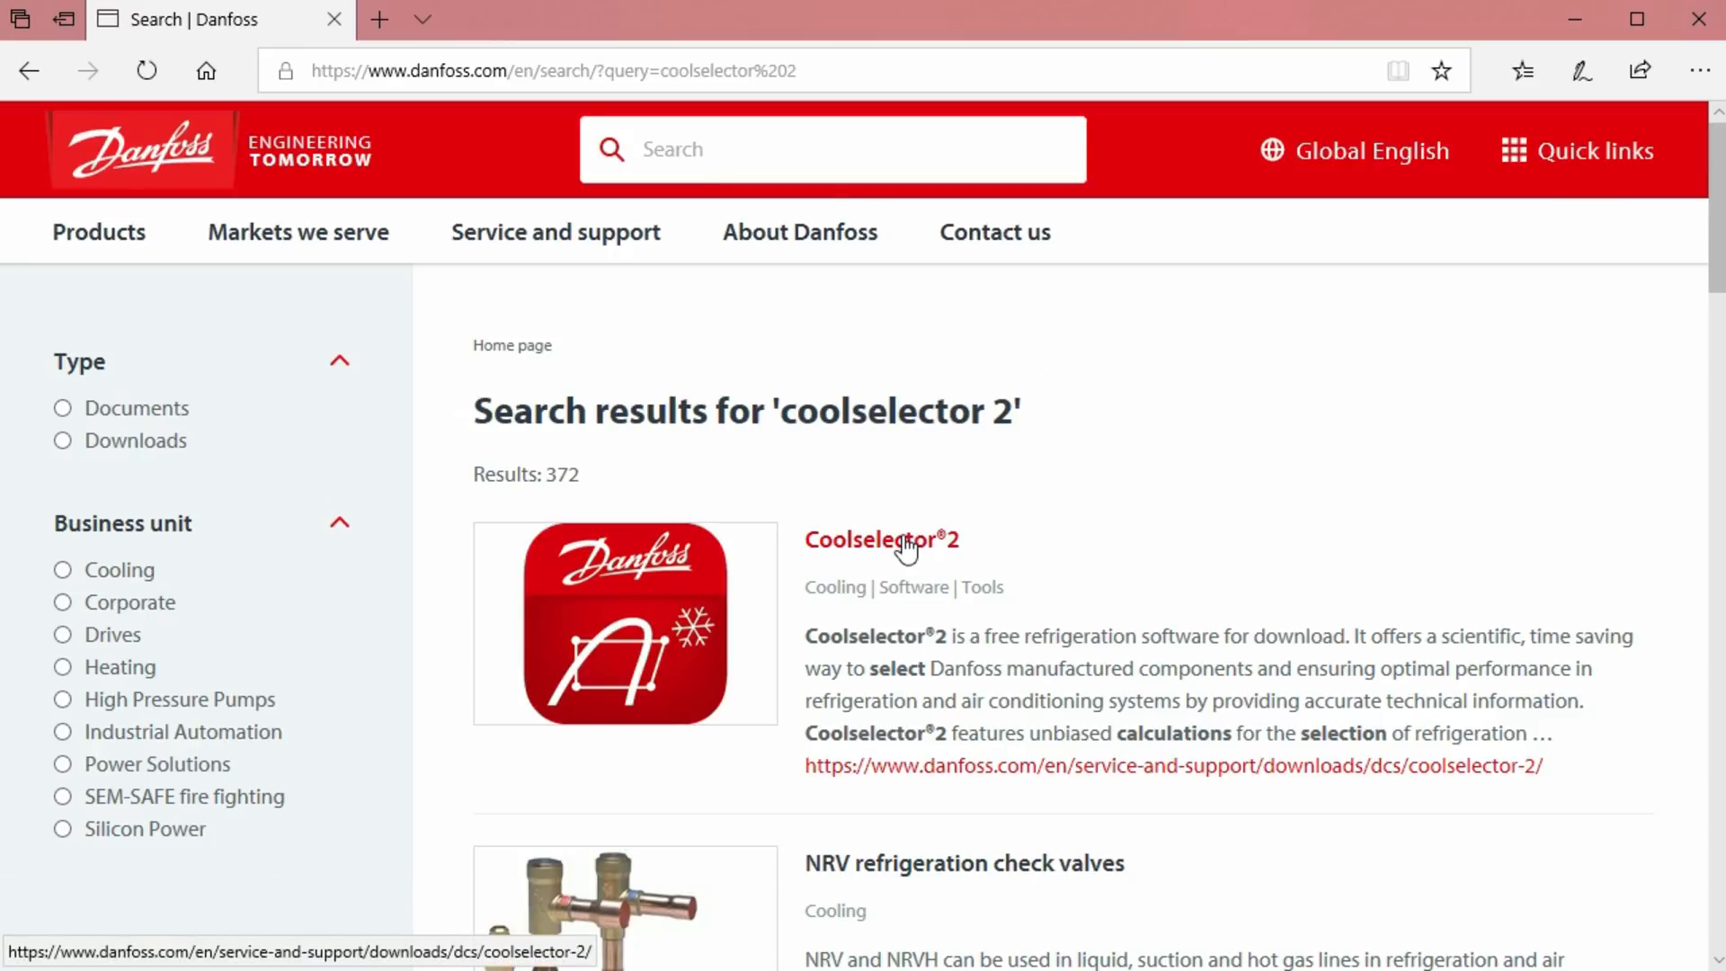
left_click(879, 539)
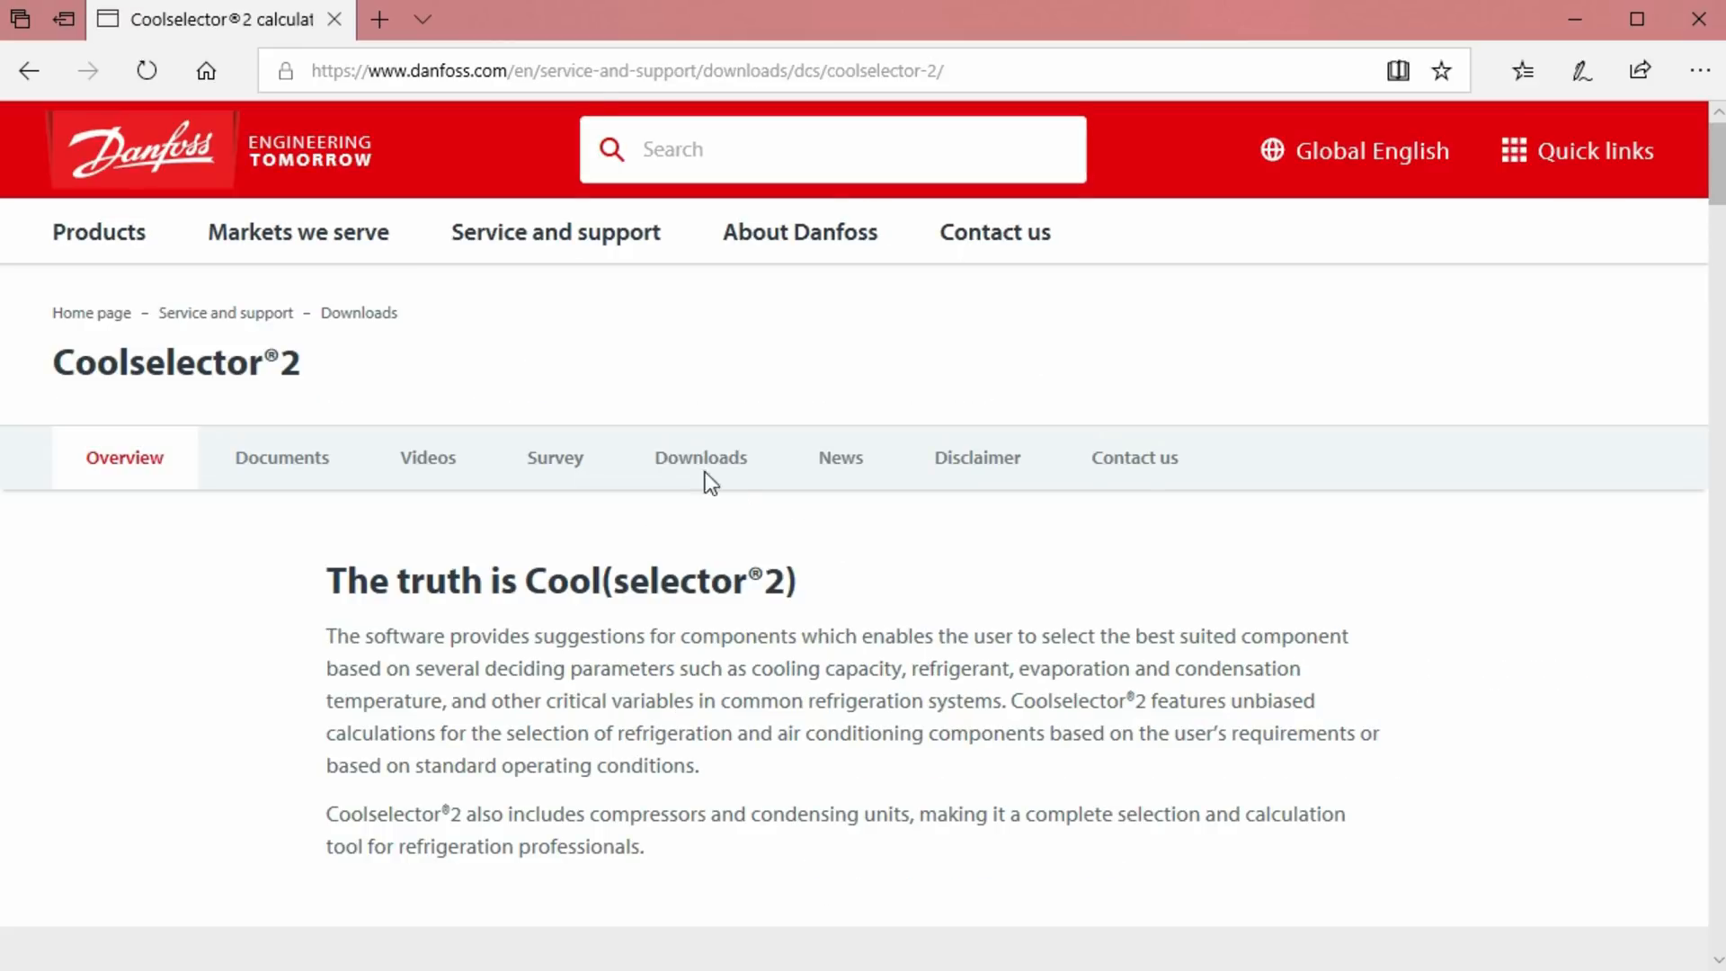
left_click(699, 457)
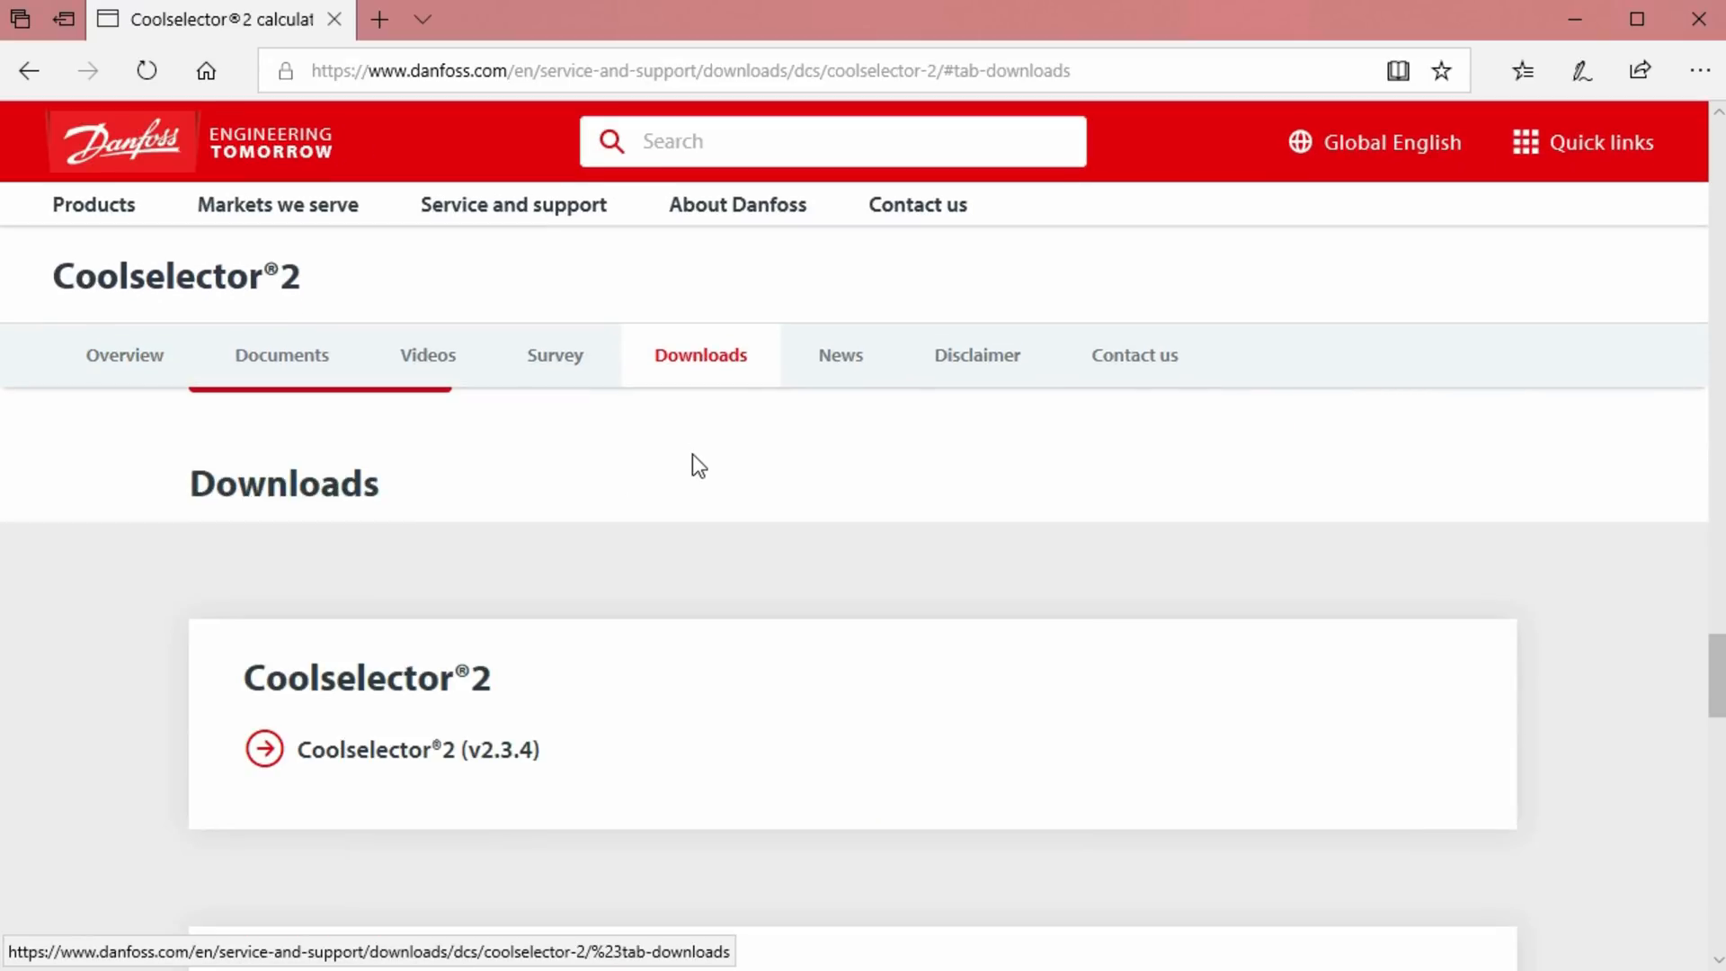
left_click(556, 354)
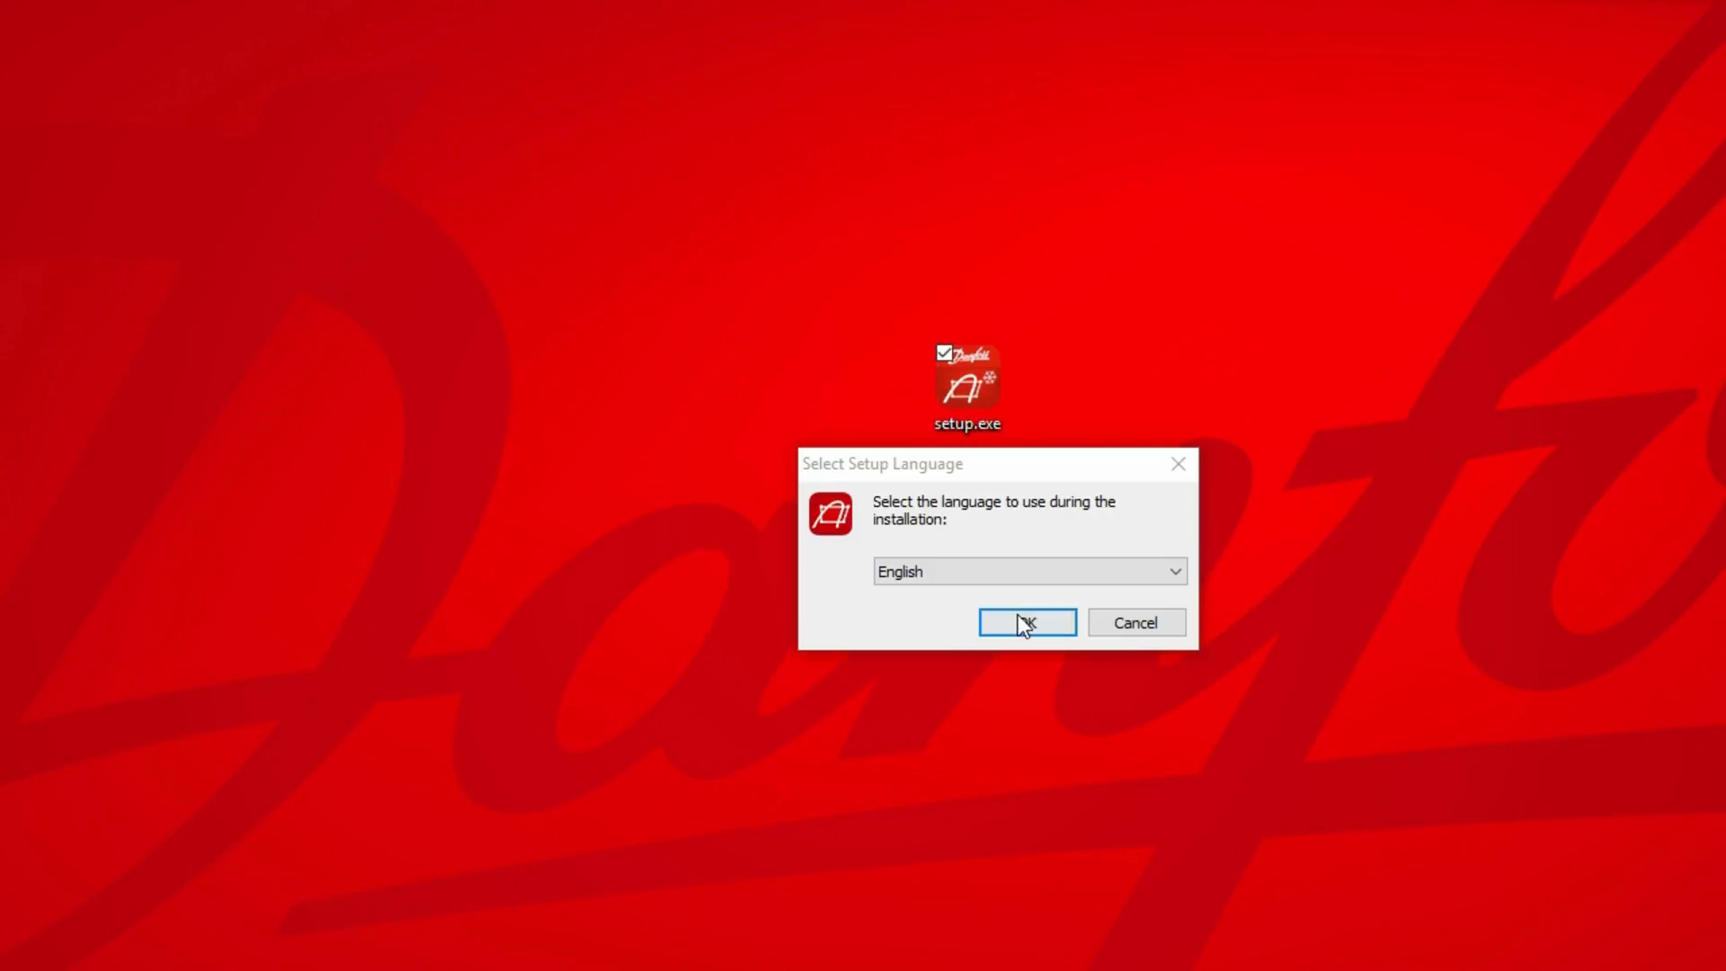
Install Coolselector®2 in English with the license accepted and both icons, then launch it.
left_click(1023, 622)
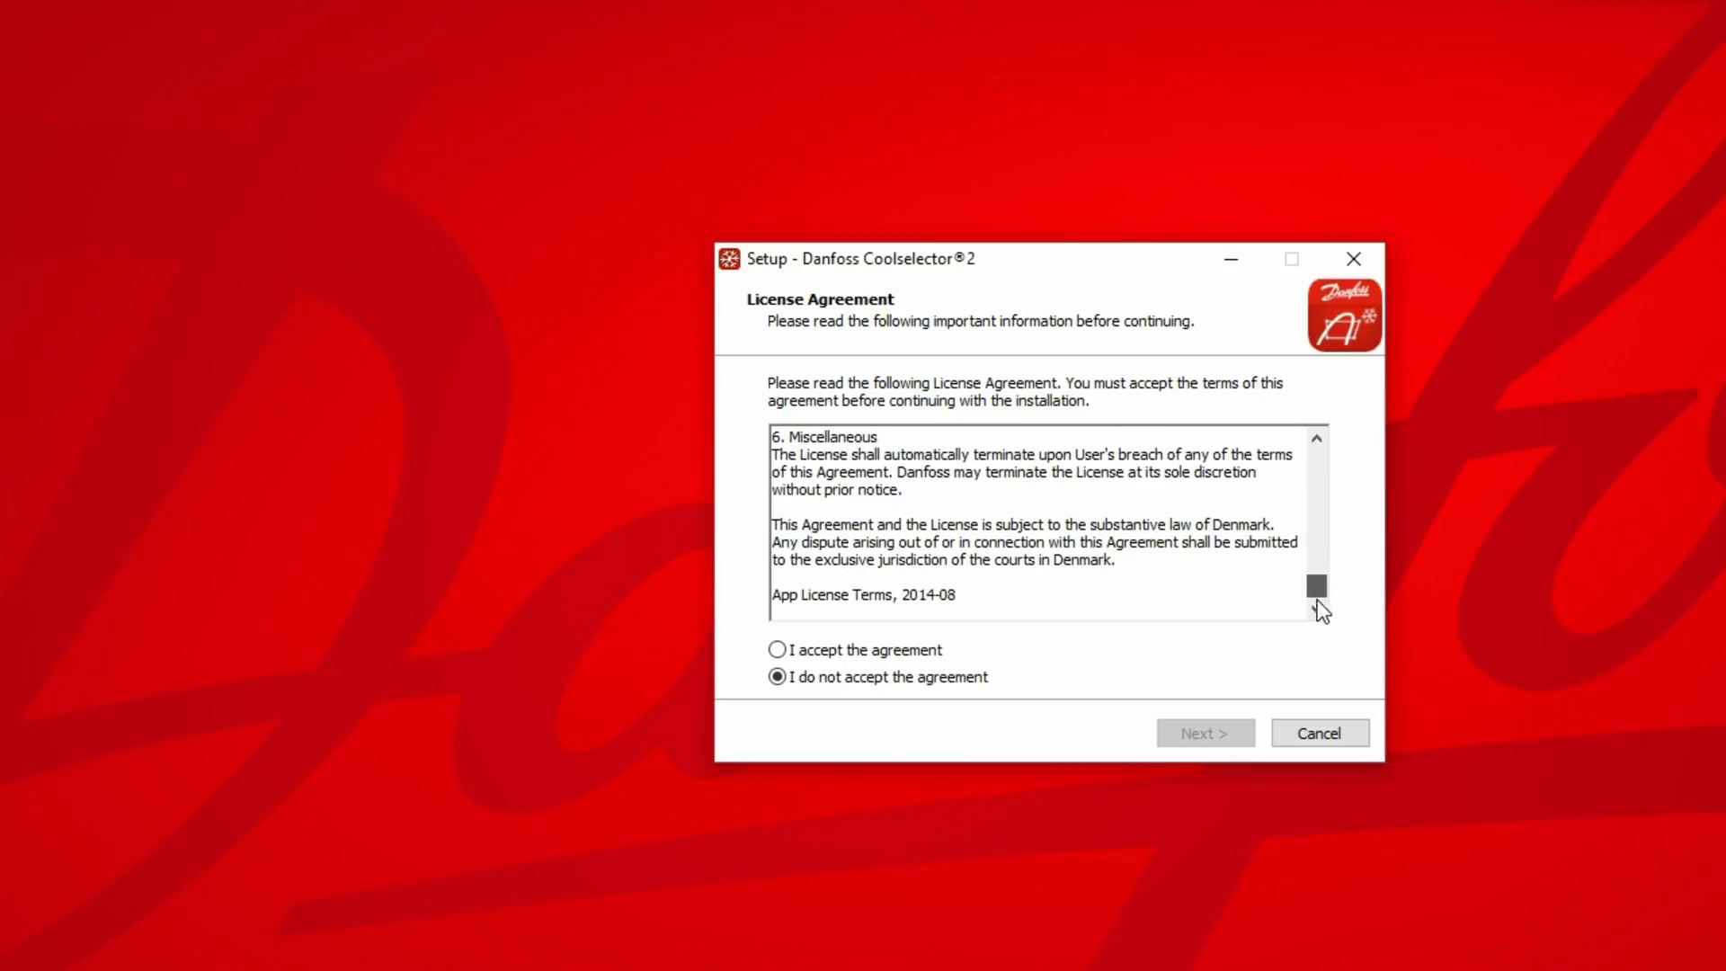
left_click(1204, 733)
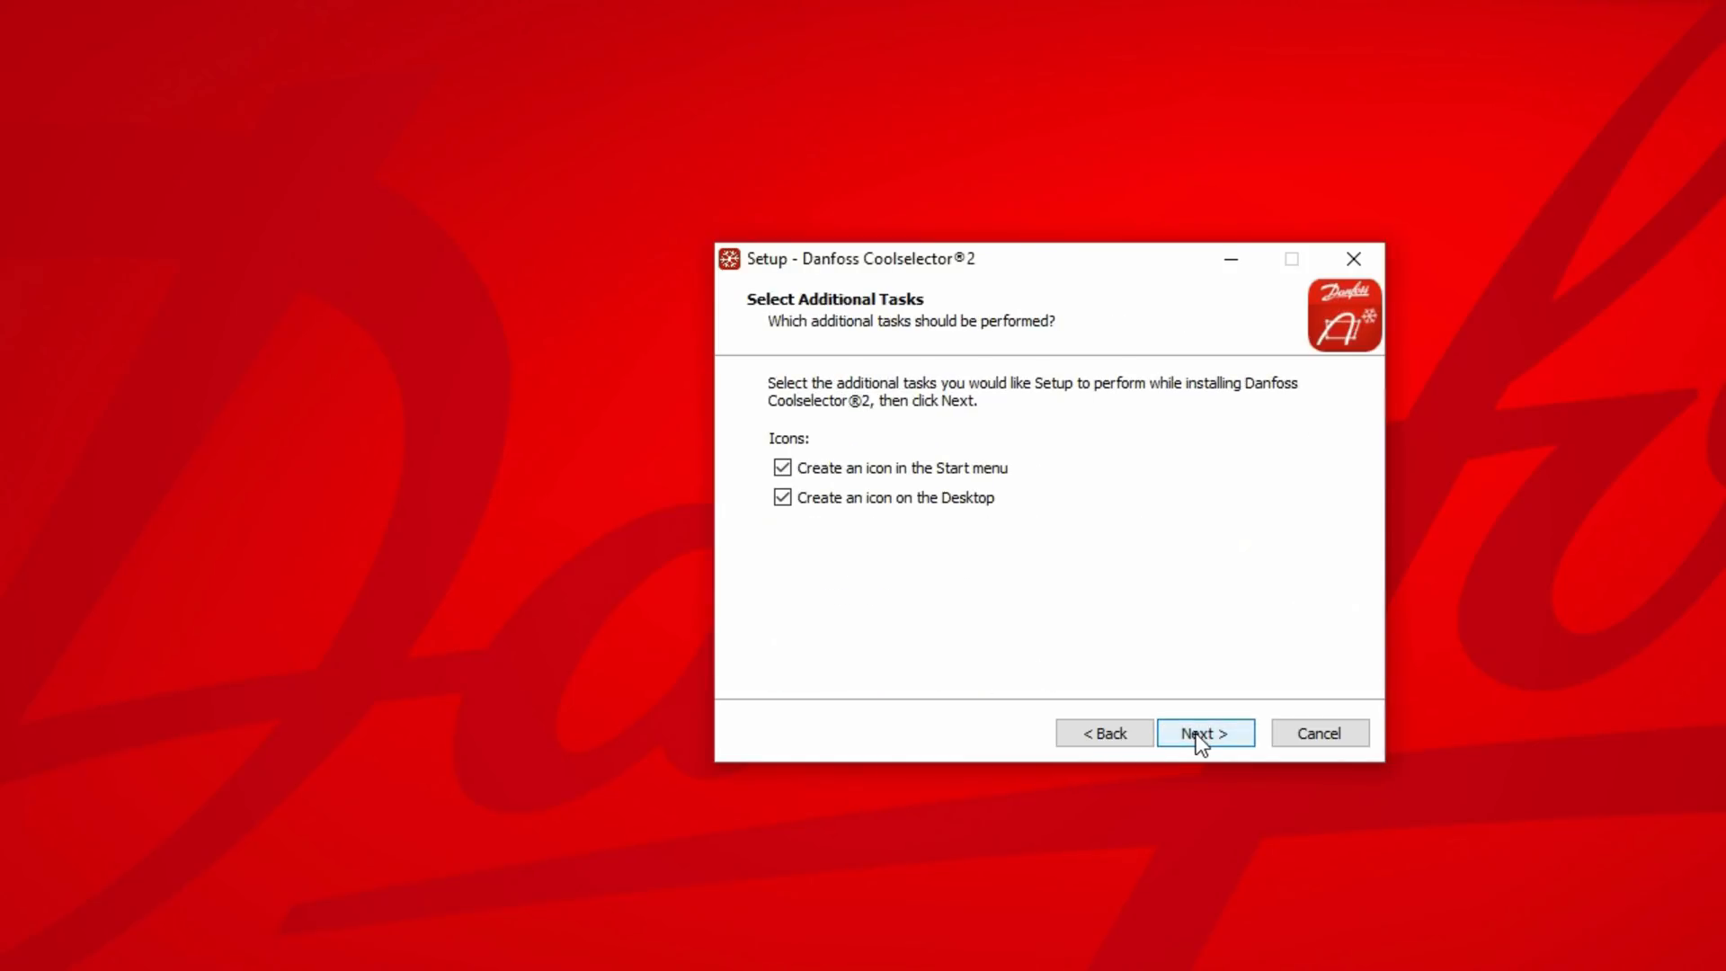
left_click(1204, 733)
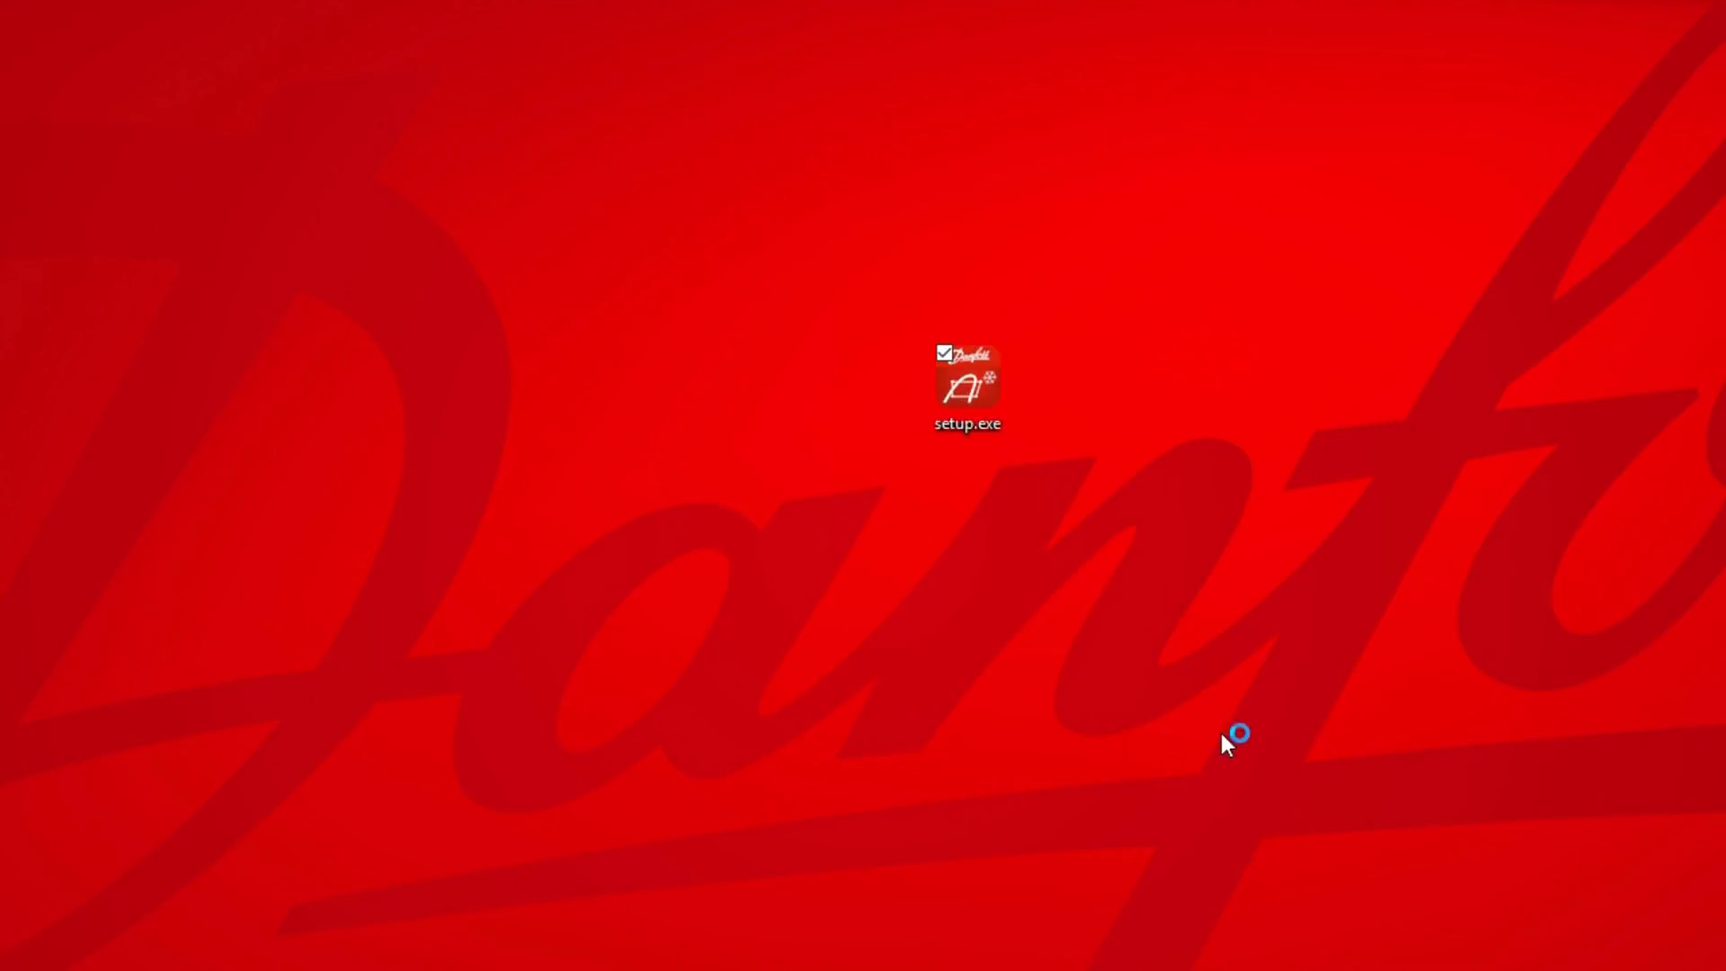
double_click(965, 385)
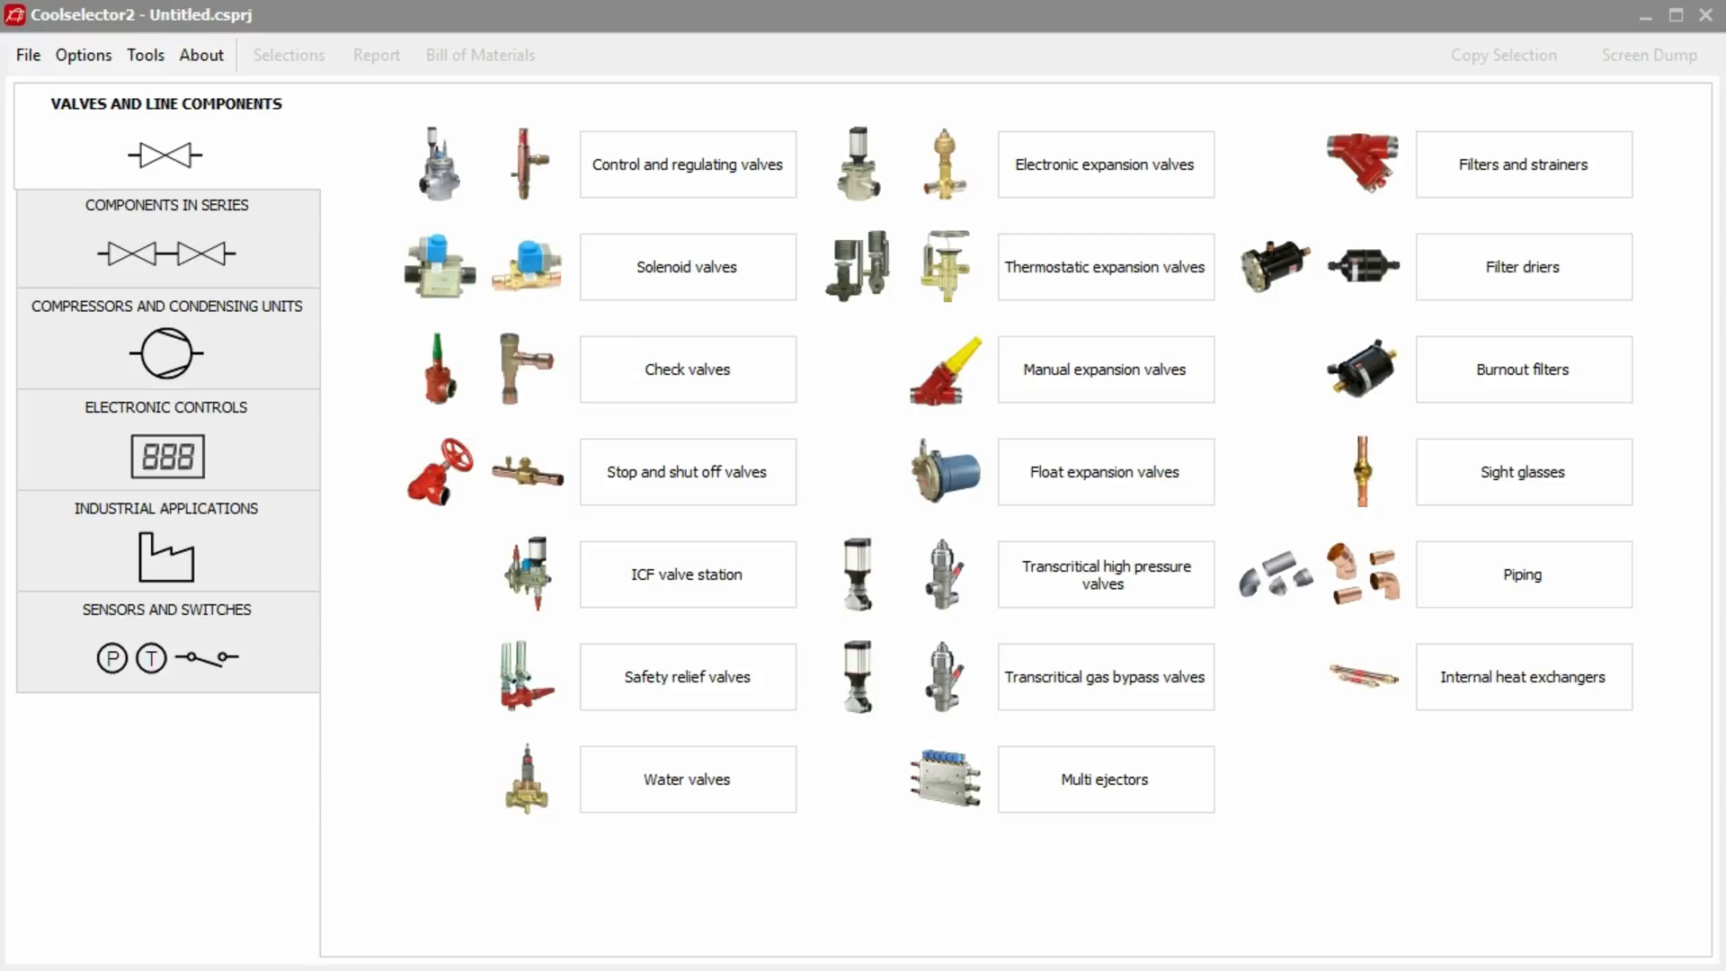
mouse_move(375, 404)
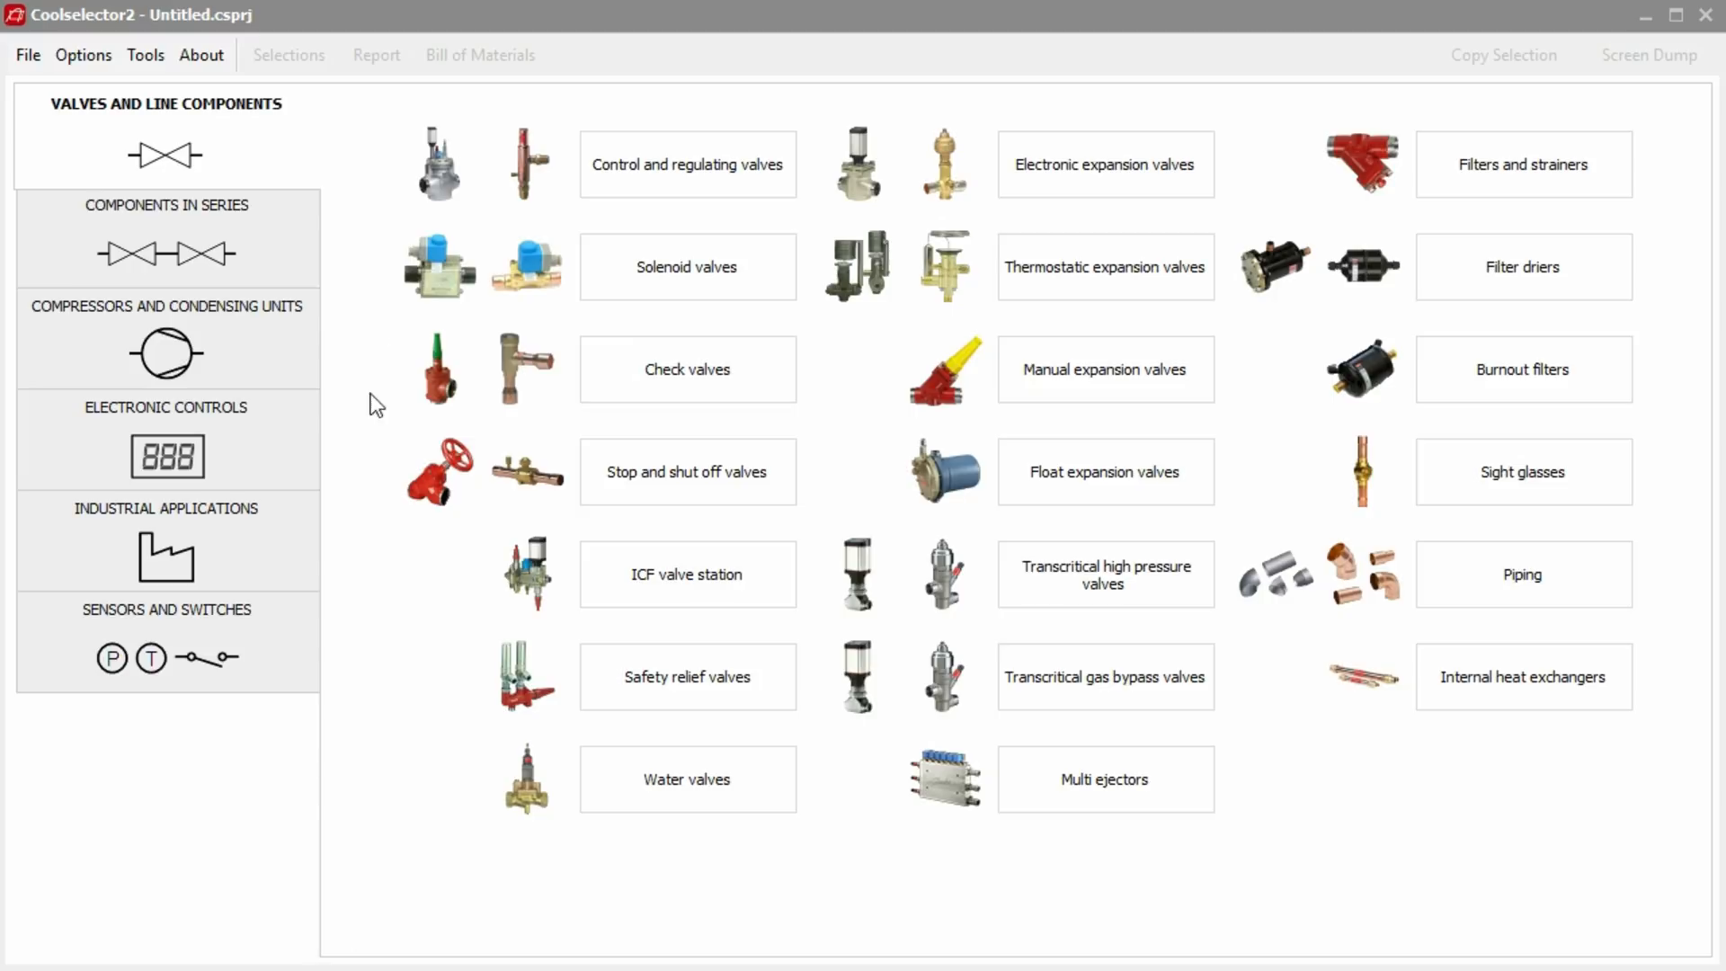
In About > Updates, check for a new version and enable automatic new-version checks.
left_click(202, 54)
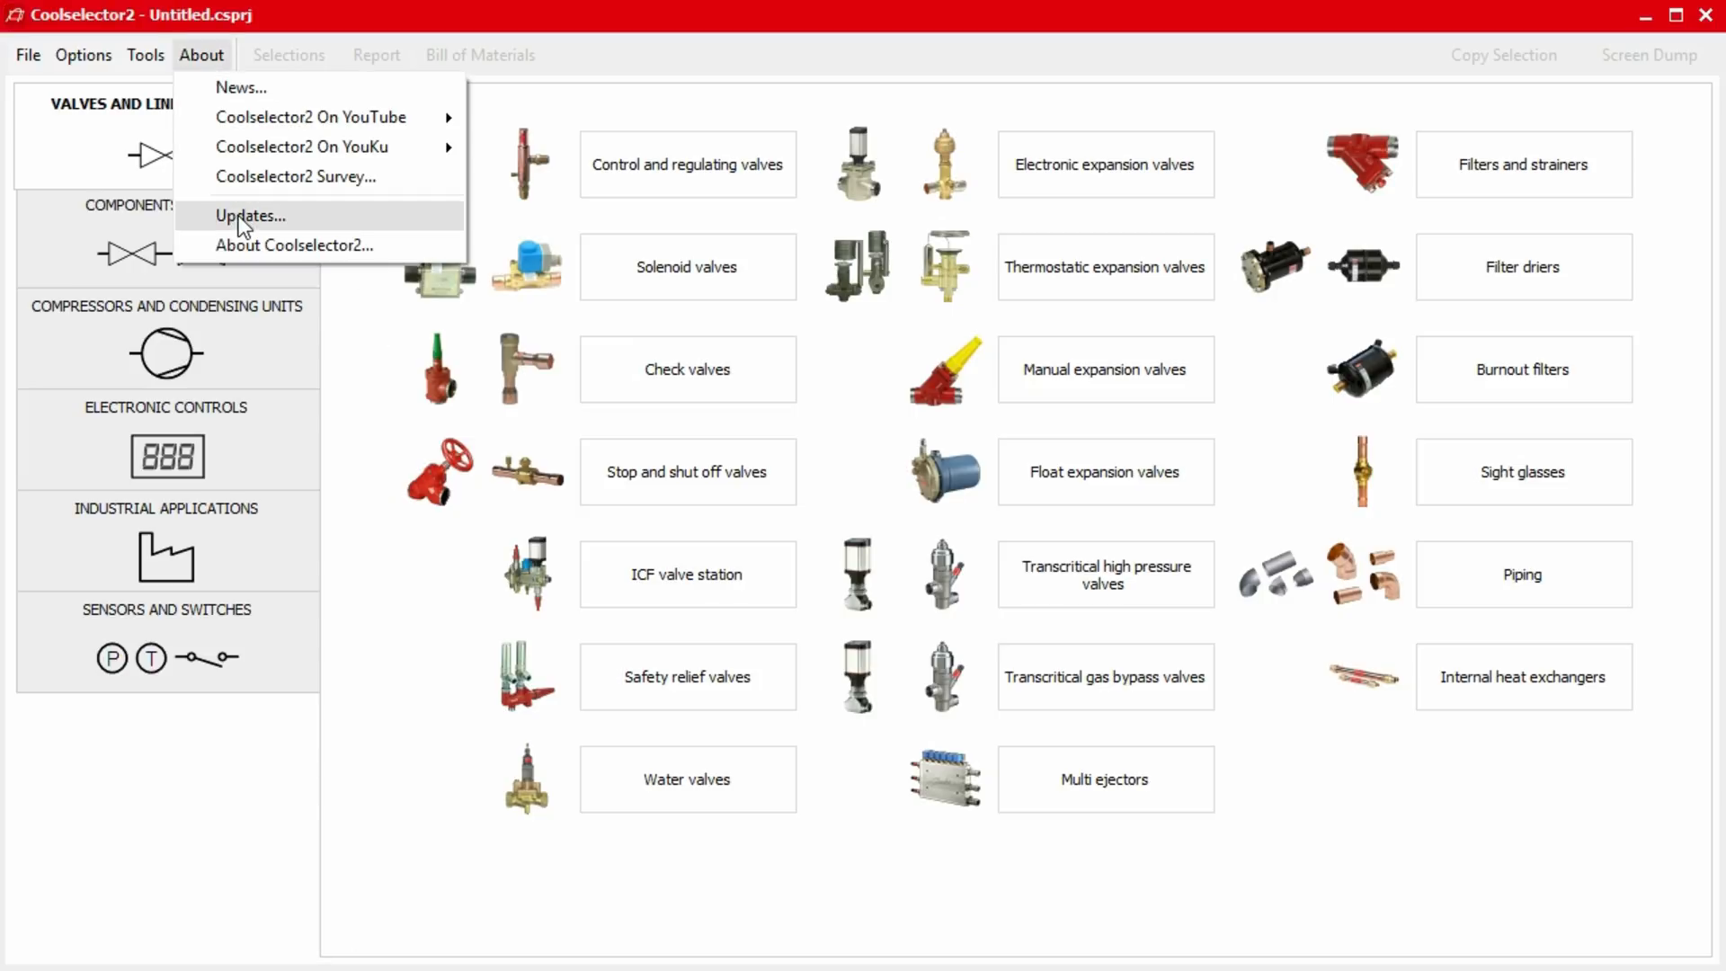
left_click(249, 214)
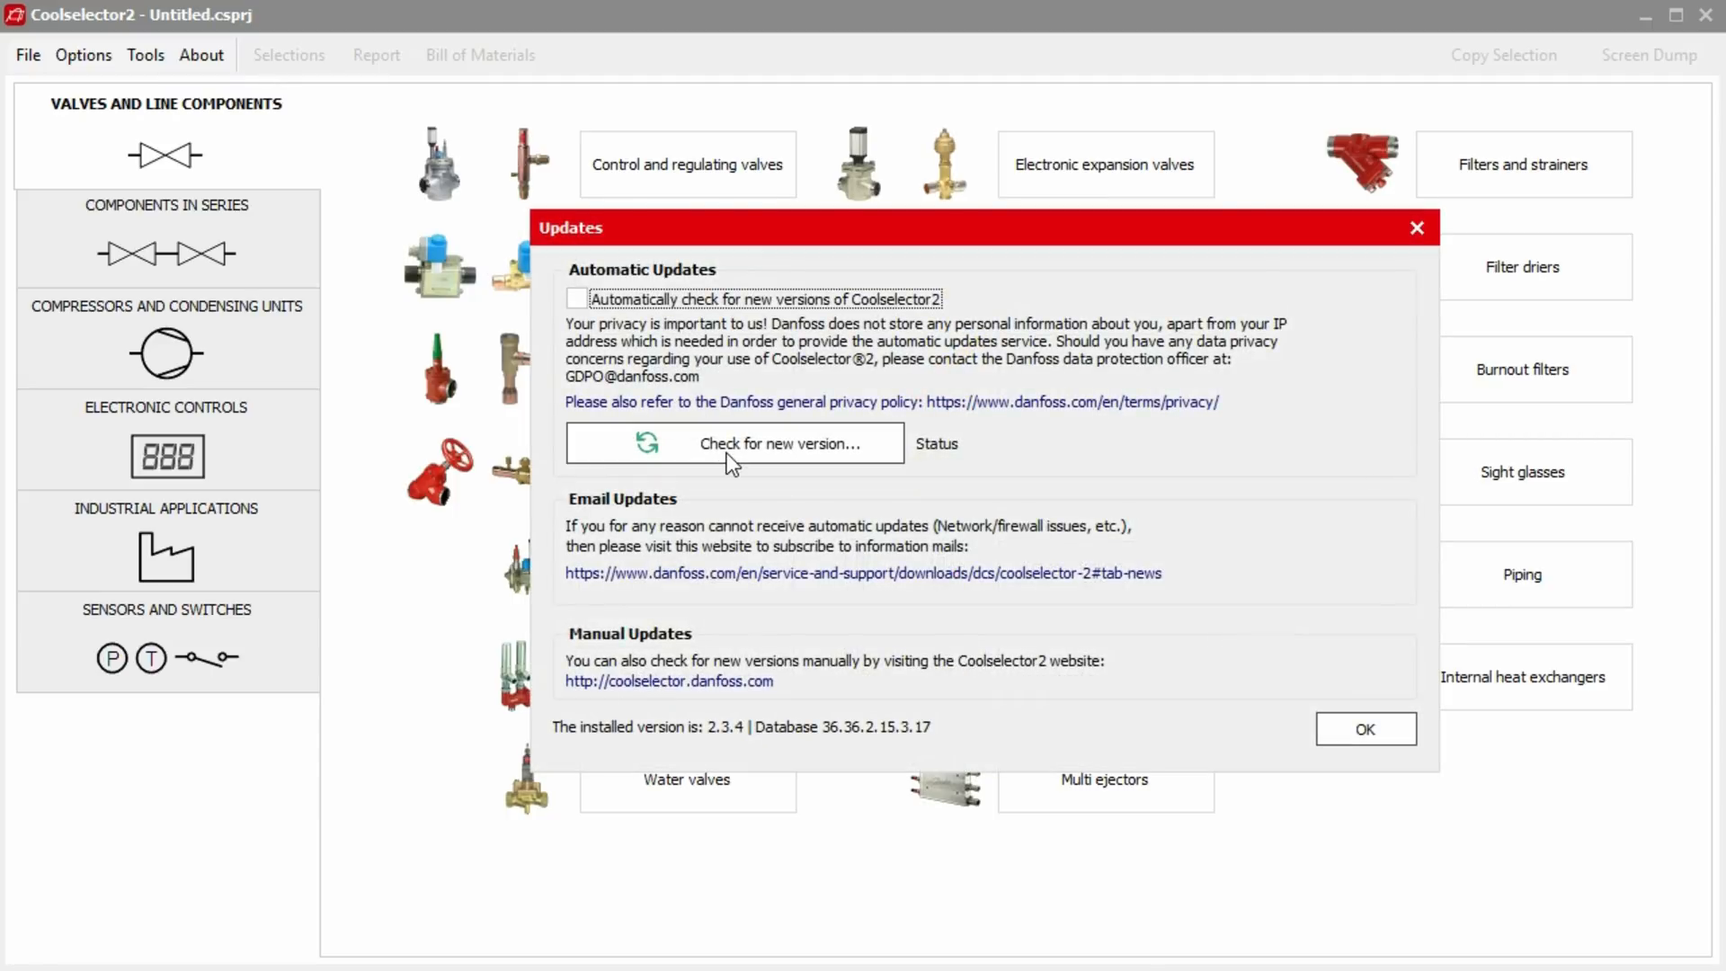
left_click(733, 442)
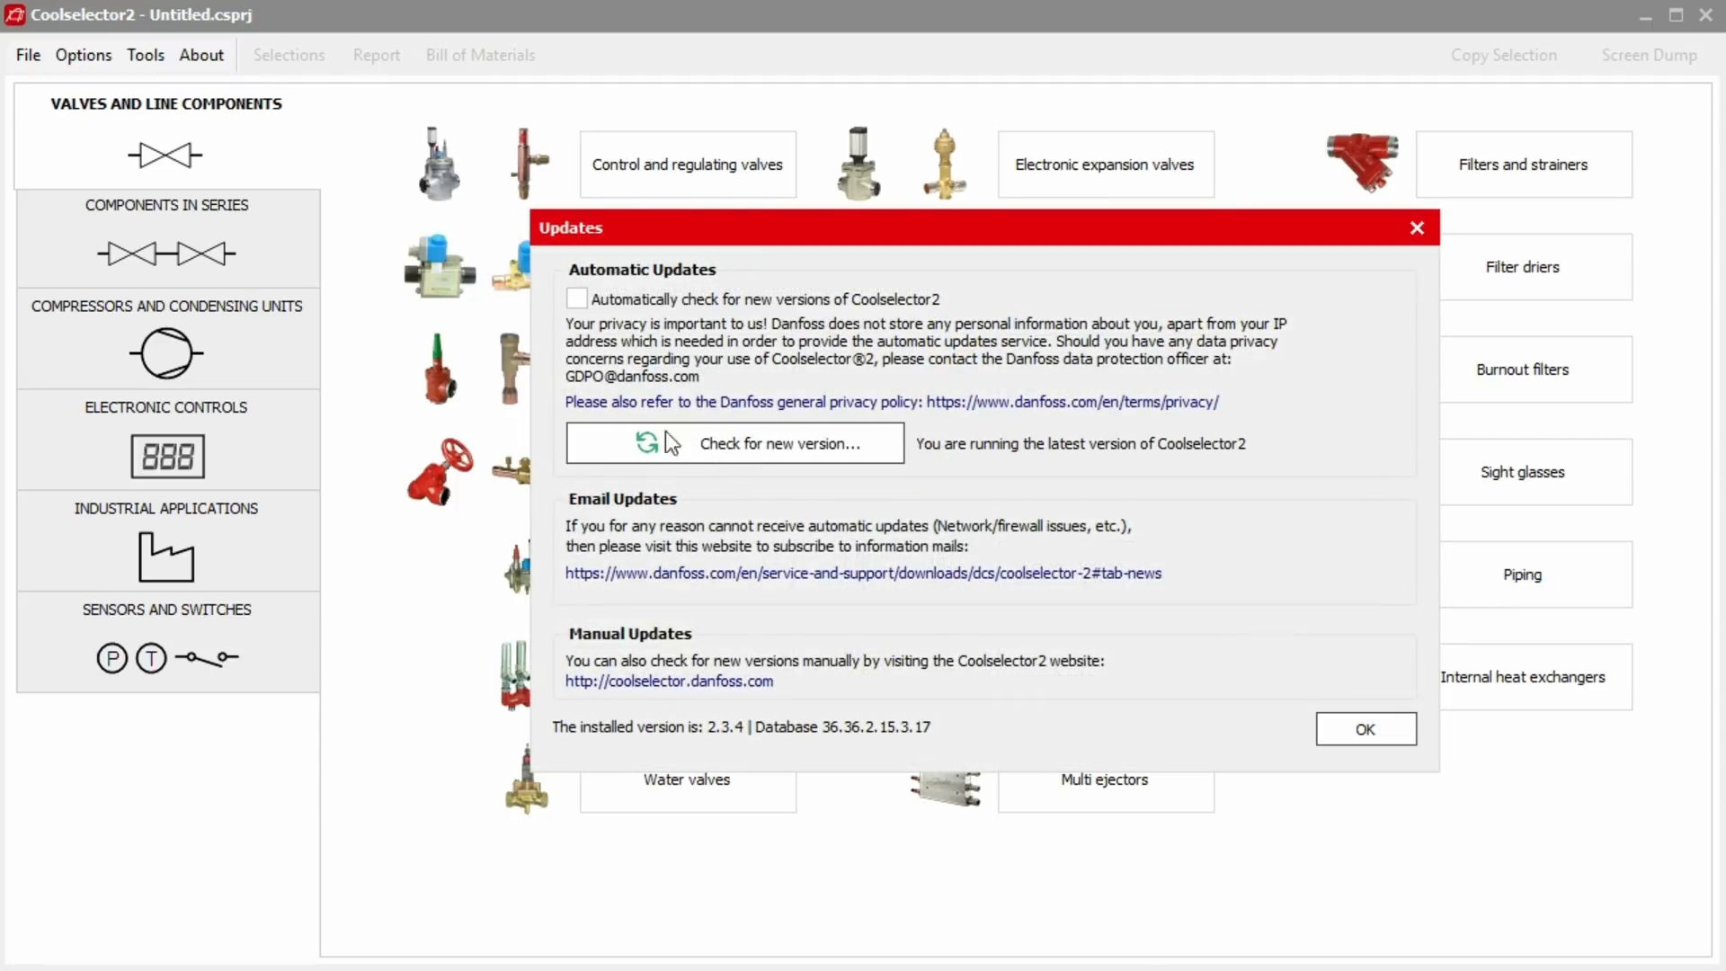
left_click(577, 299)
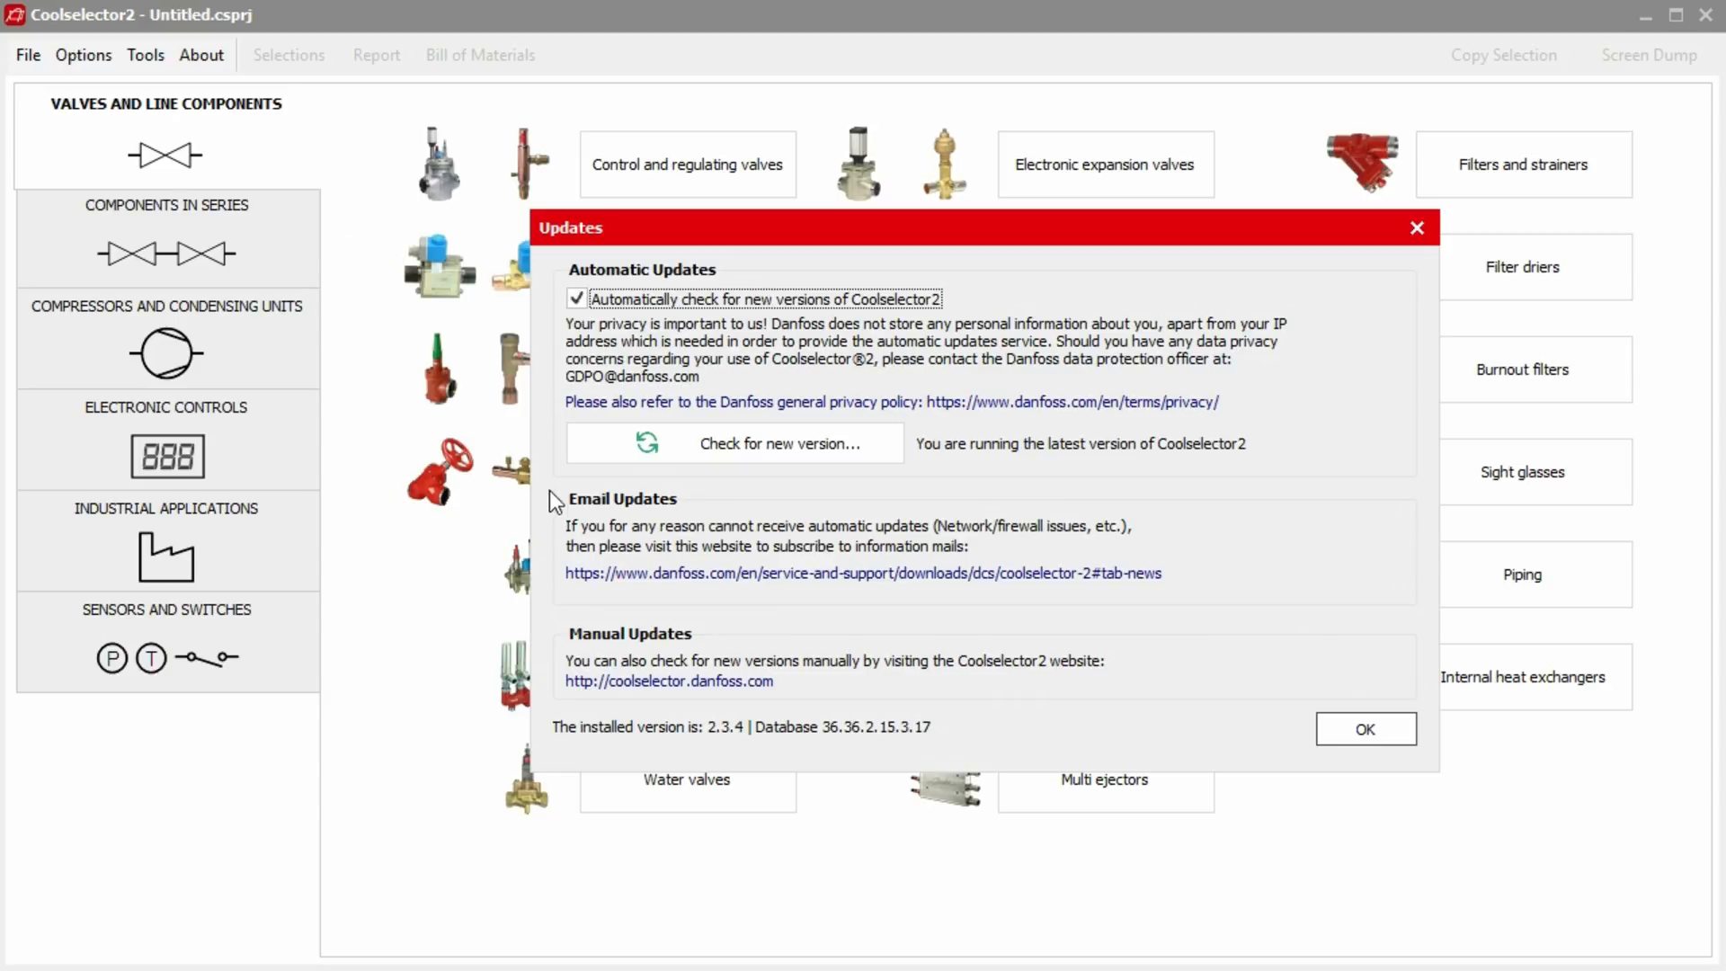
mouse_move(595, 595)
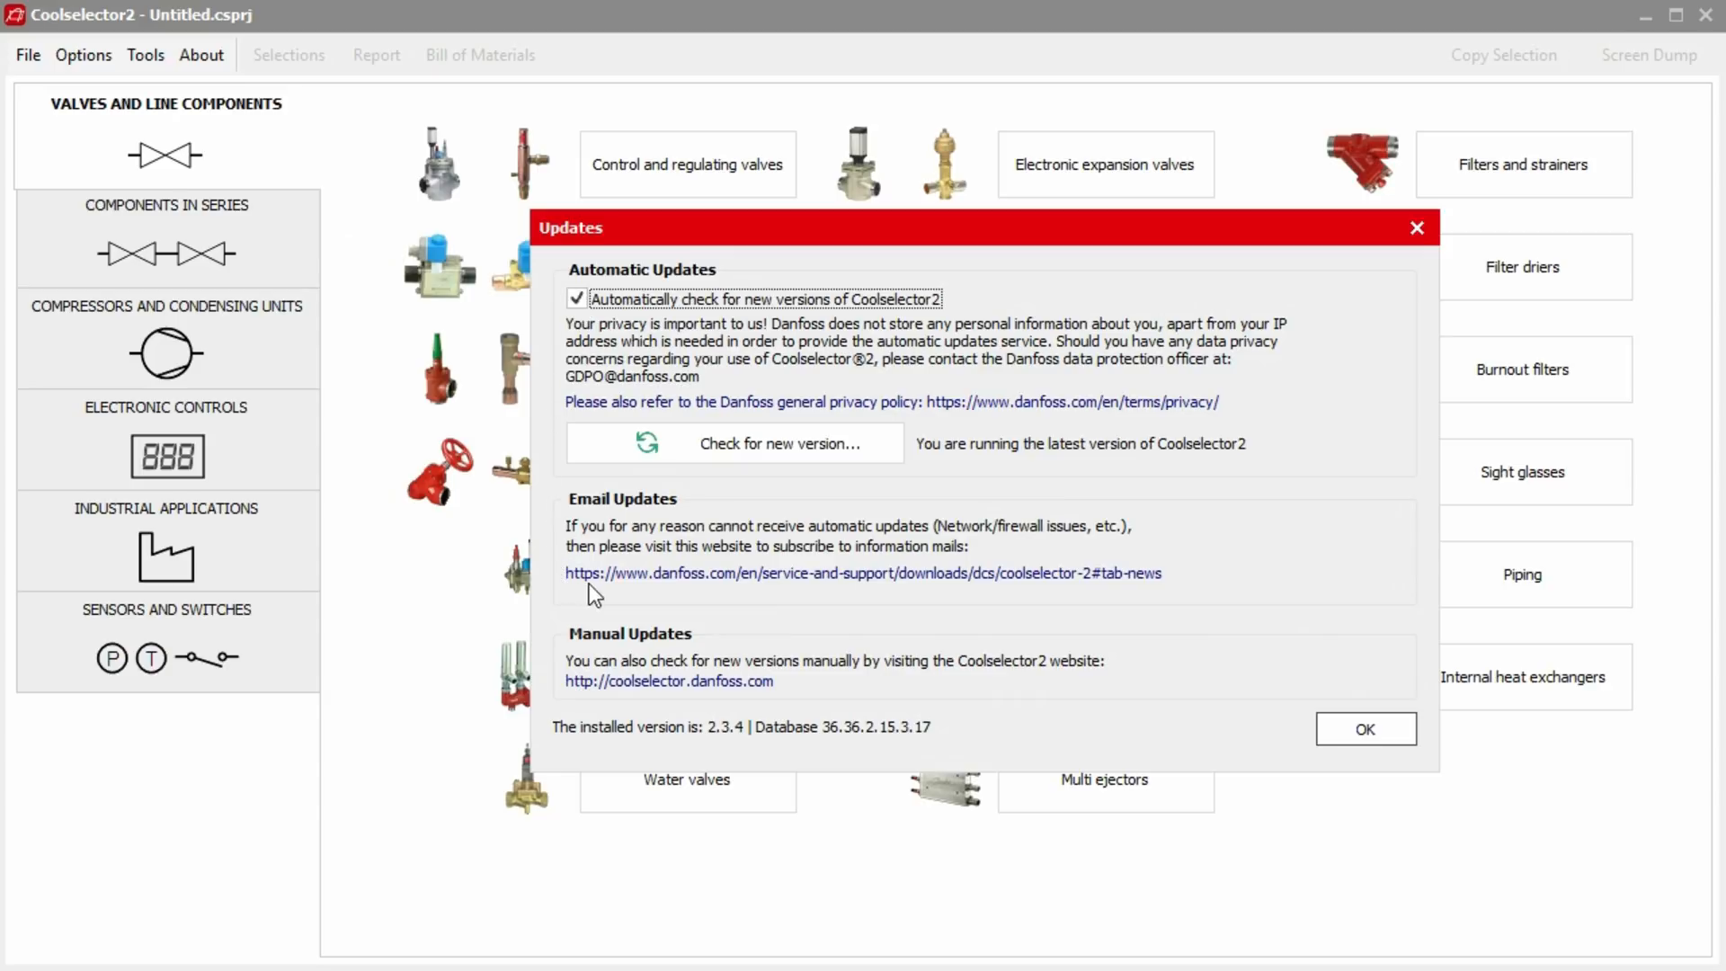
mouse_move(952, 604)
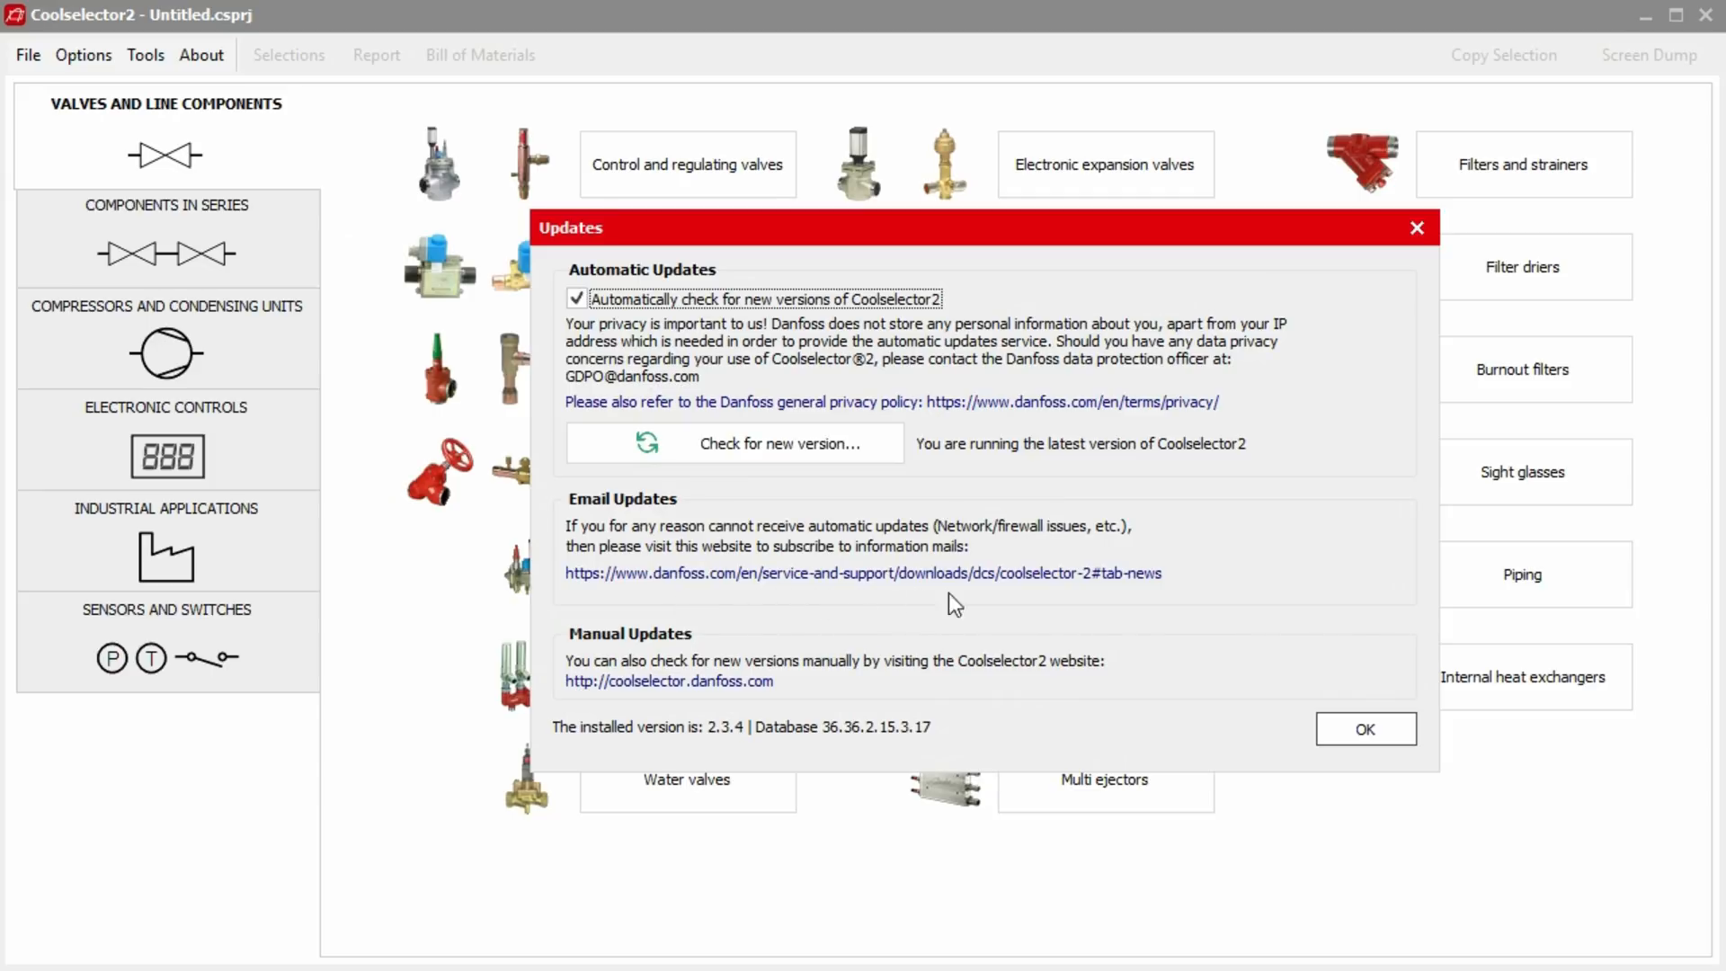
mouse_move(1197, 600)
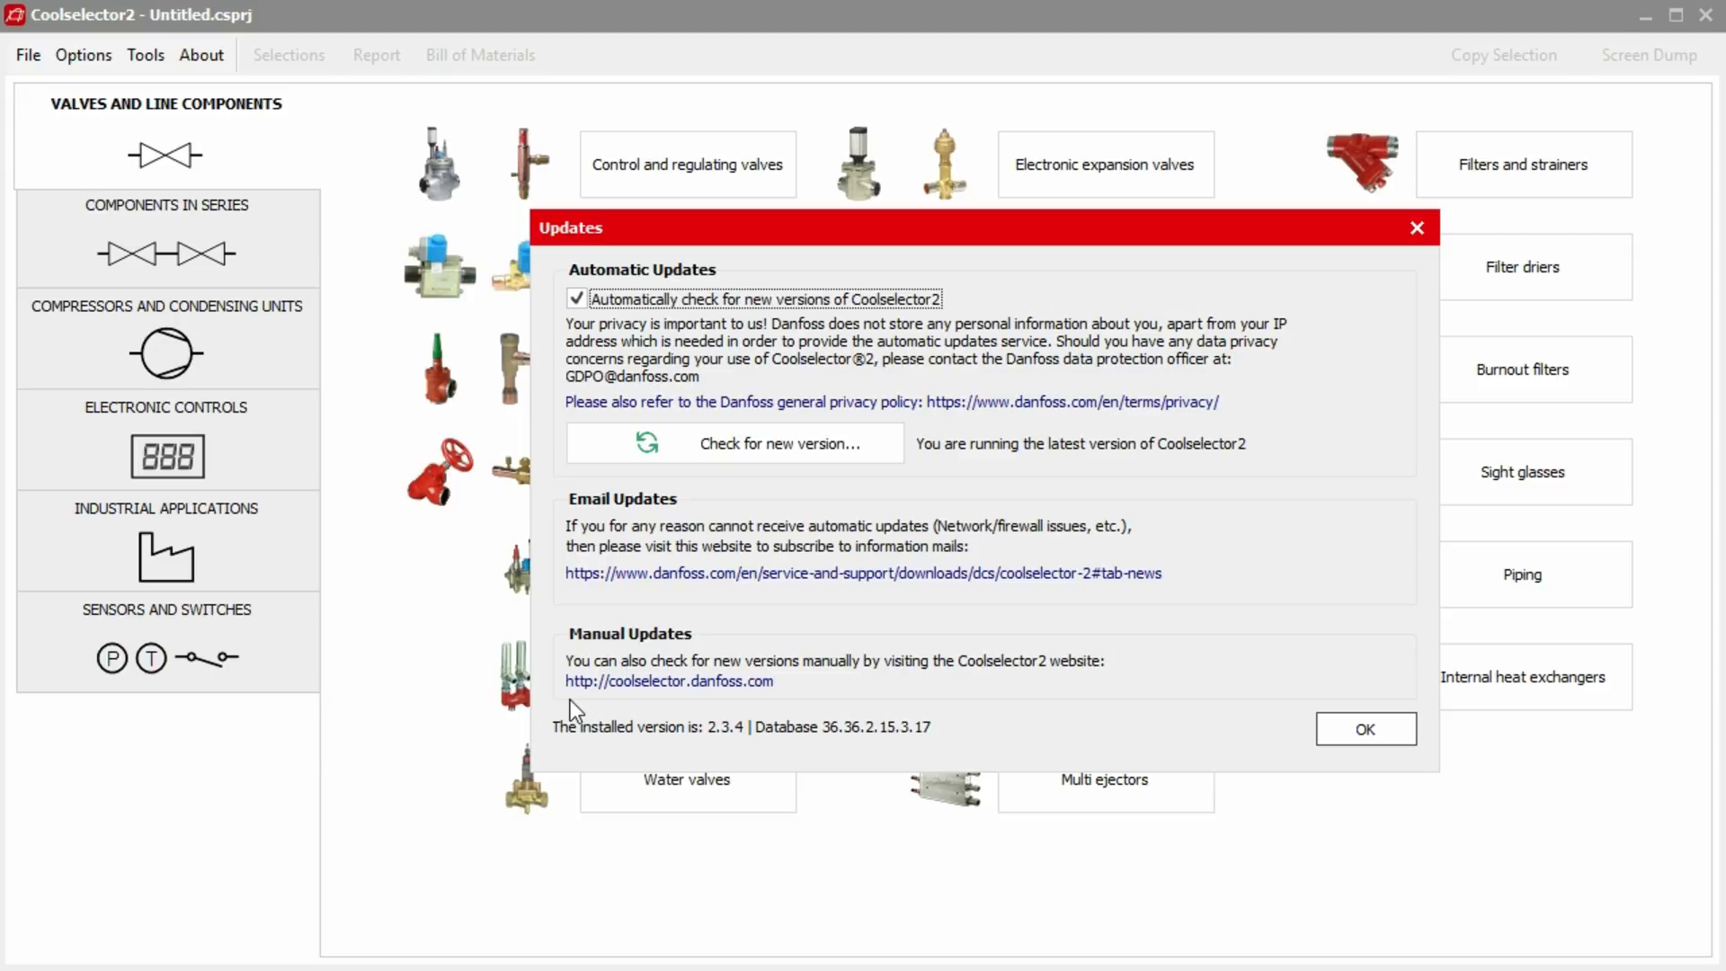
mouse_move(773, 704)
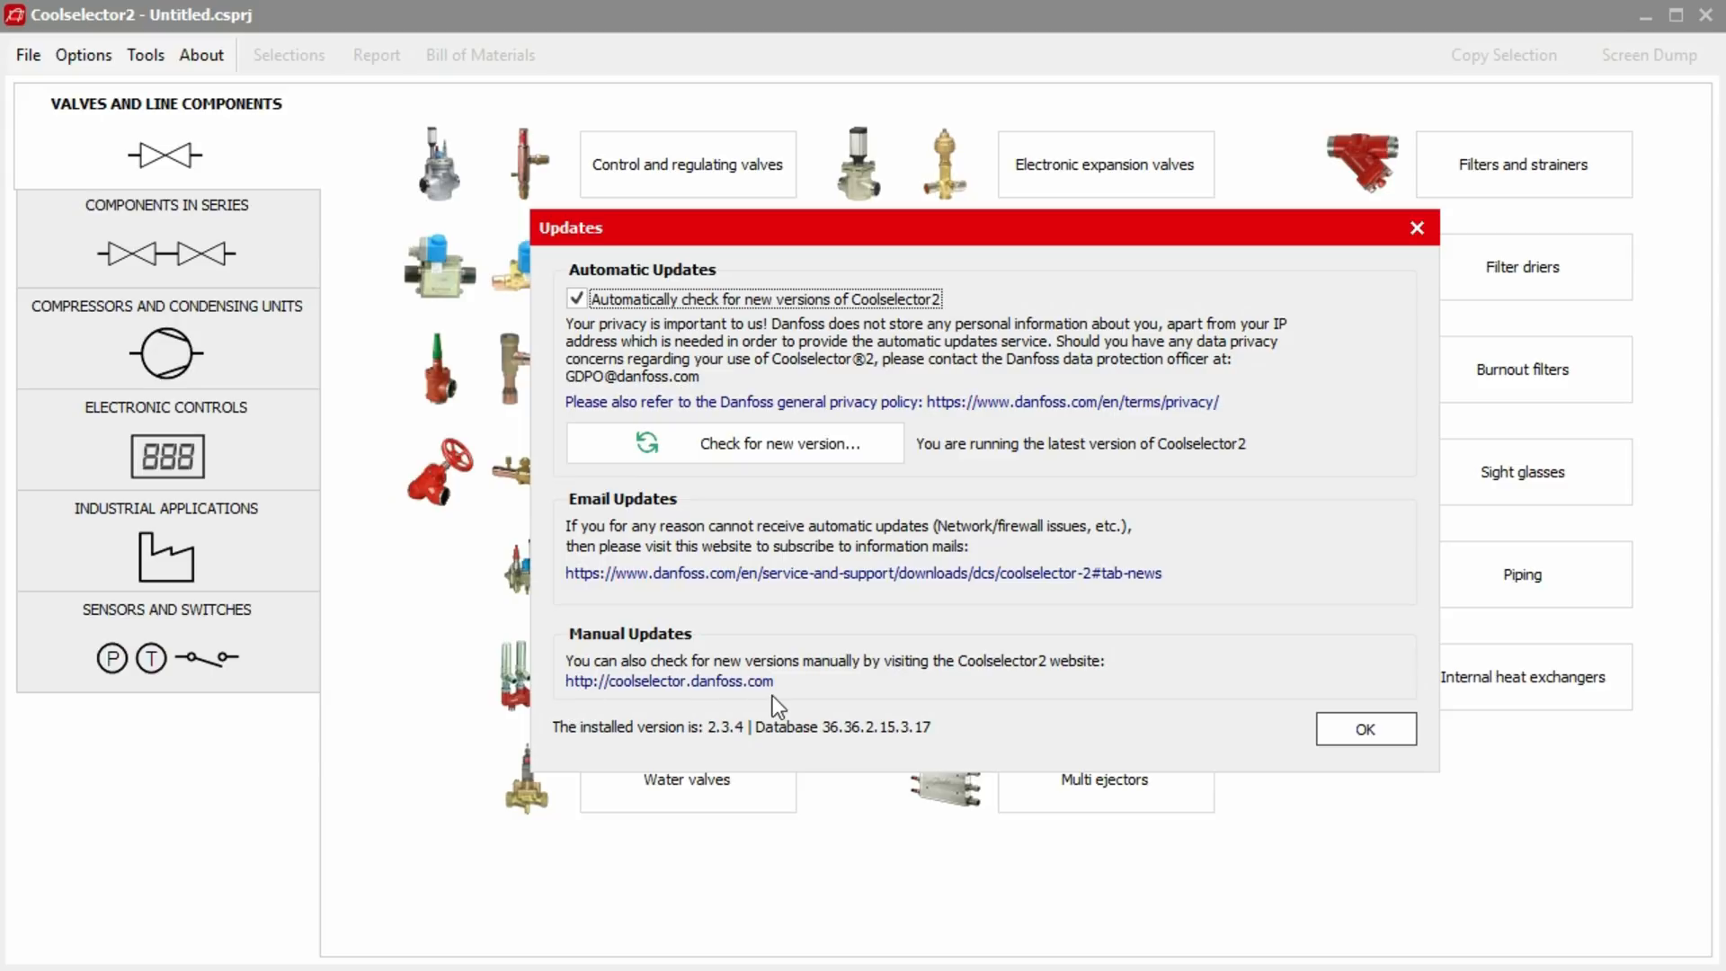
mouse_move(1365, 728)
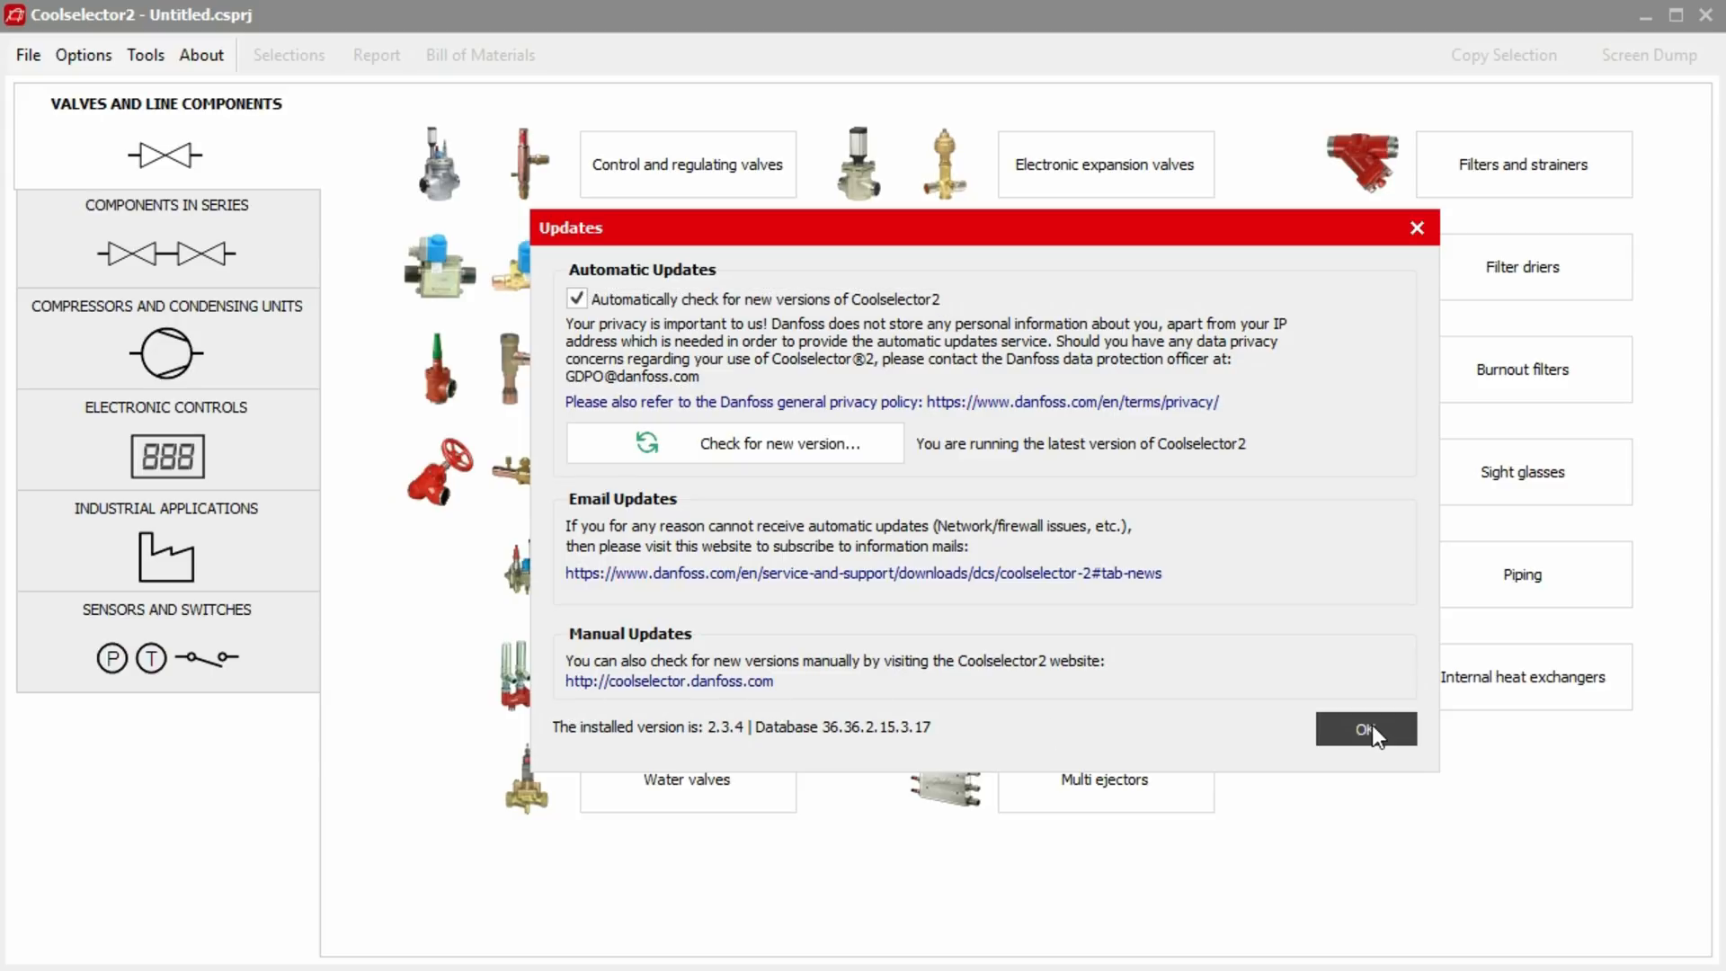
left_click(1364, 728)
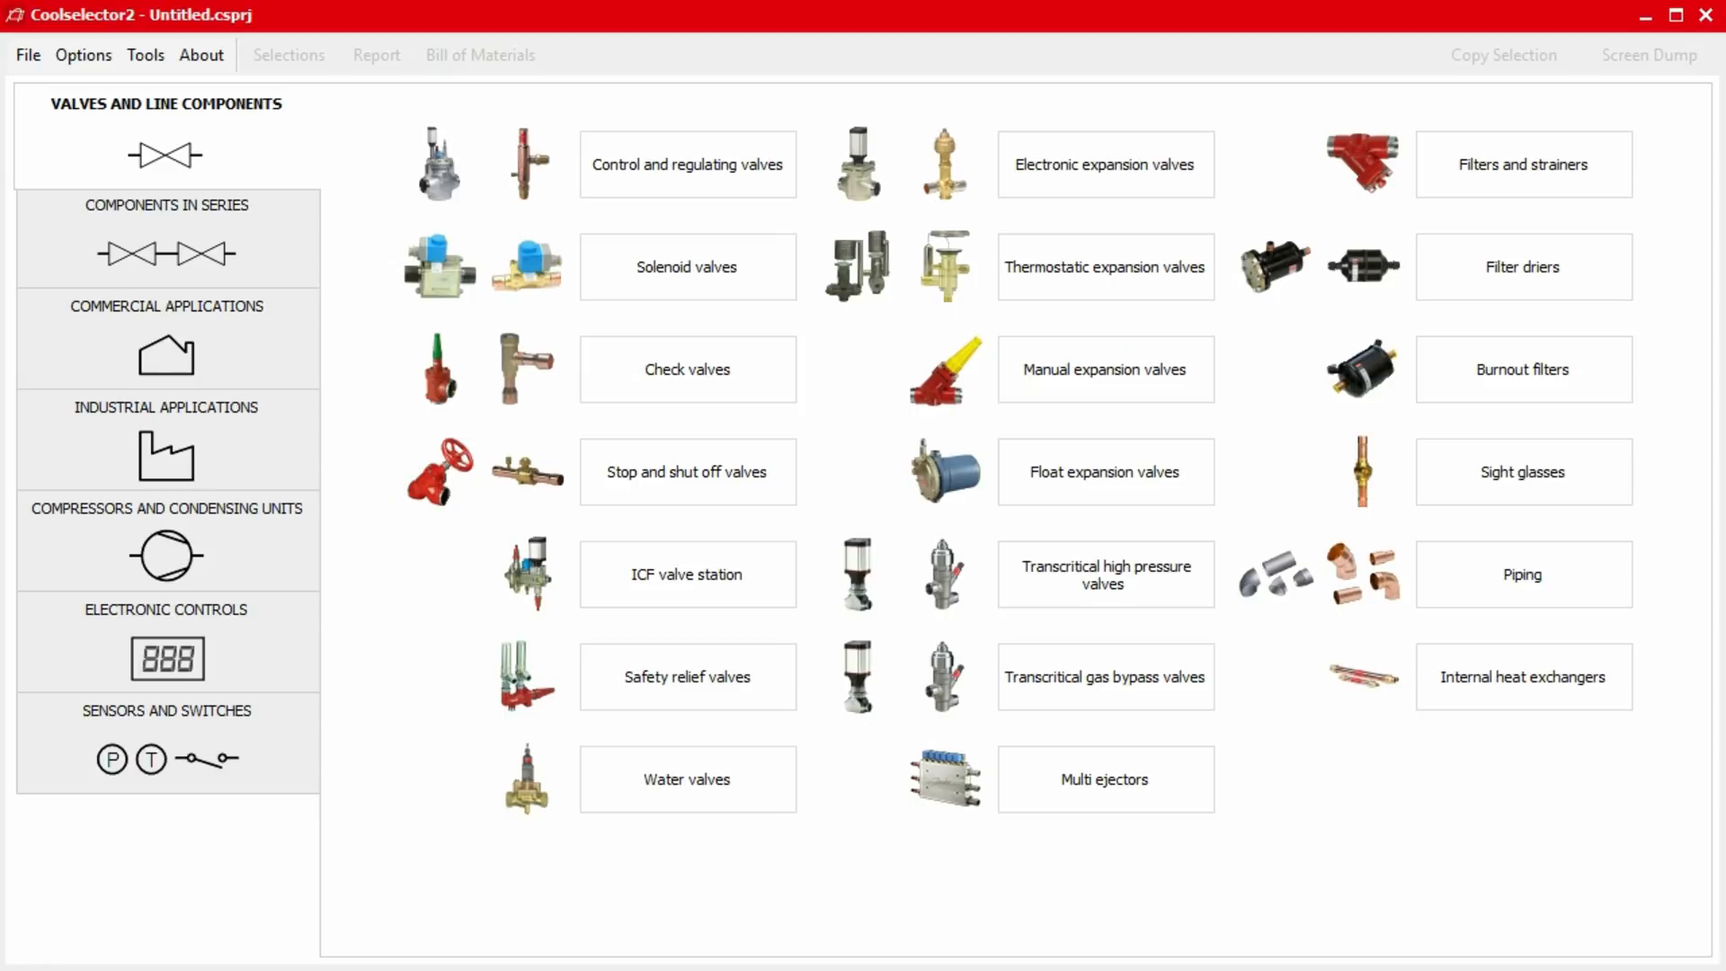
mouse_move(347, 539)
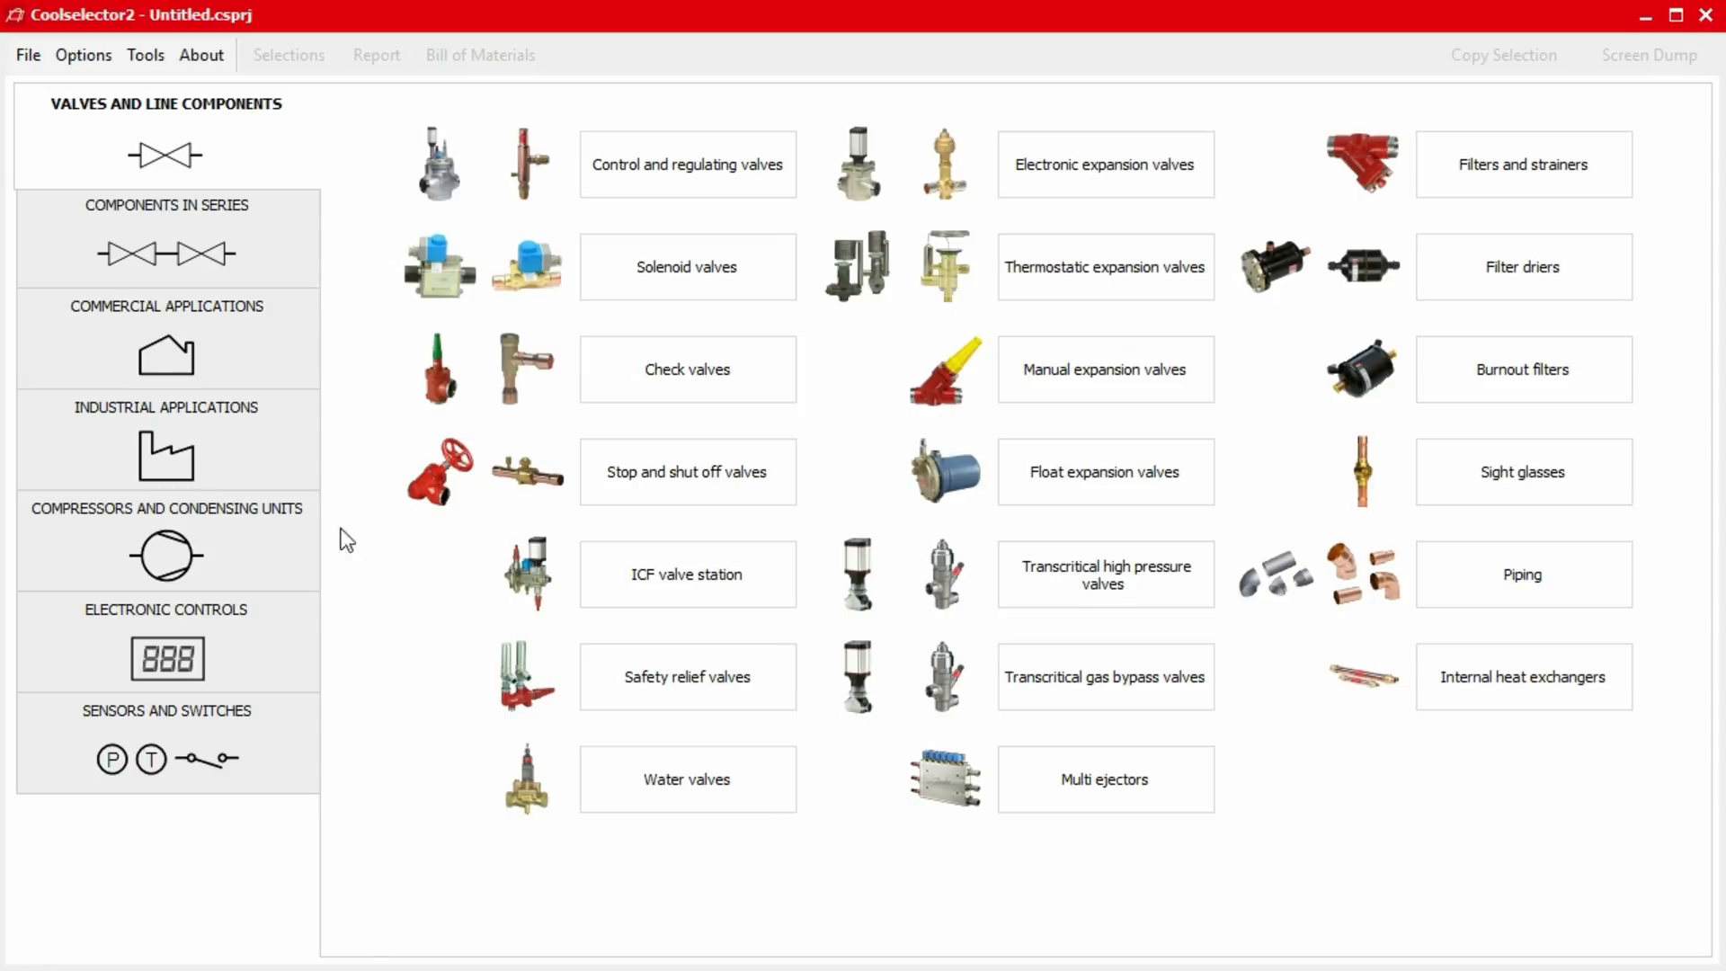
Open Options > Preferences > Edit preferences and select the Industrial applications set.
left_click(83, 54)
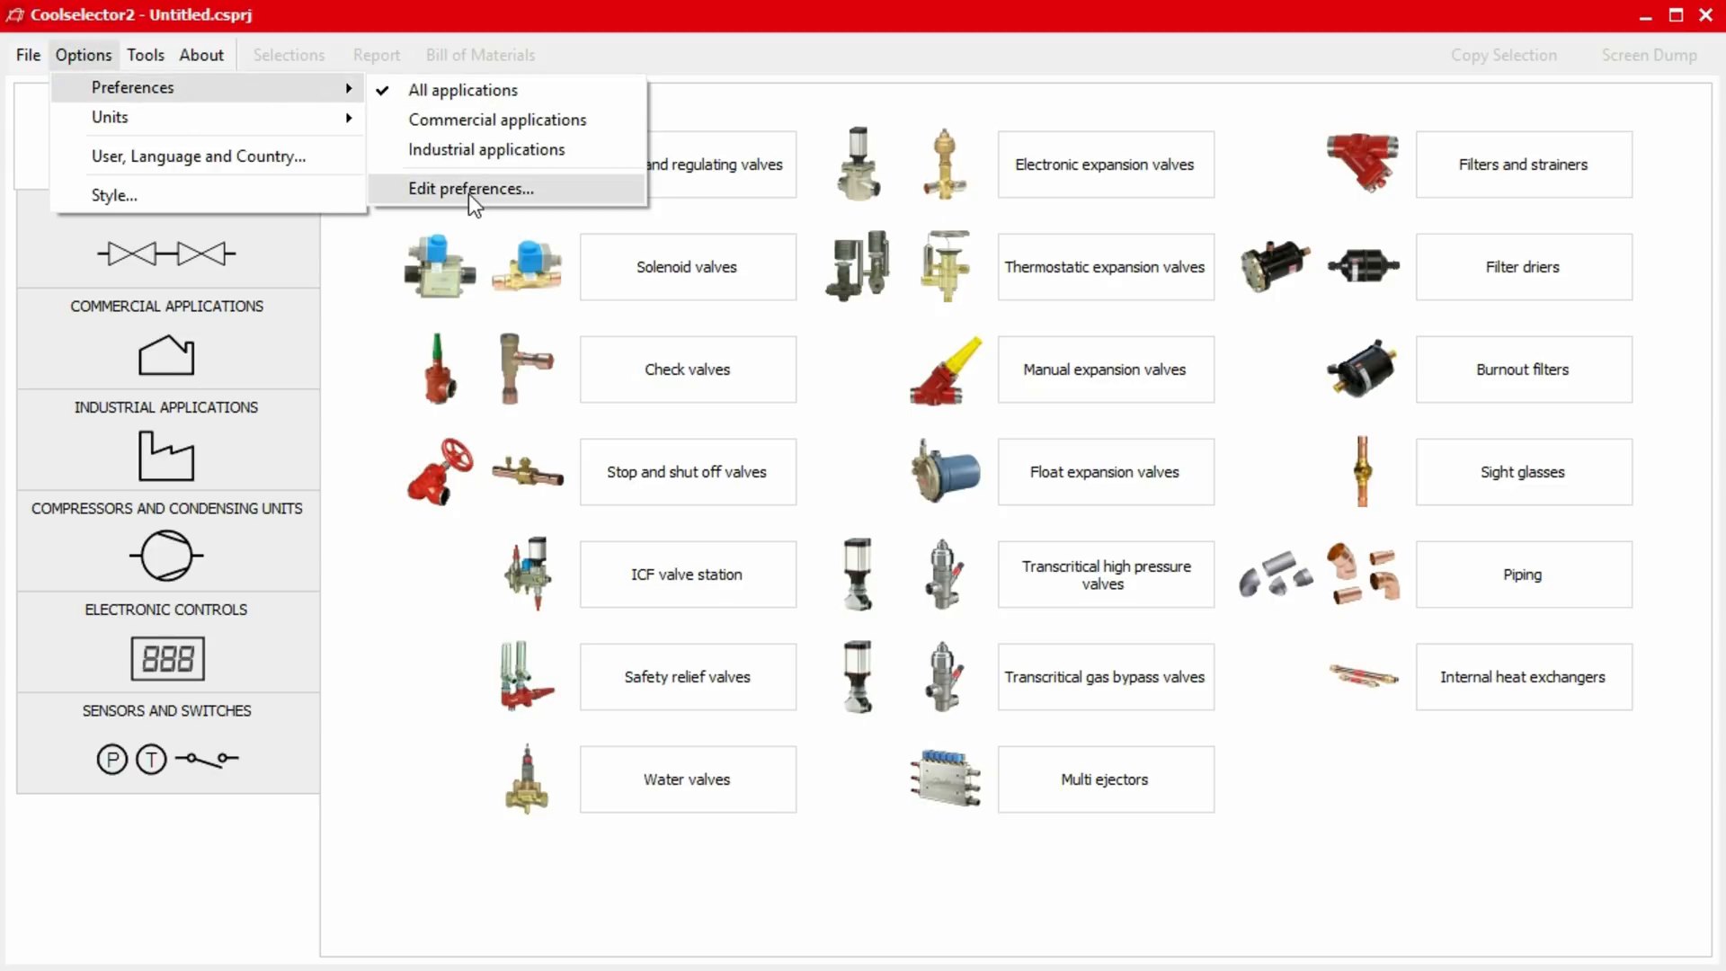
left_click(470, 189)
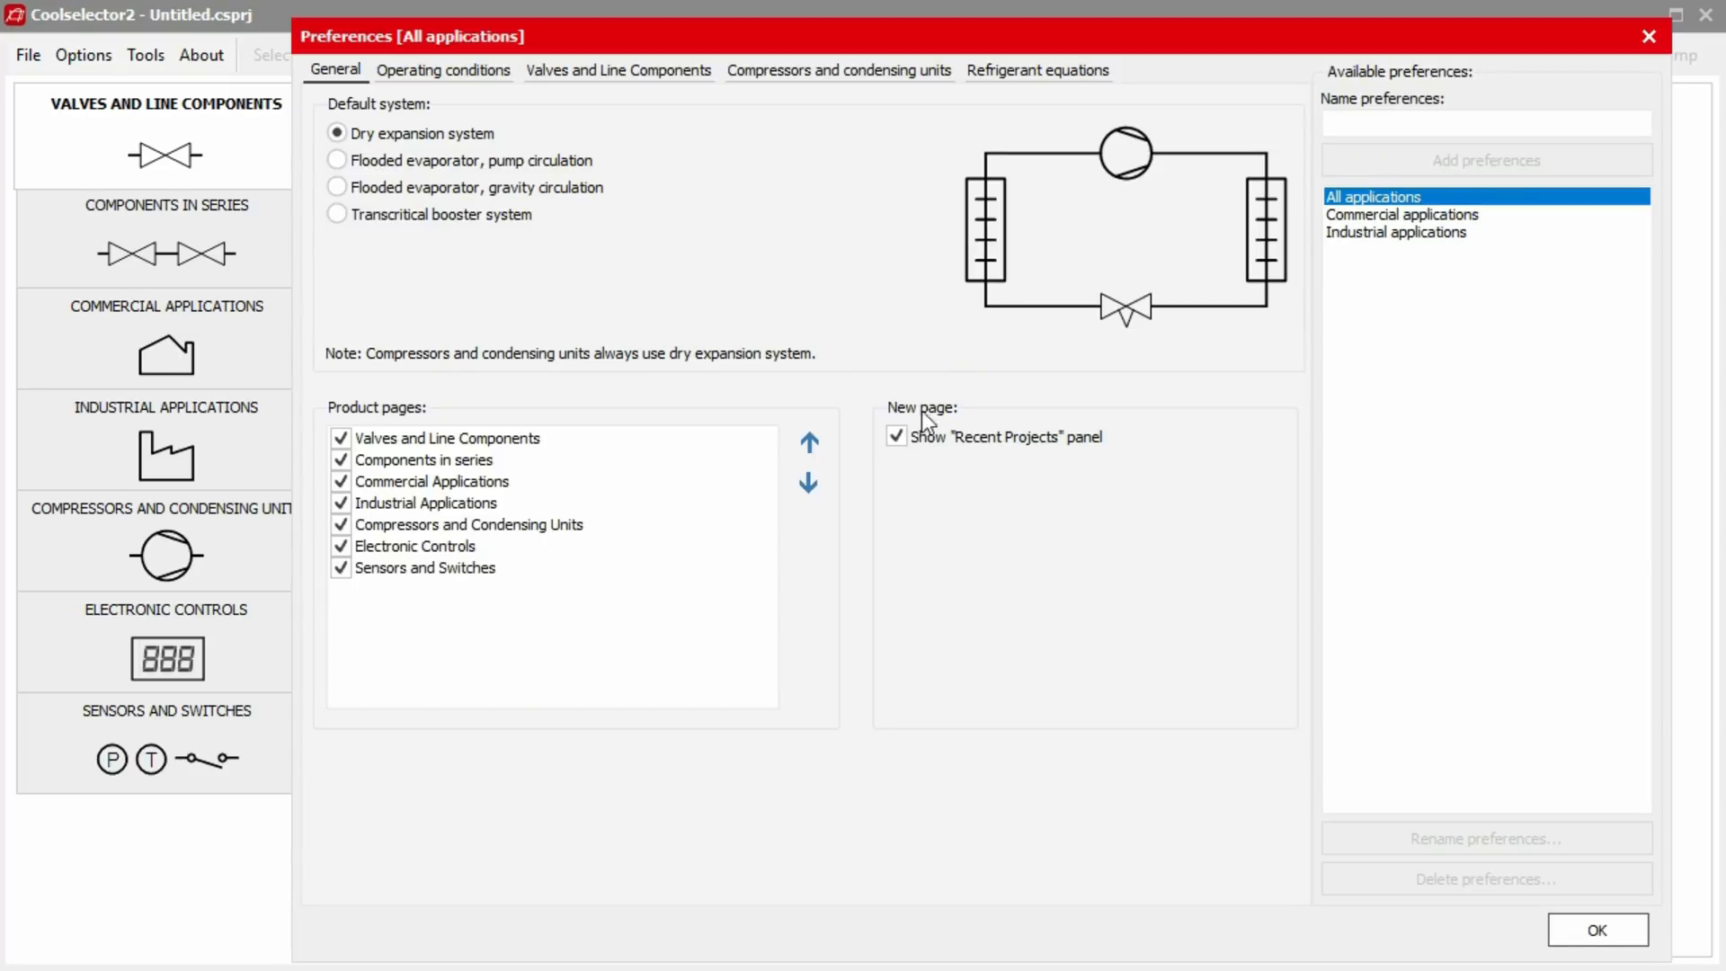
mouse_move(1100, 567)
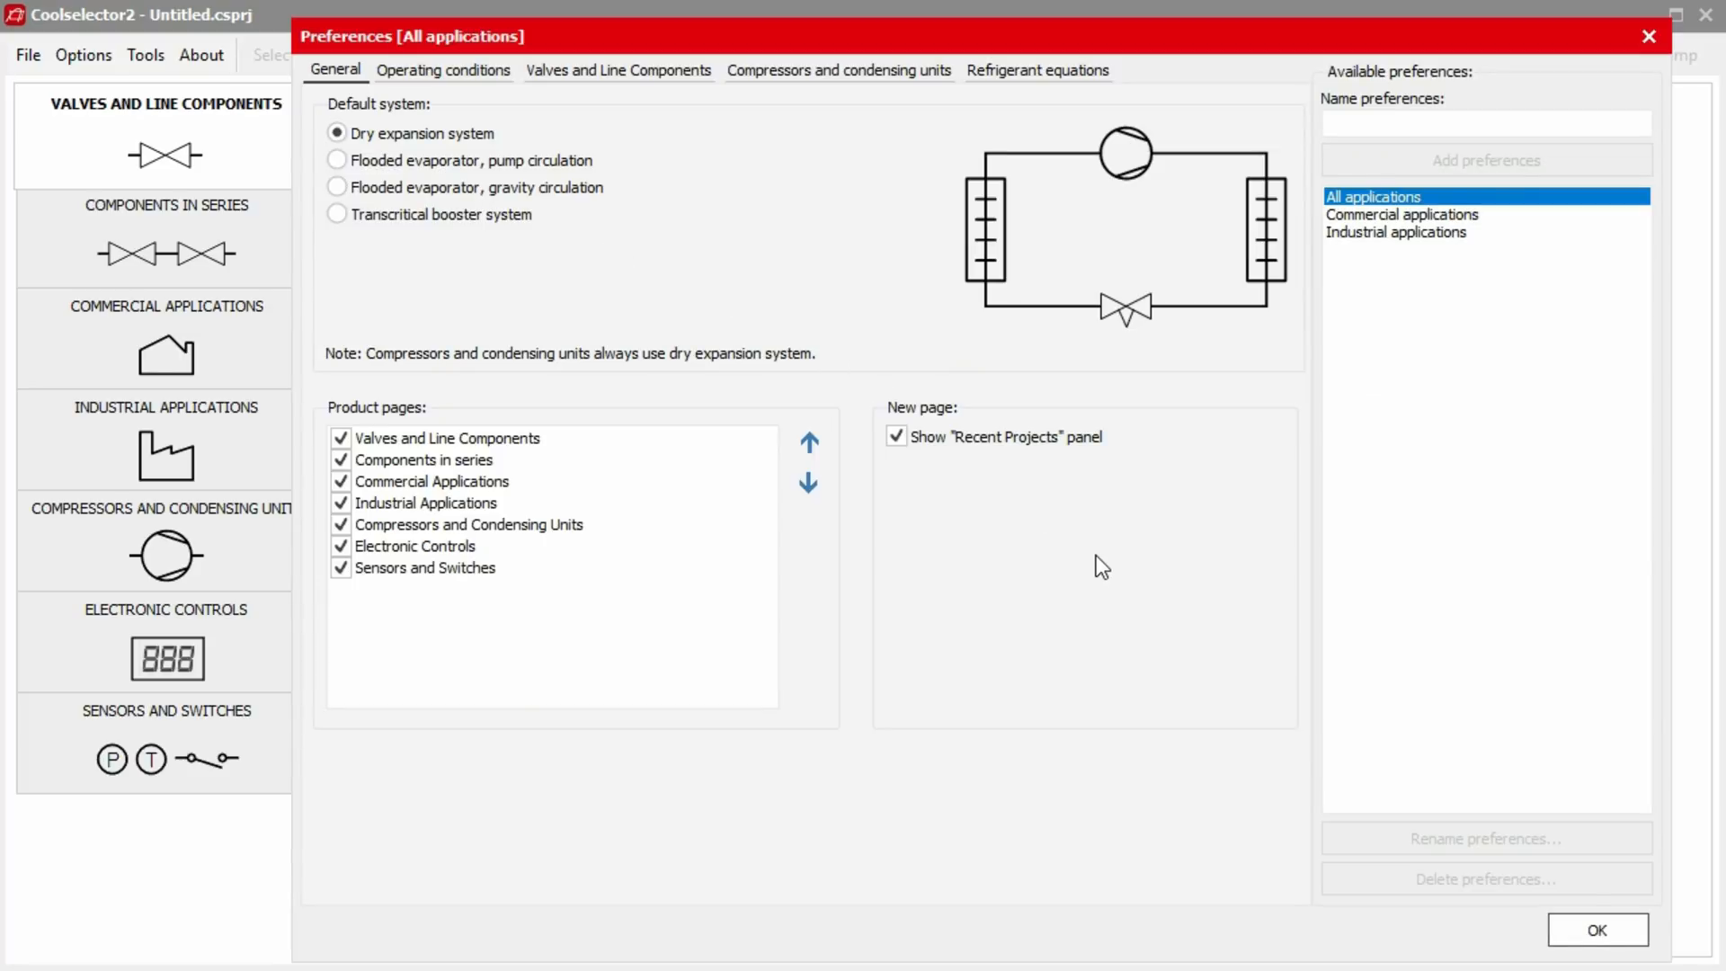
mouse_move(1206, 541)
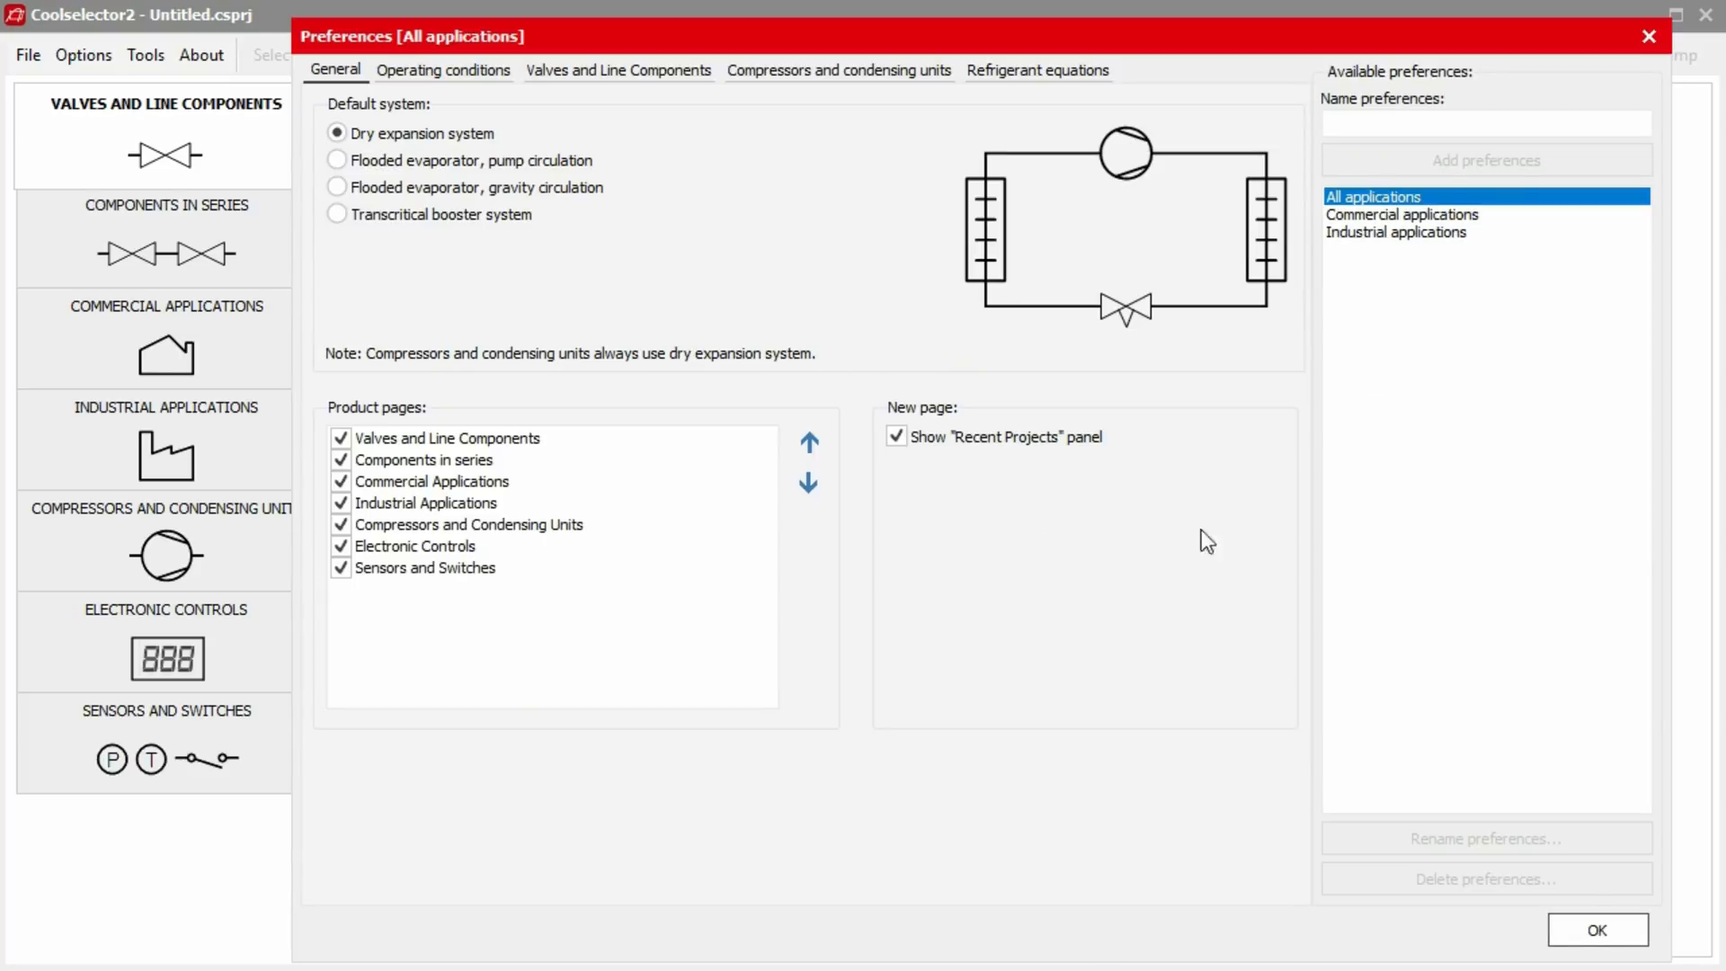
left_click(1399, 231)
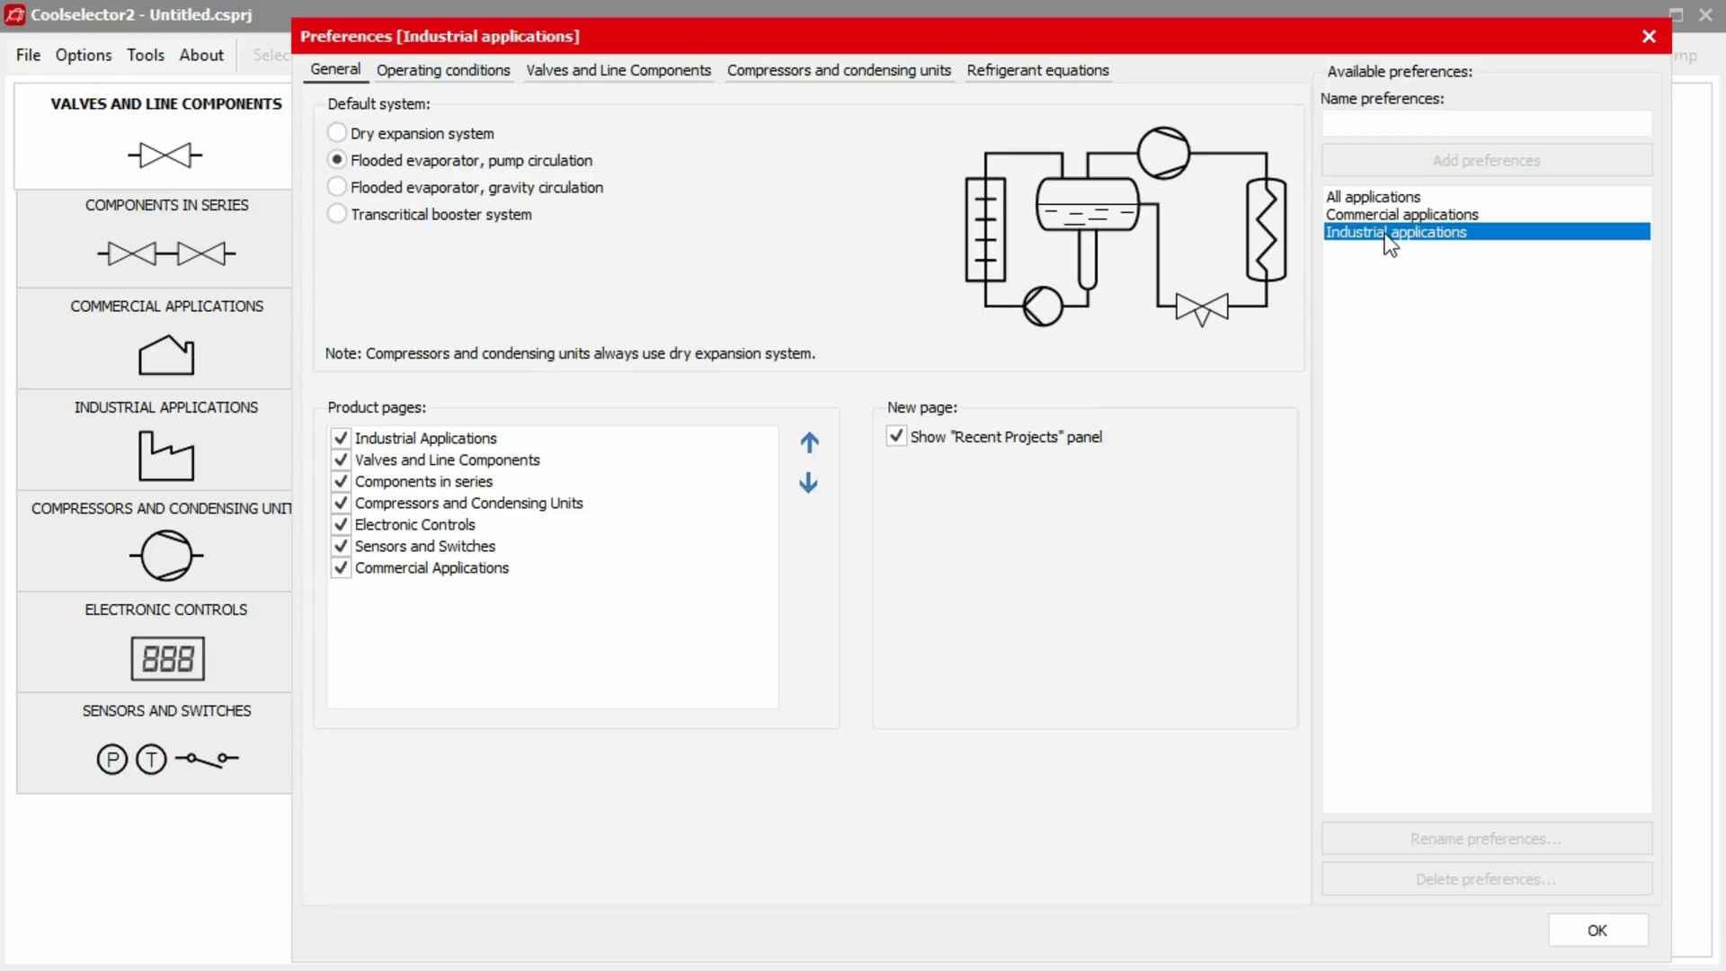
Under Valves and Line Components, exclude ANSI steel pipes, keeping only DIN-EN steel pipes.
left_click(617, 71)
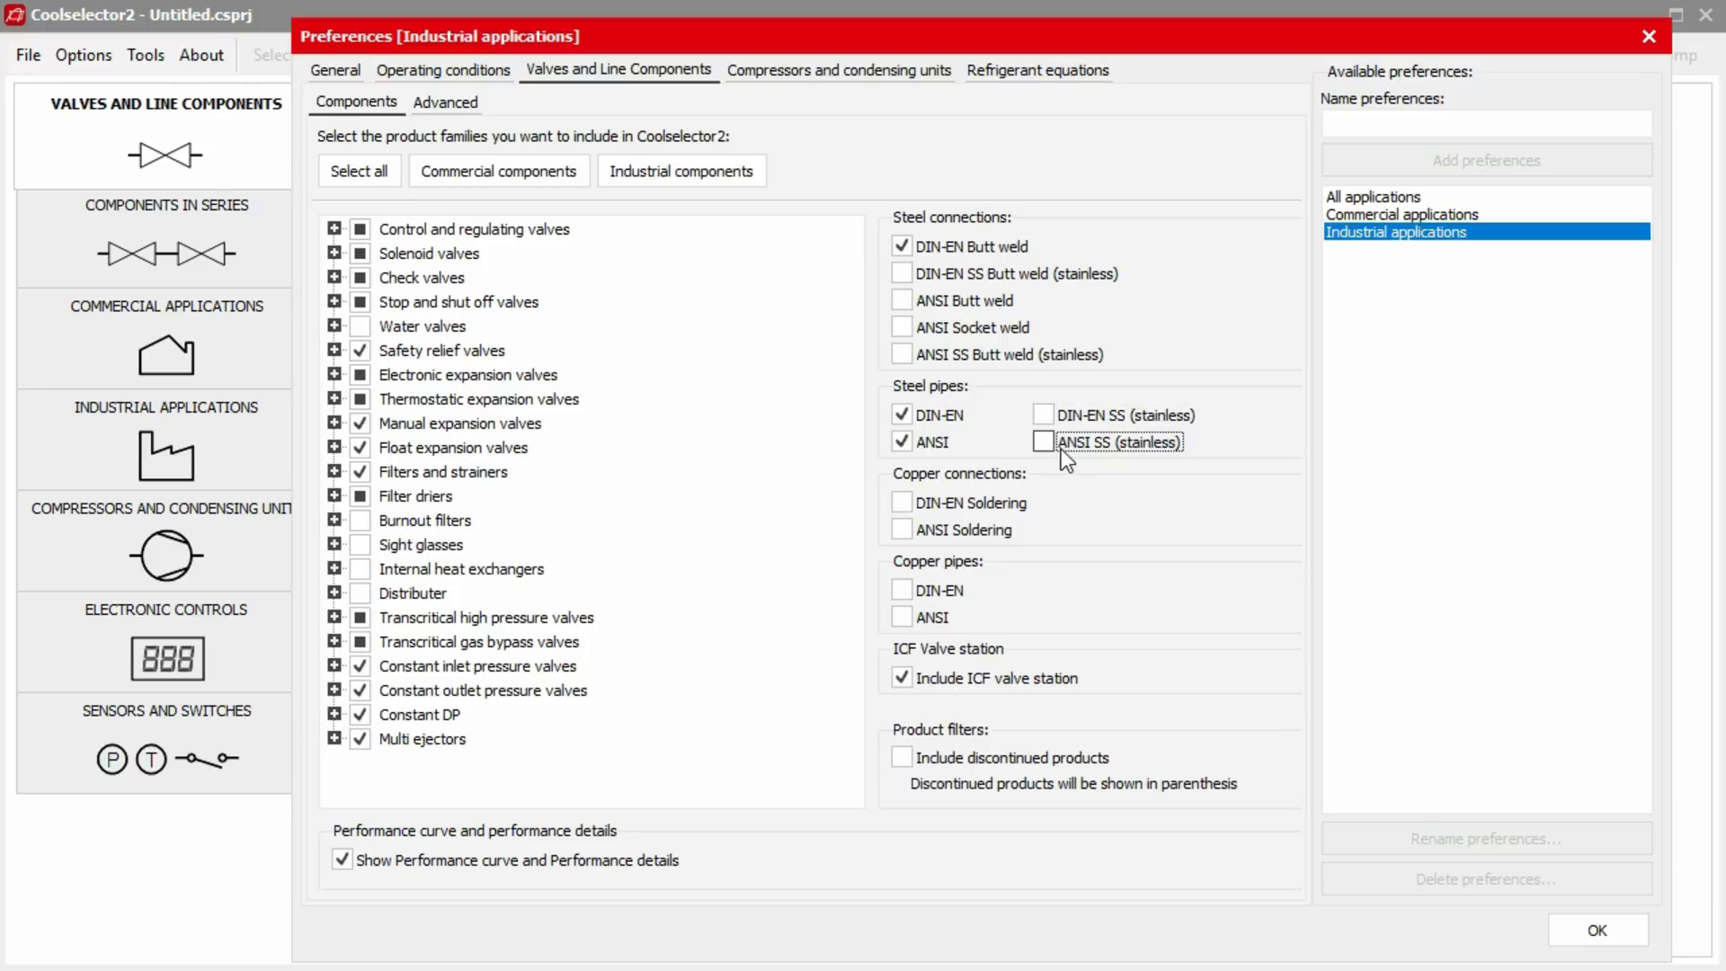
left_click(902, 442)
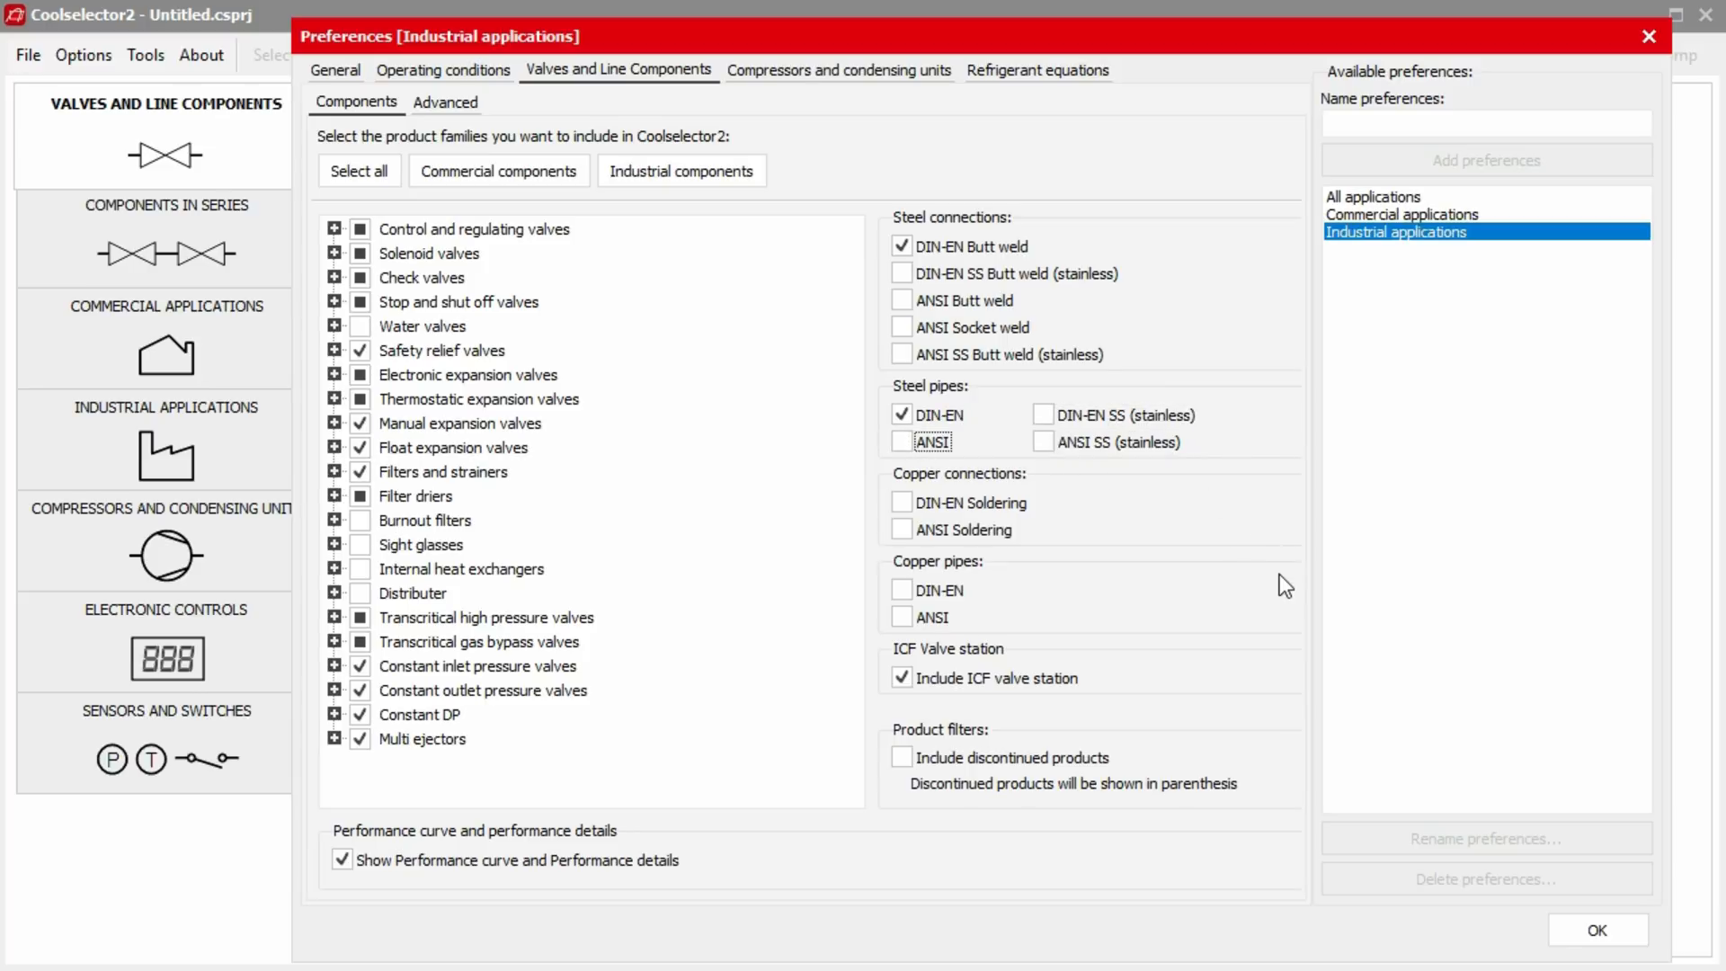
mouse_move(811, 77)
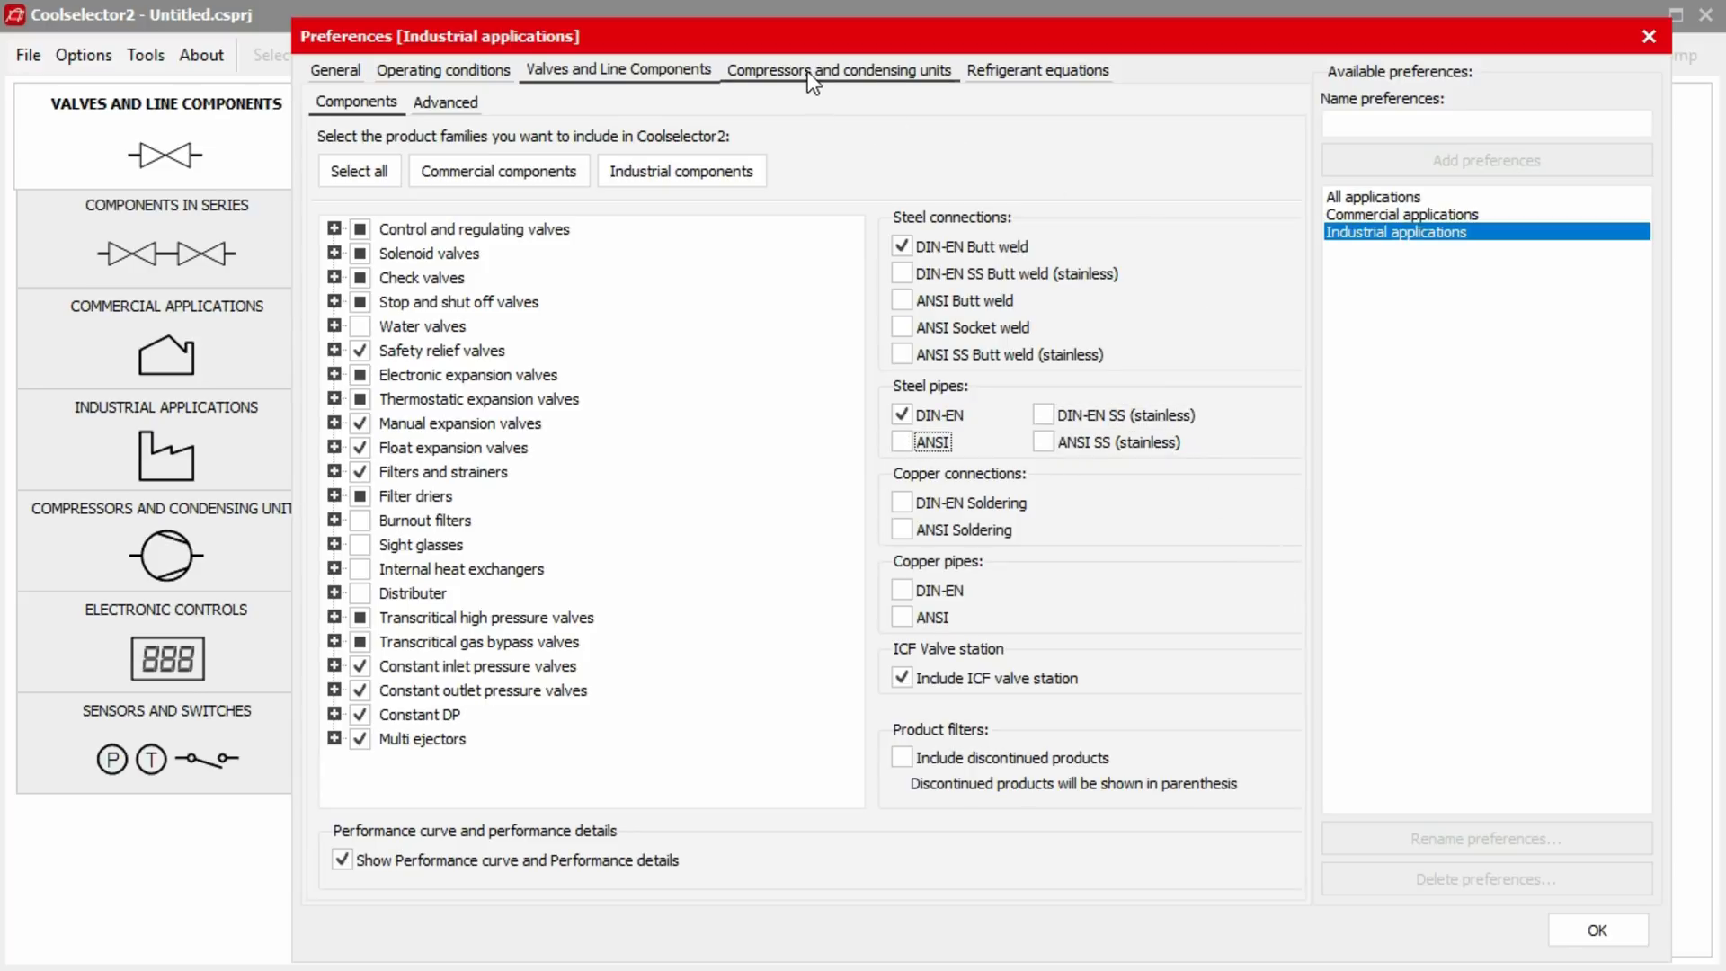
left_click(838, 71)
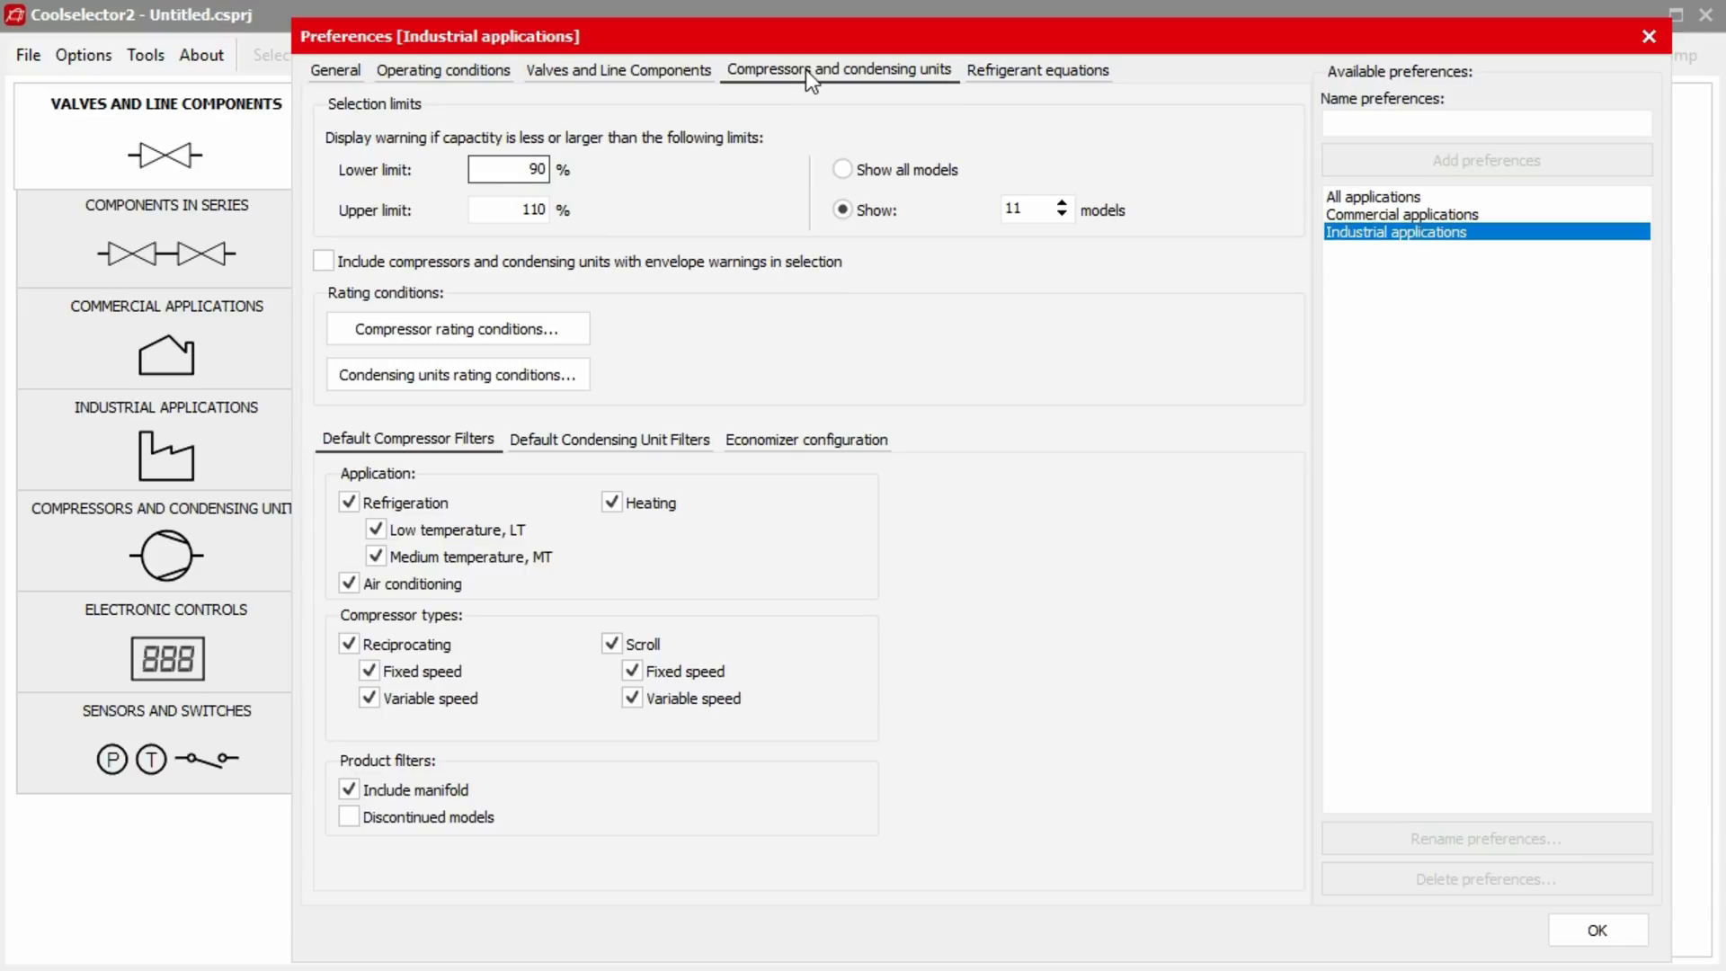
left_click(617, 70)
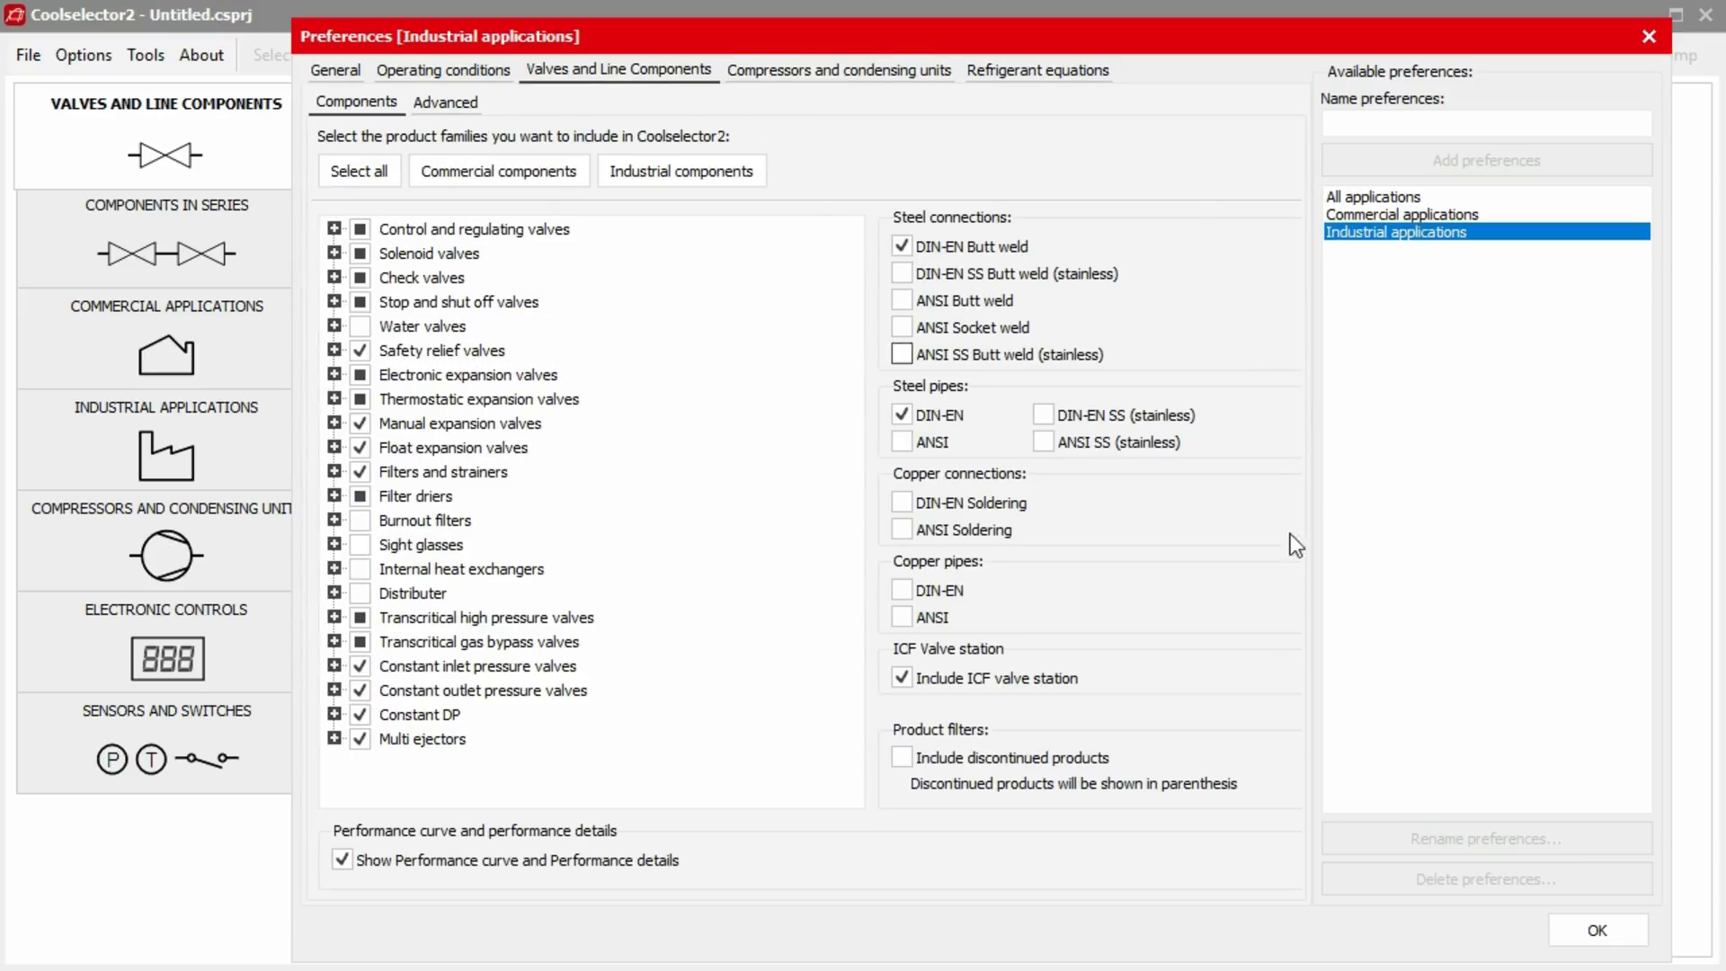
Save the changed preferences as a new set named 'DIN-EN Steel'.
left_click(1594, 929)
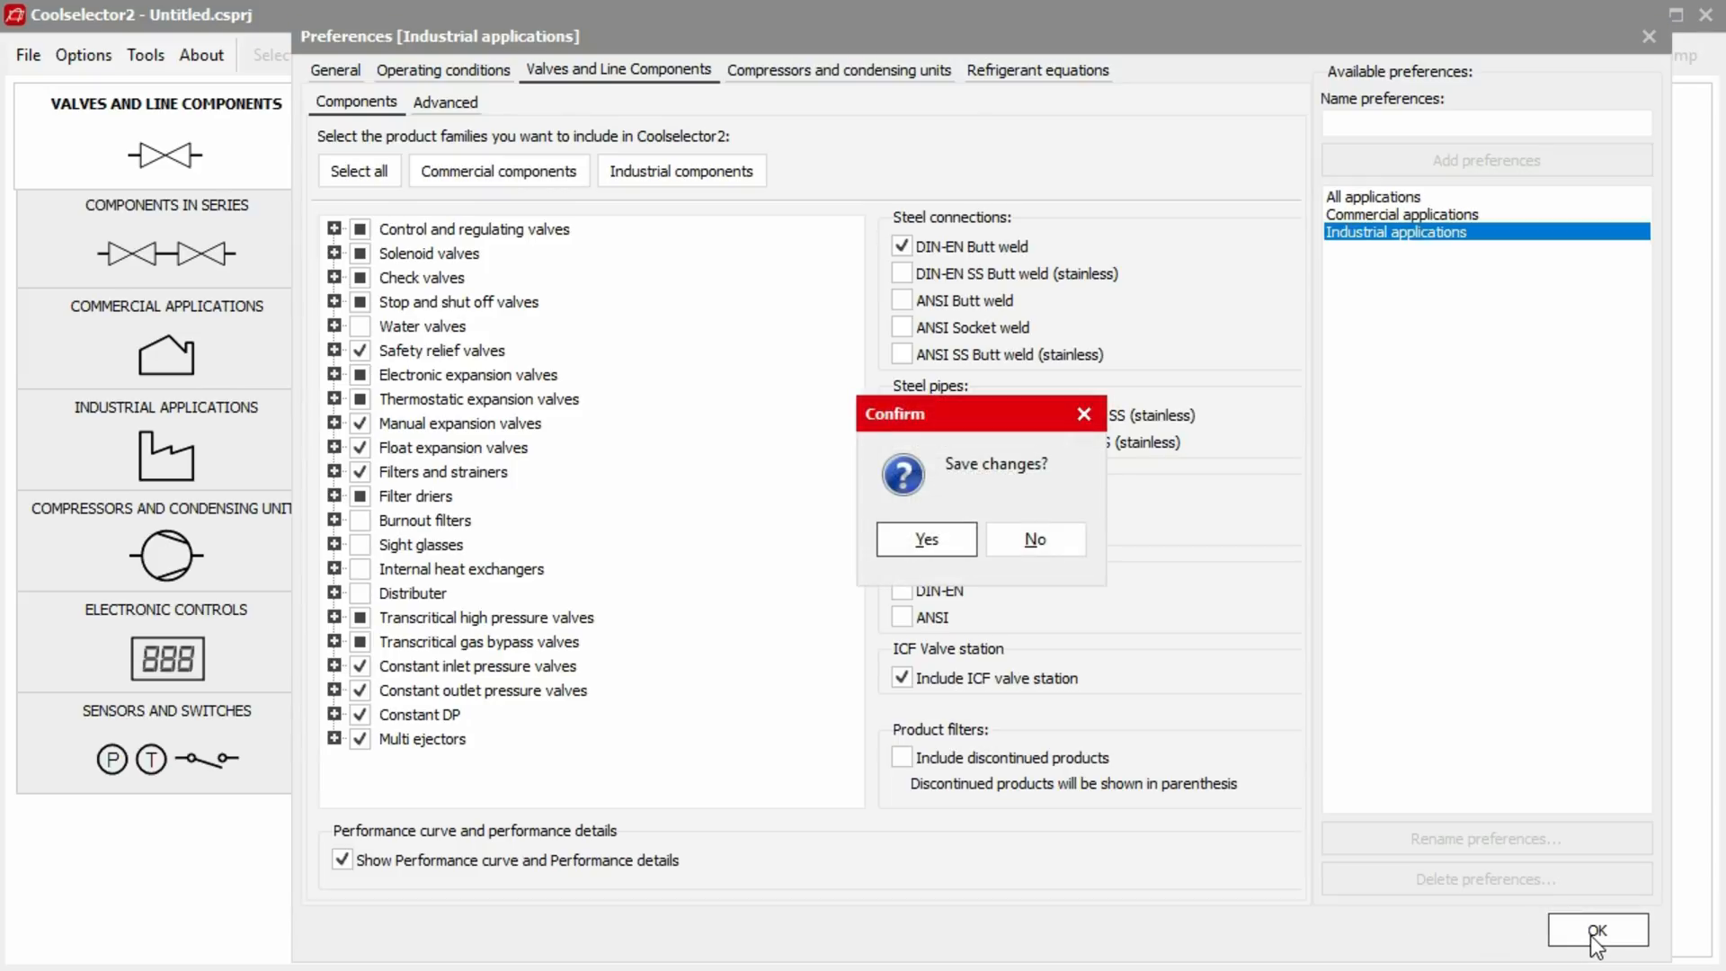
mouse_move(919, 546)
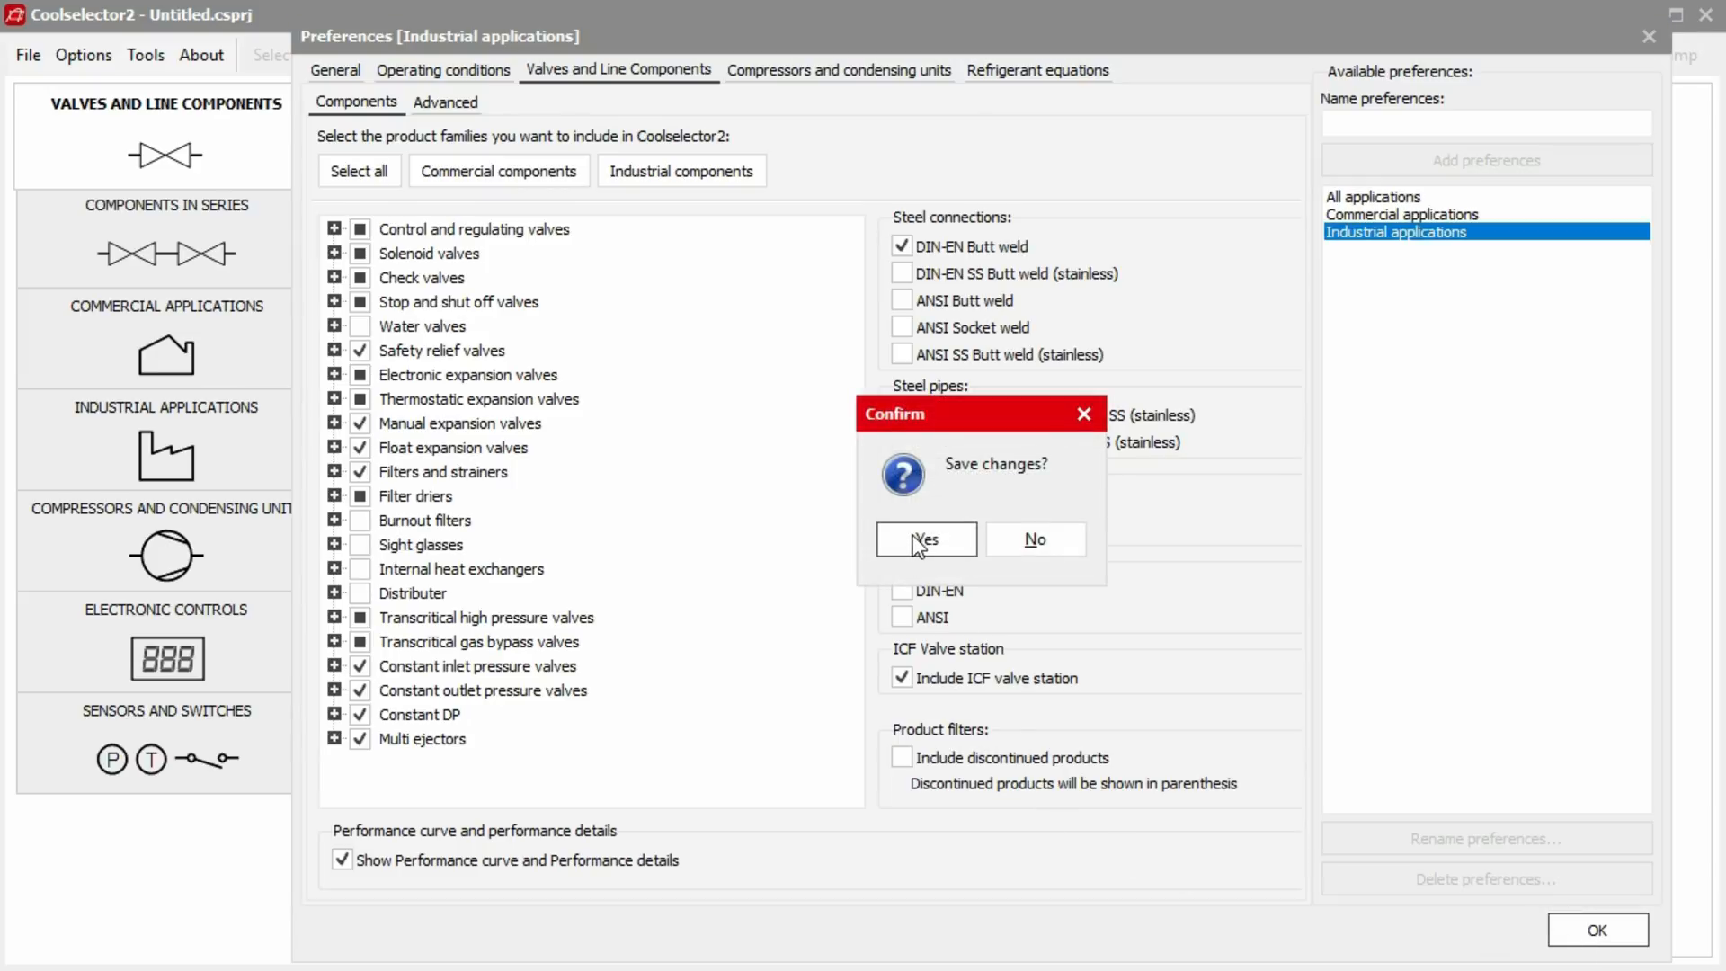
left_click(926, 539)
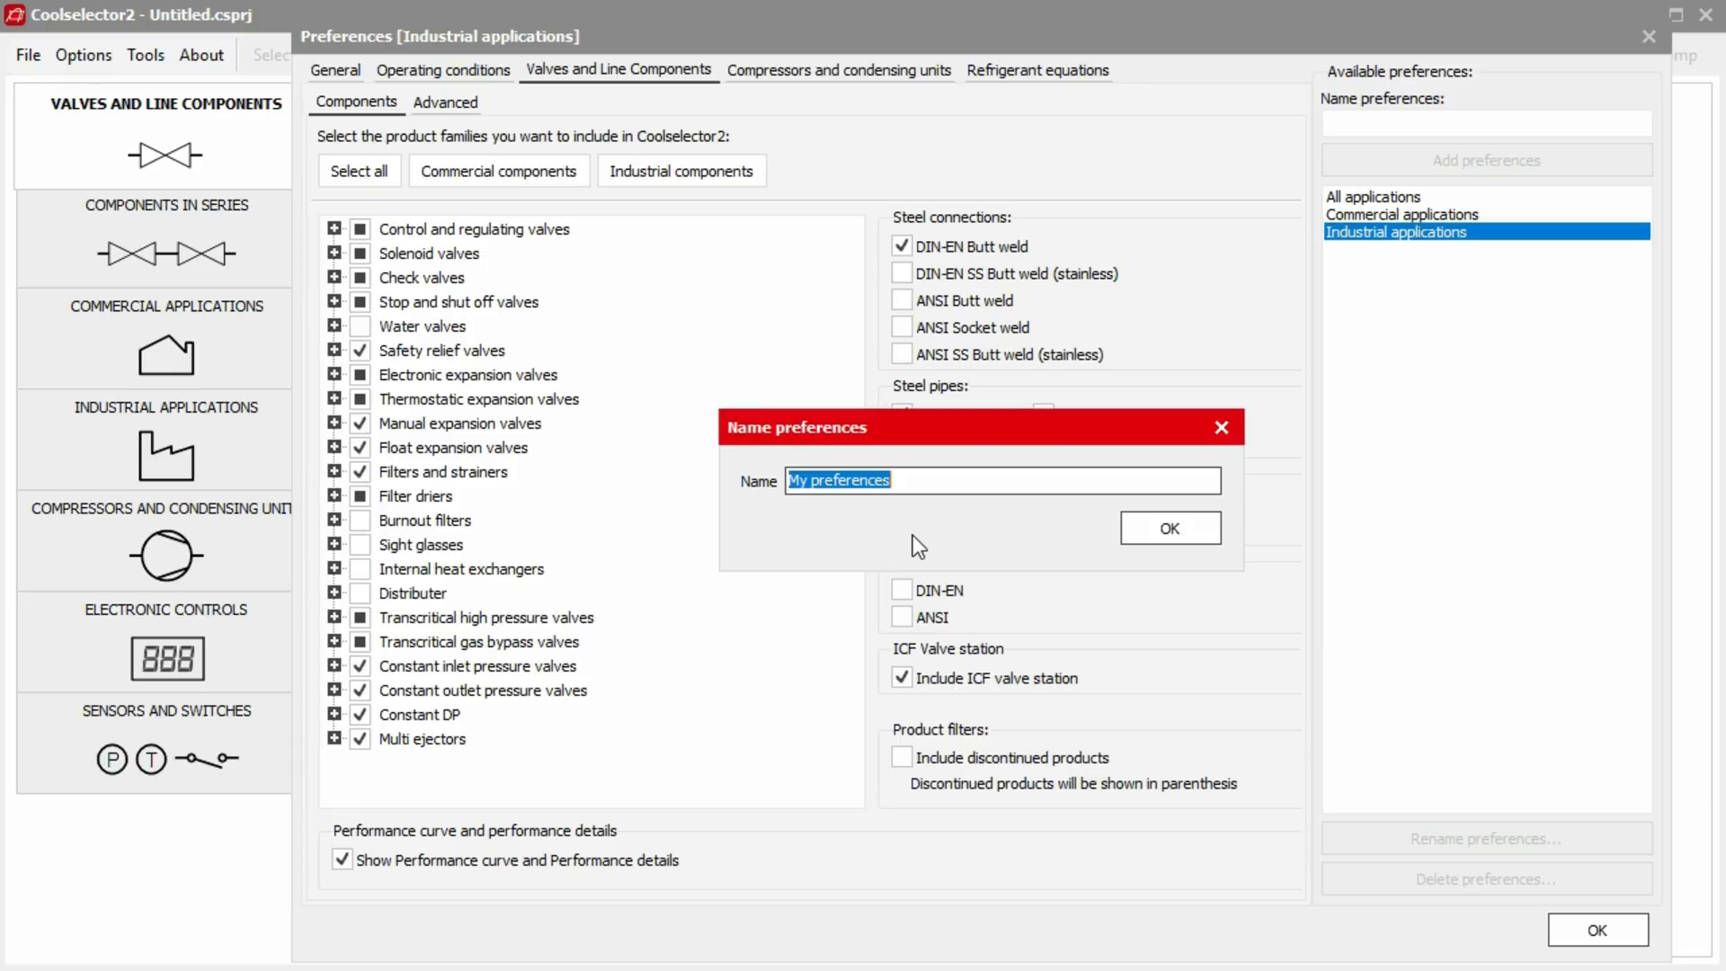
type("DIN-EN Steel")
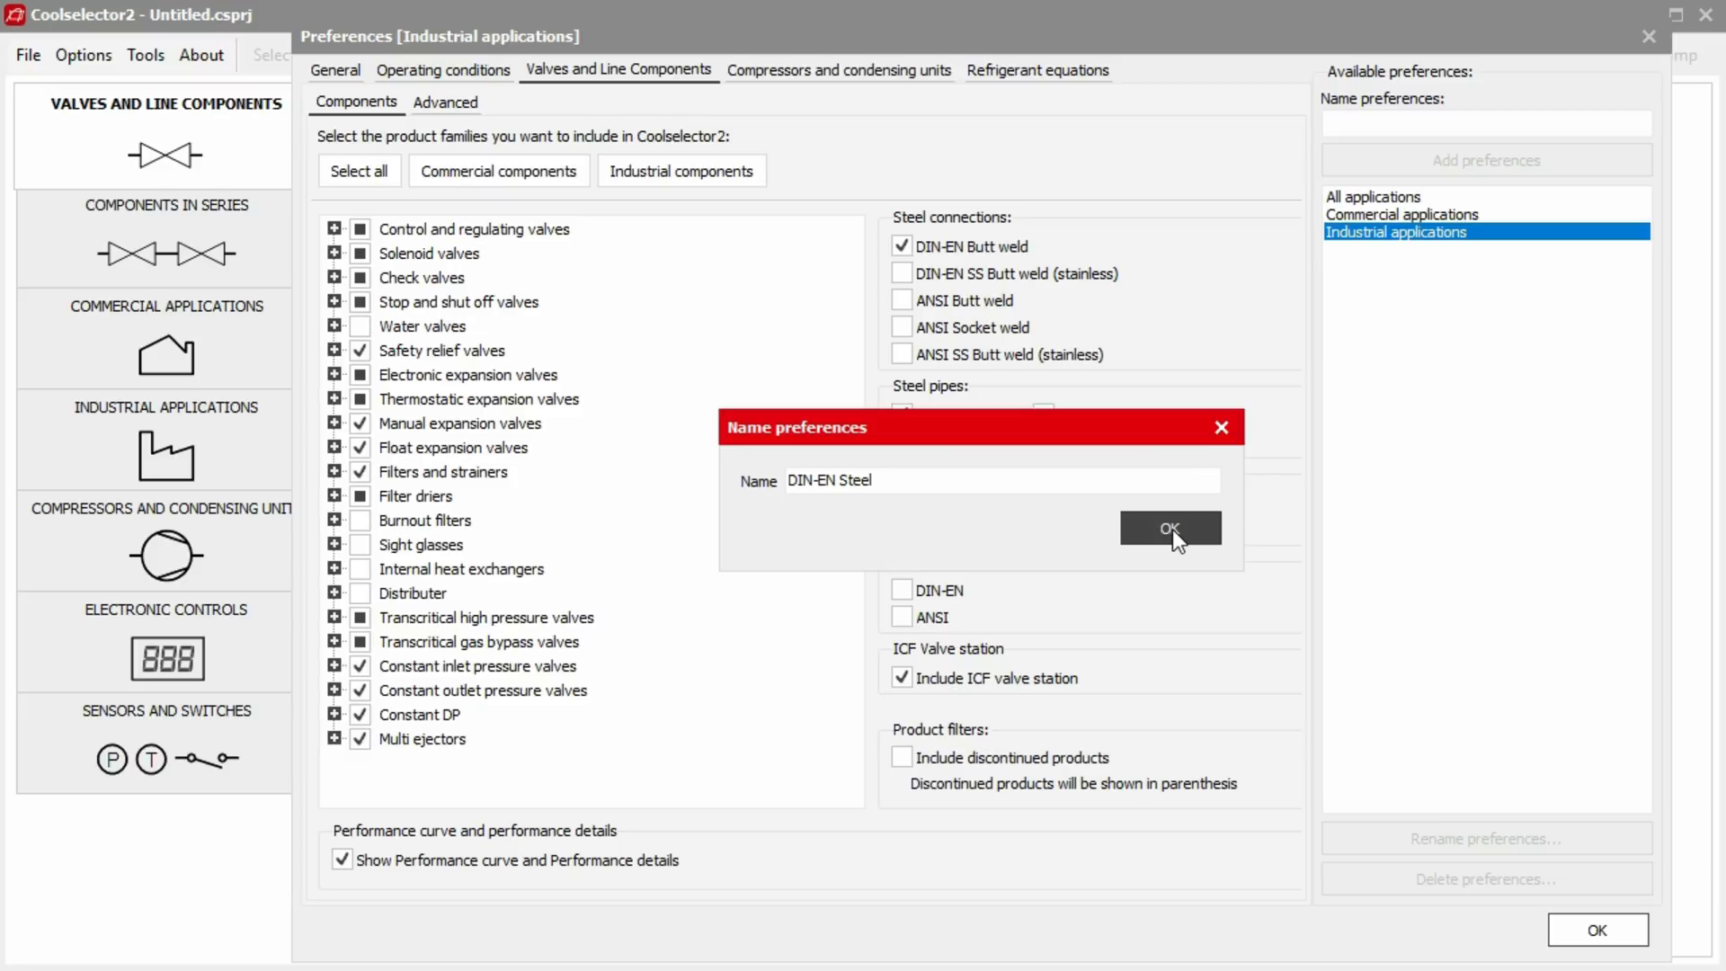
left_click(1168, 529)
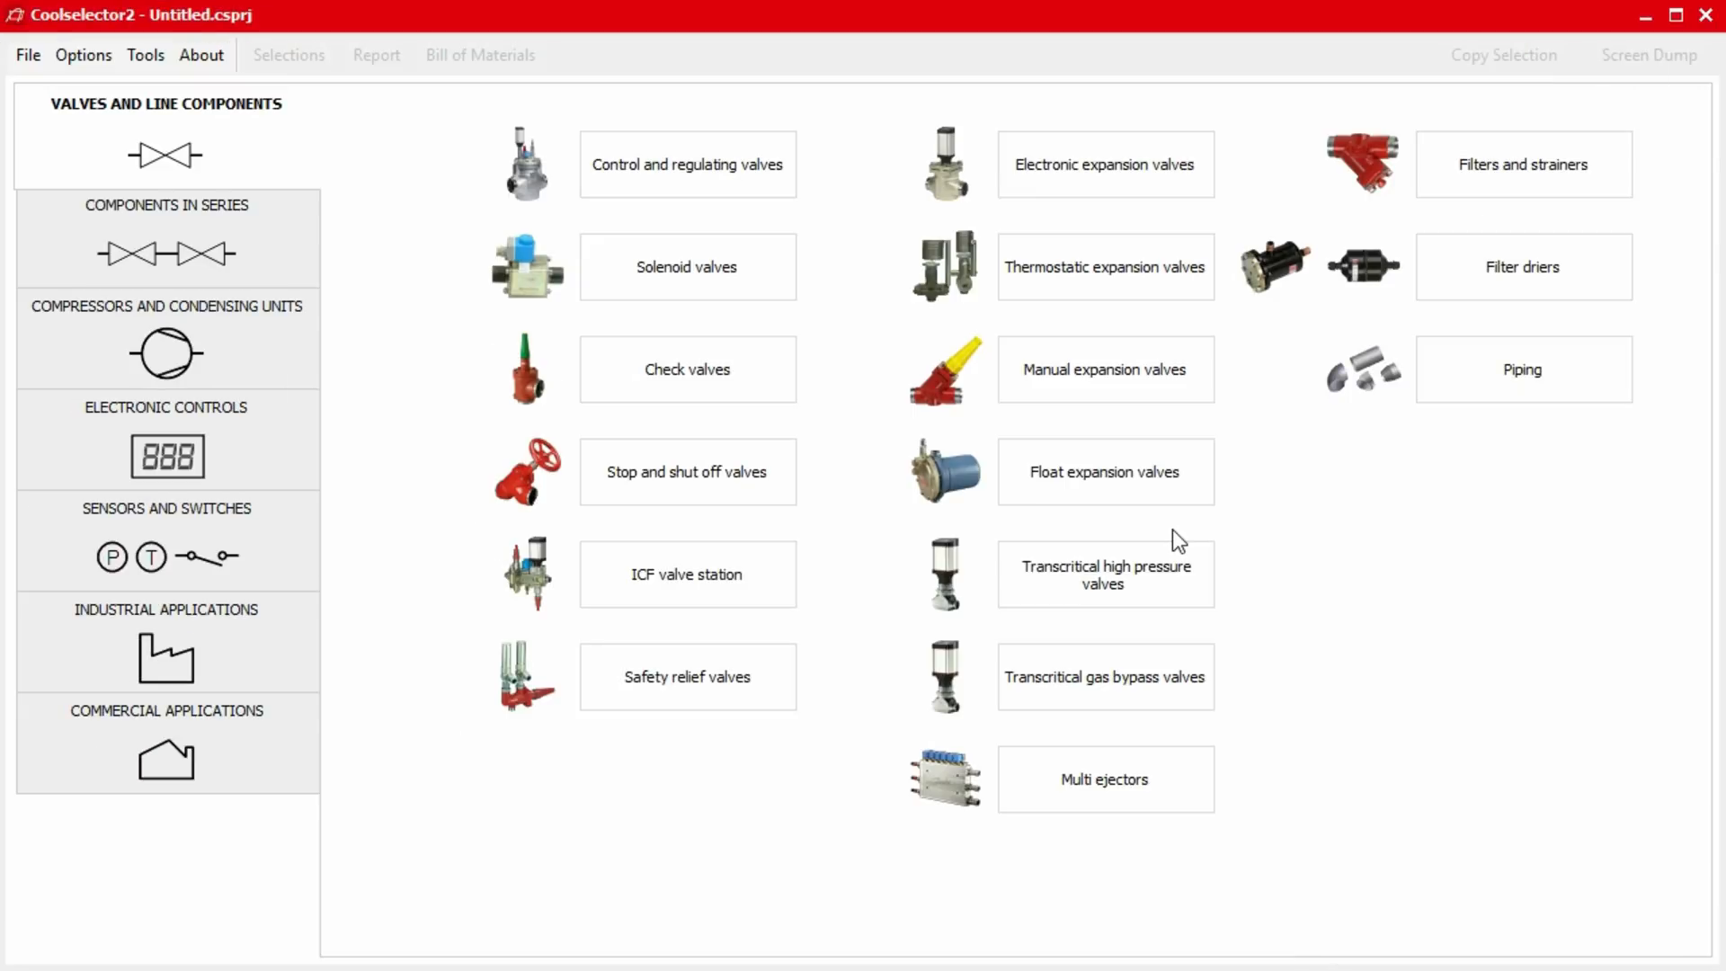
Verify DIN-EN Steel in the preference list, view Commercial applications, then apply the My preferences set.
left_click(84, 54)
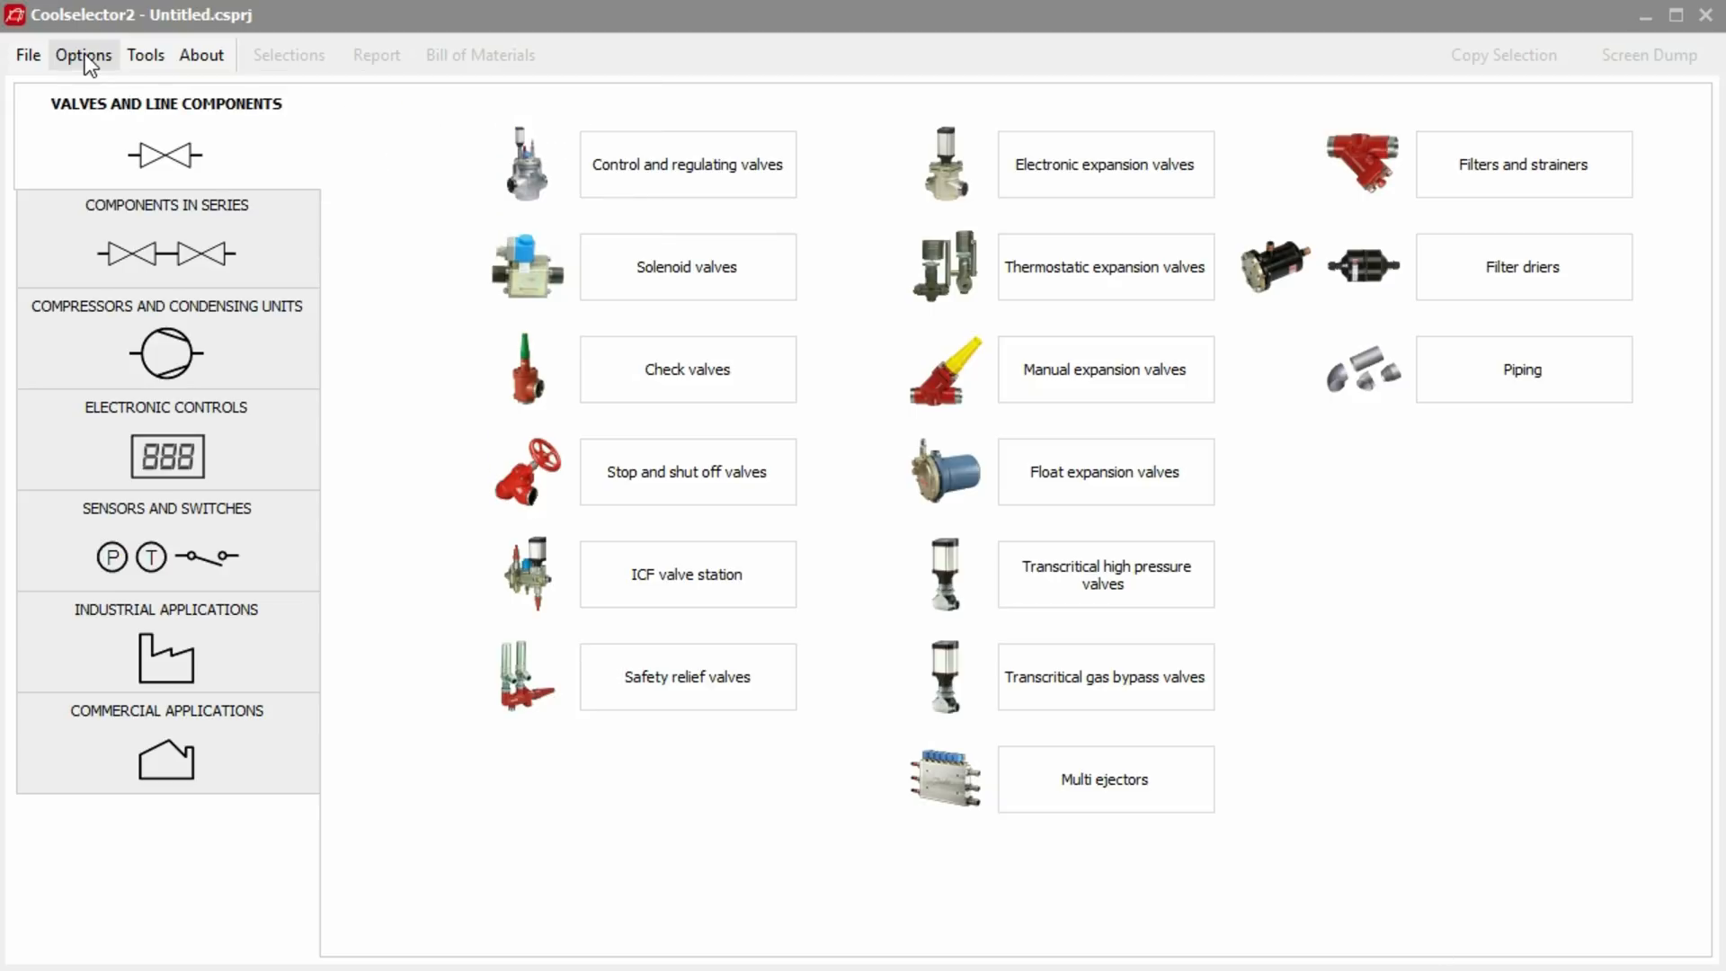
left_click(83, 54)
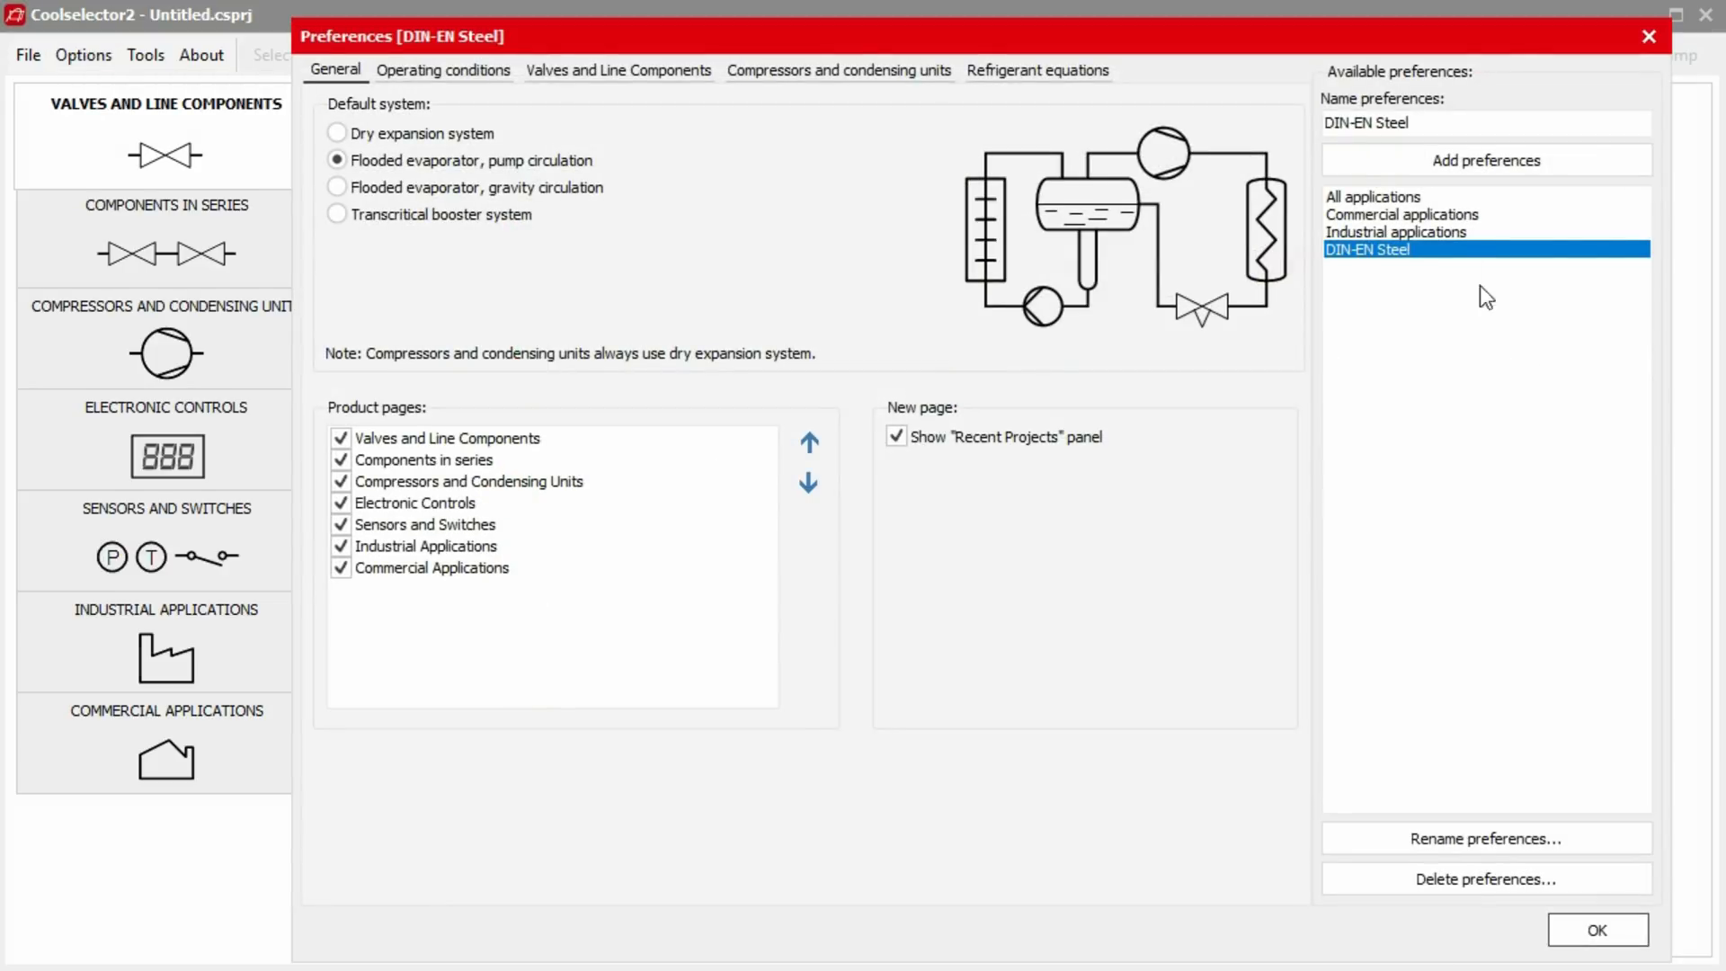
left_click(1400, 214)
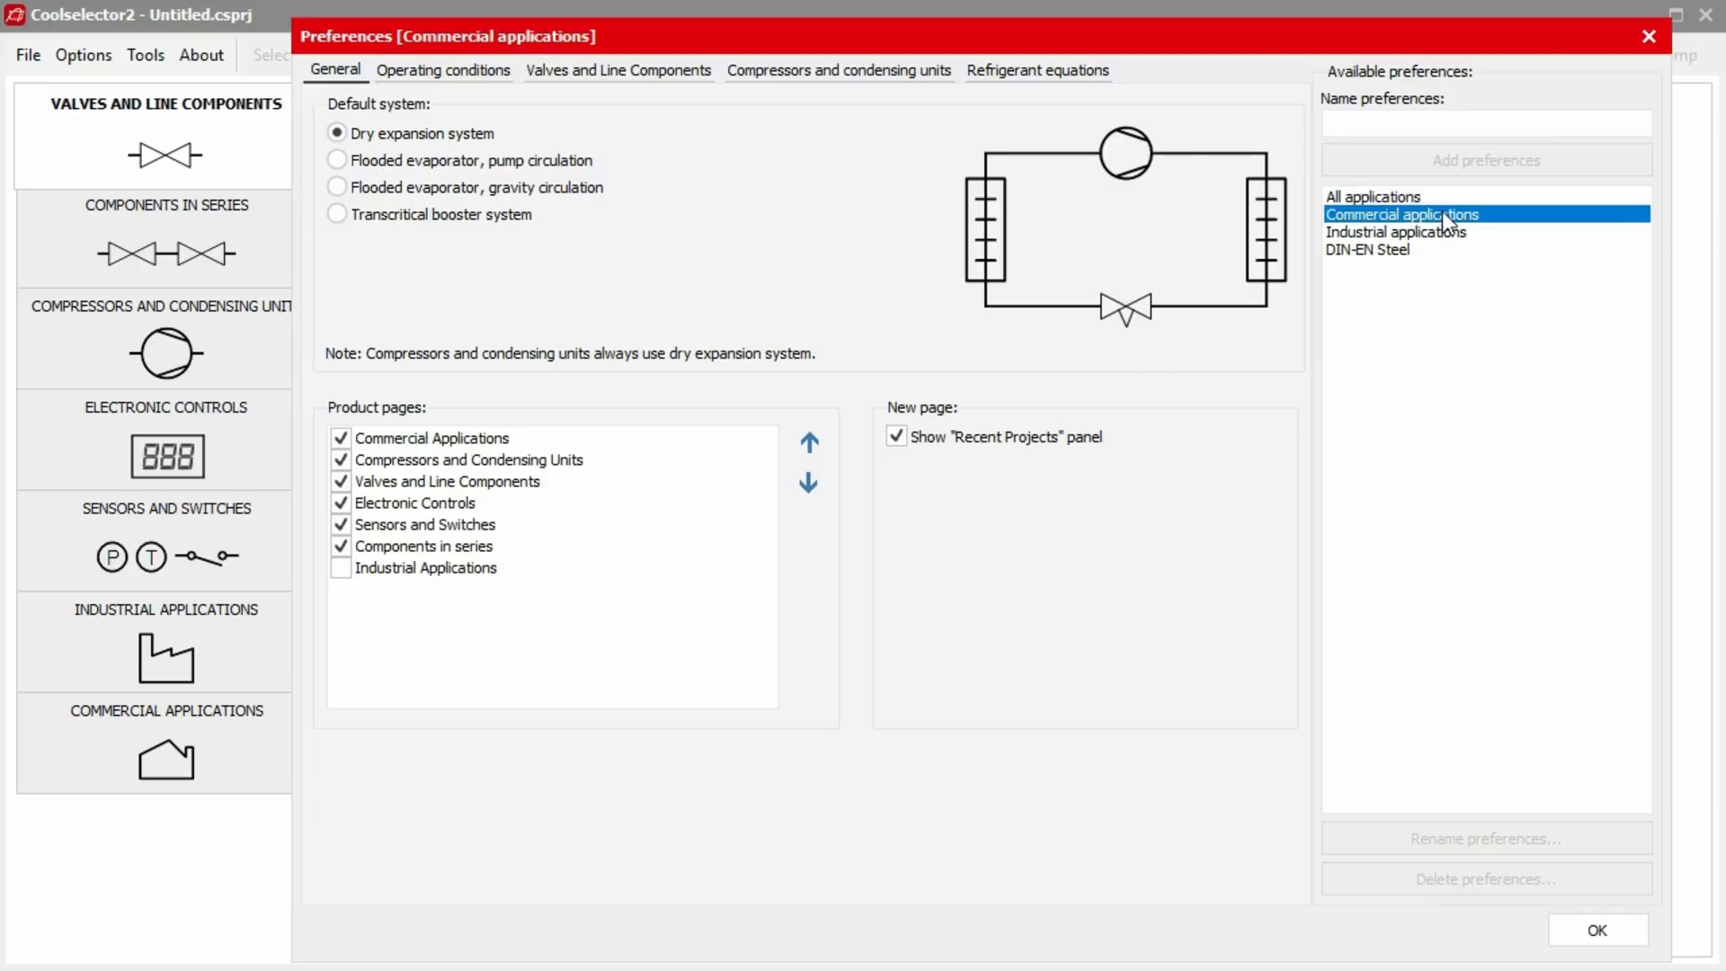
left_click(1394, 232)
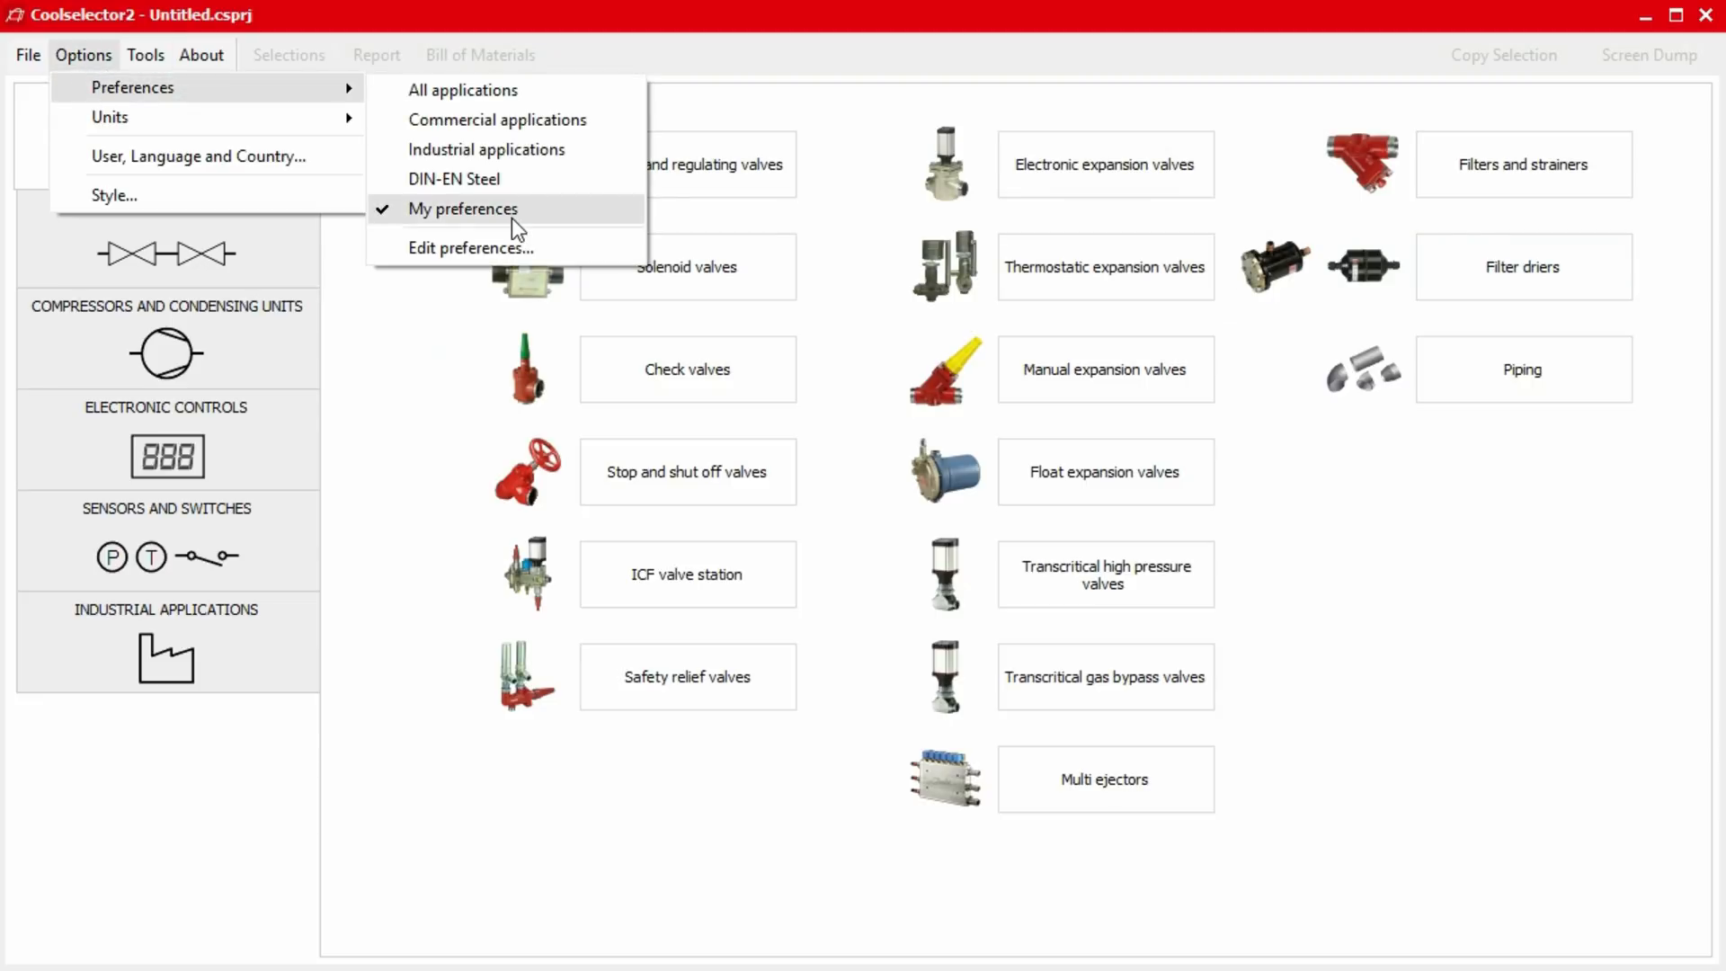
left_click(464, 208)
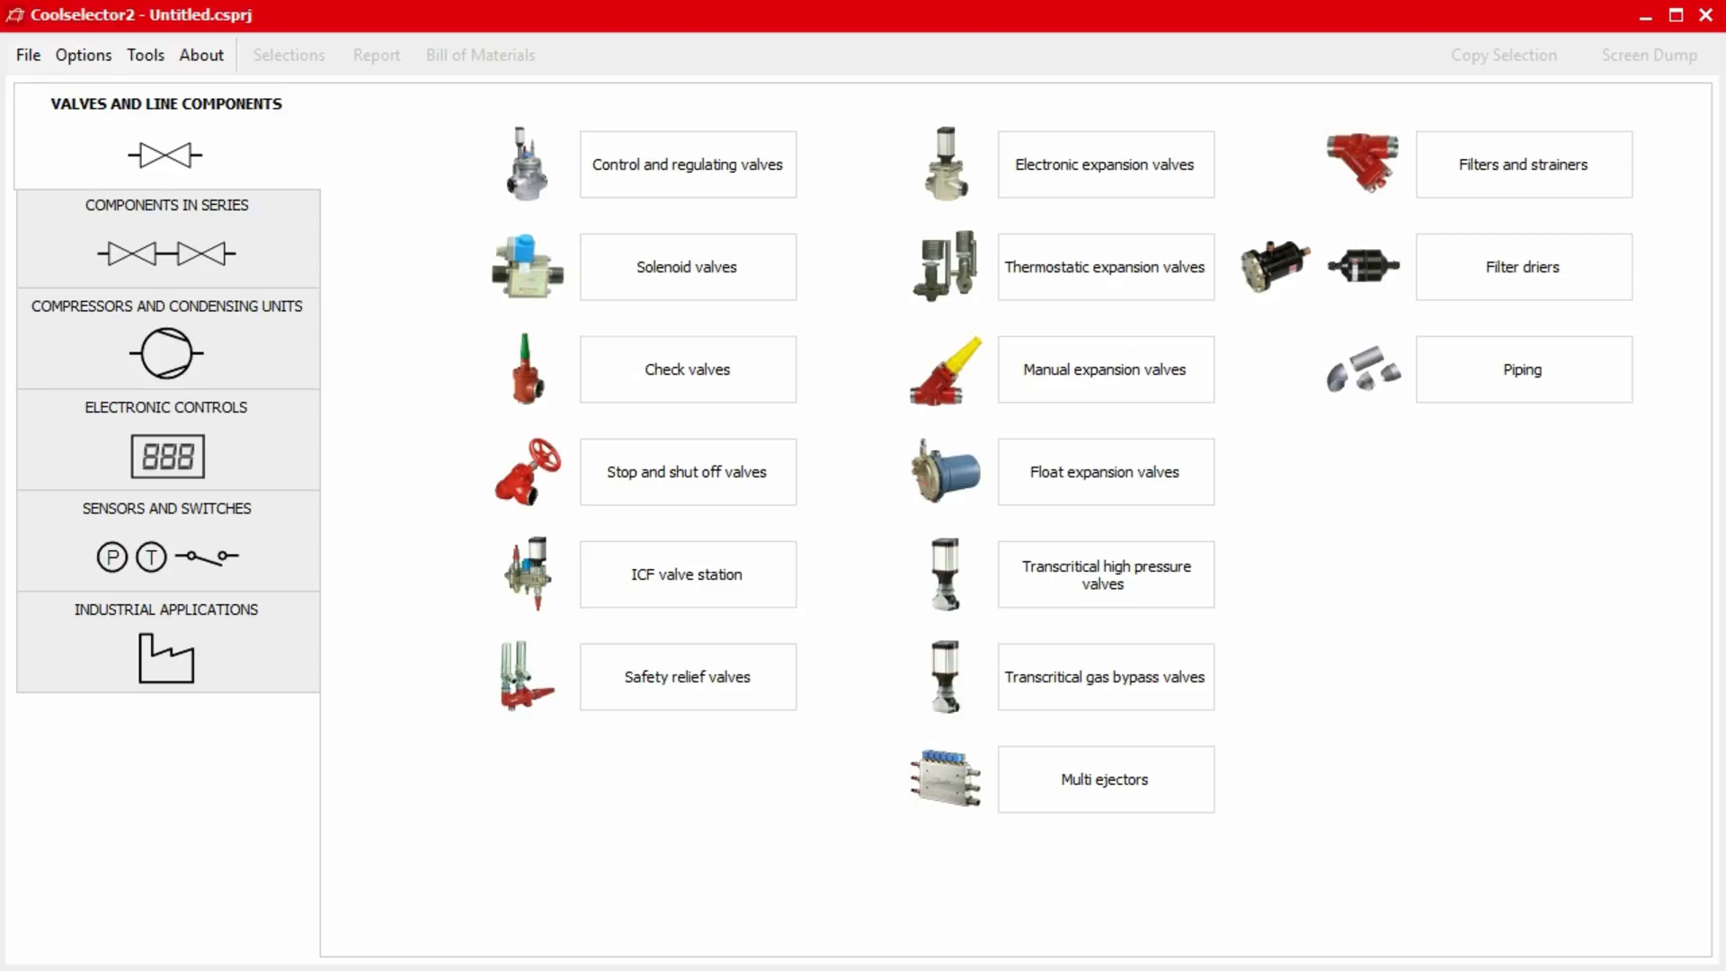
mouse_move(128, 106)
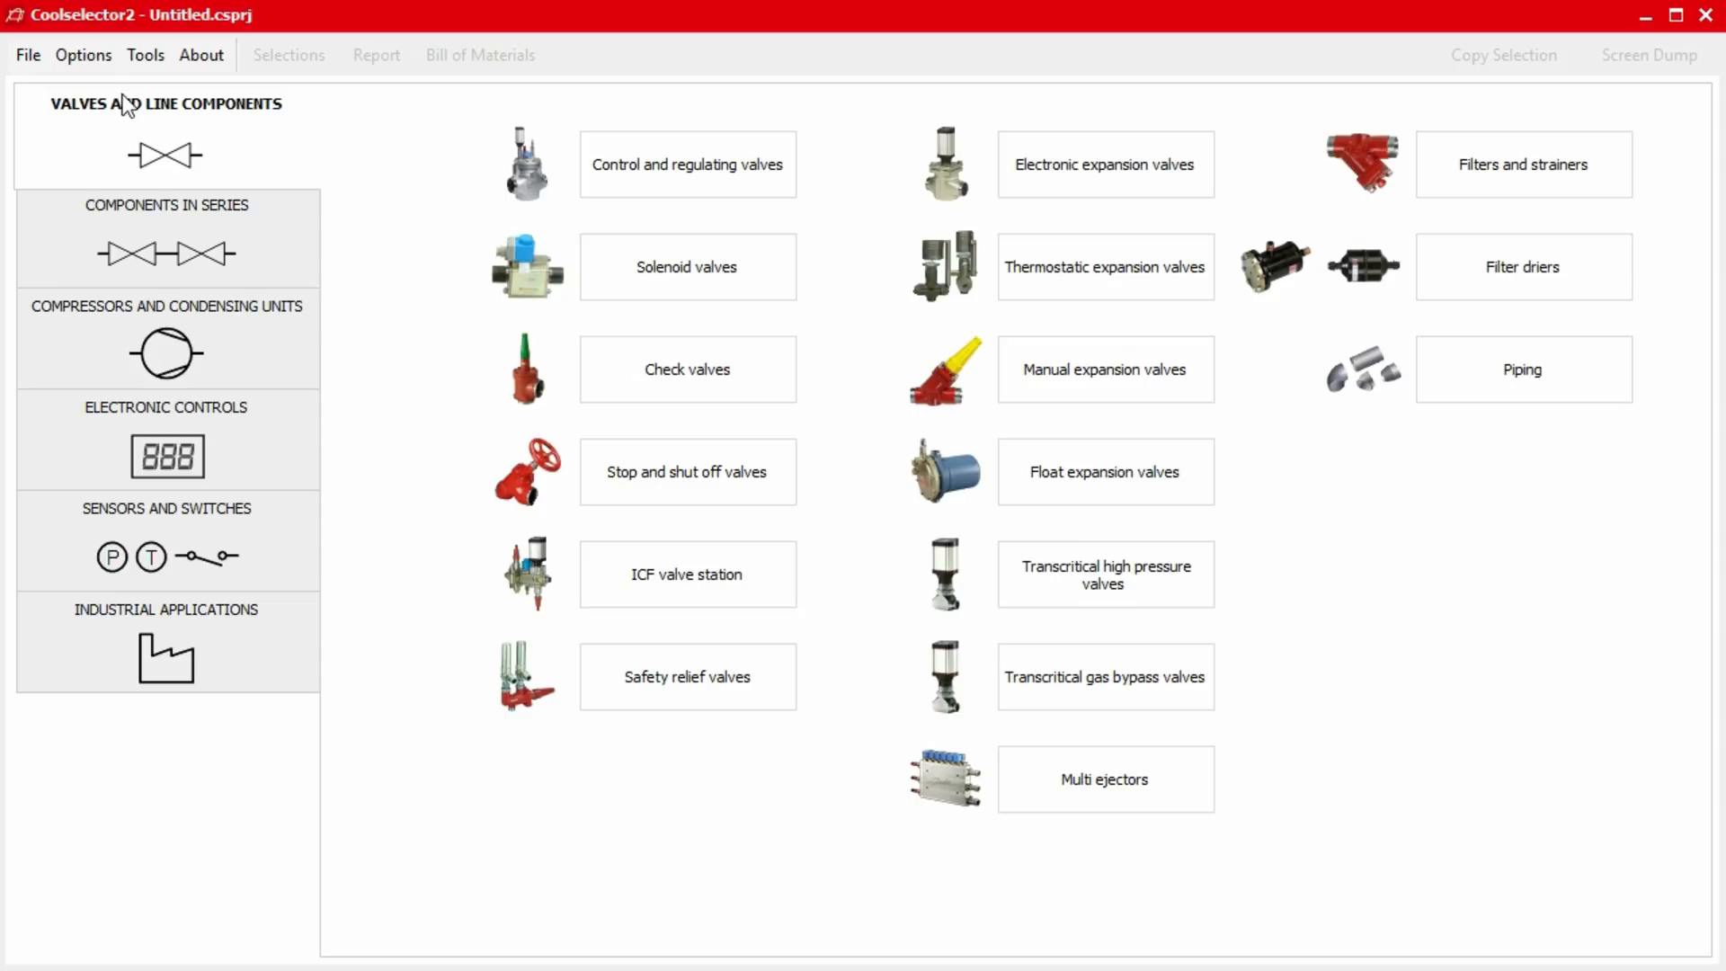
Enter 'Dan Foss' as report creator in User, Language and Country, and update the report.
left_click(83, 54)
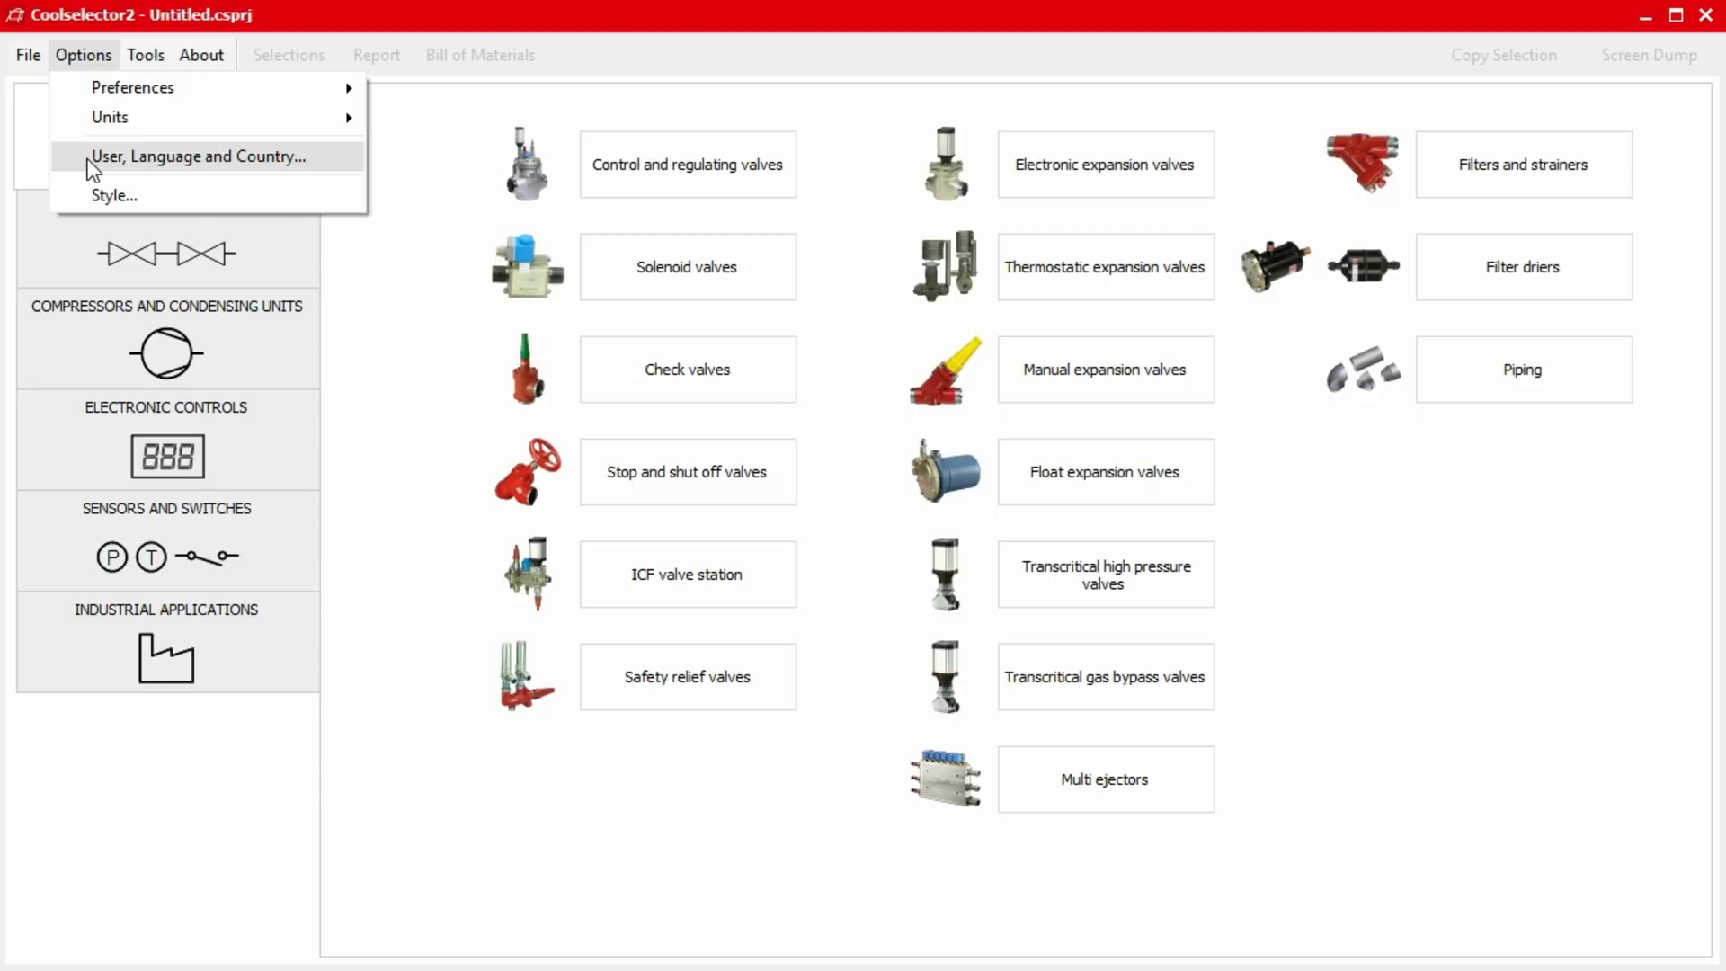
left_click(198, 157)
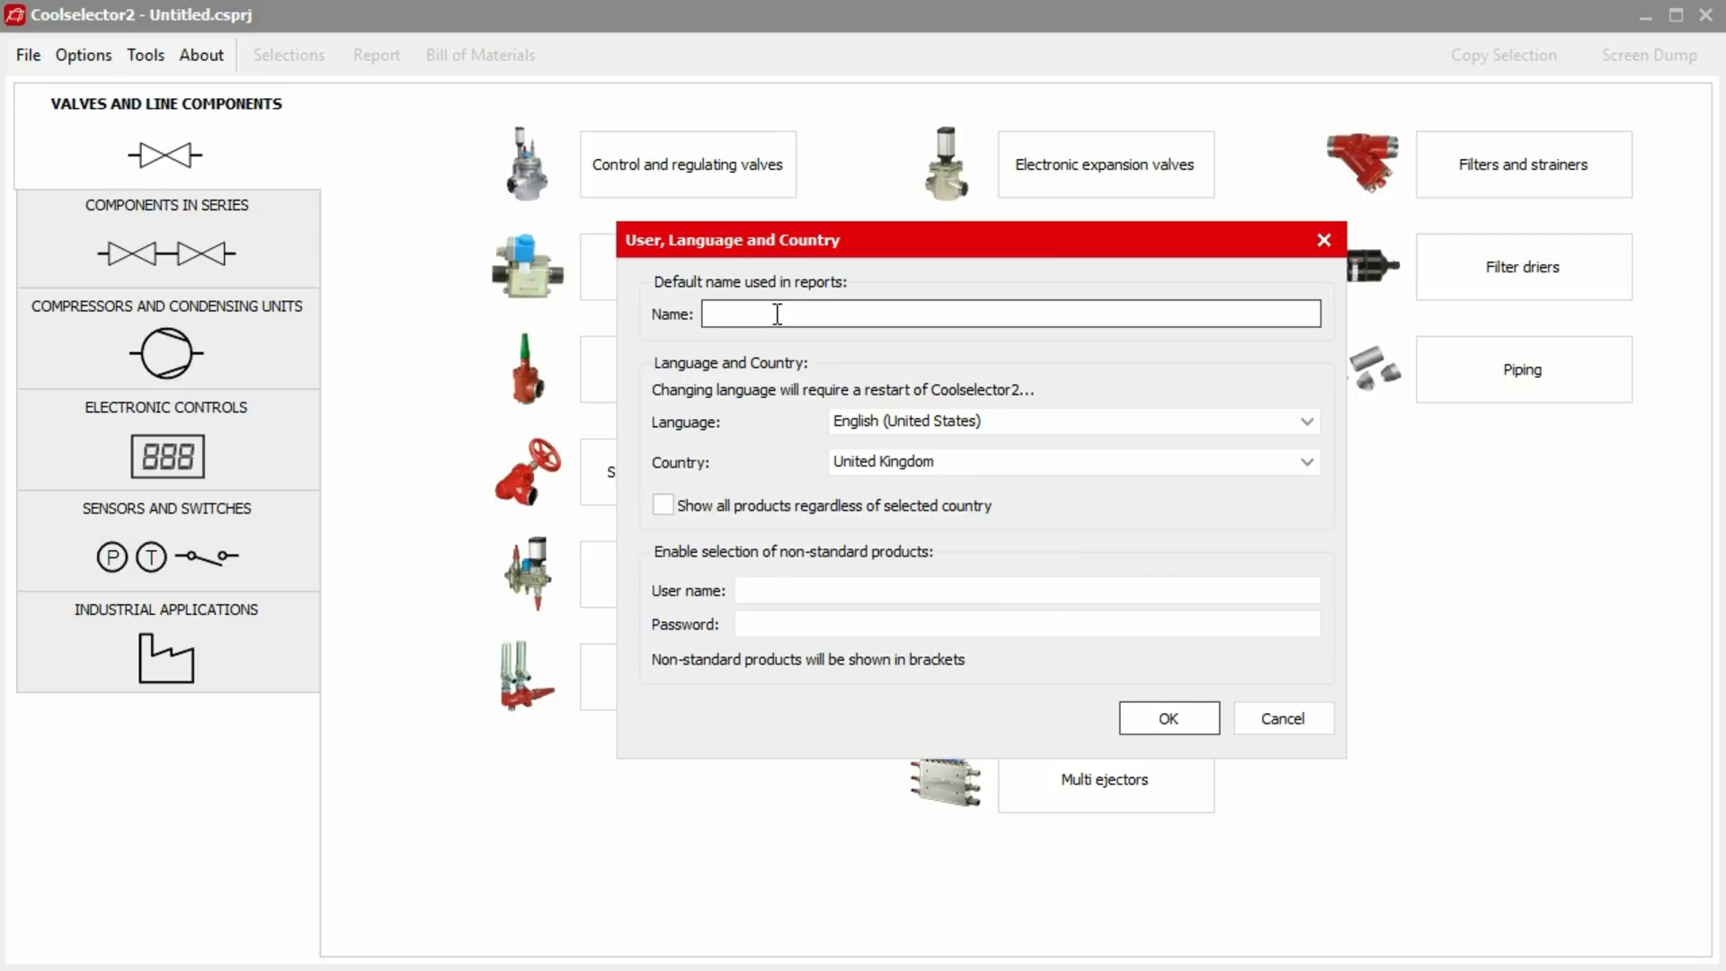
type("Dan Foss")
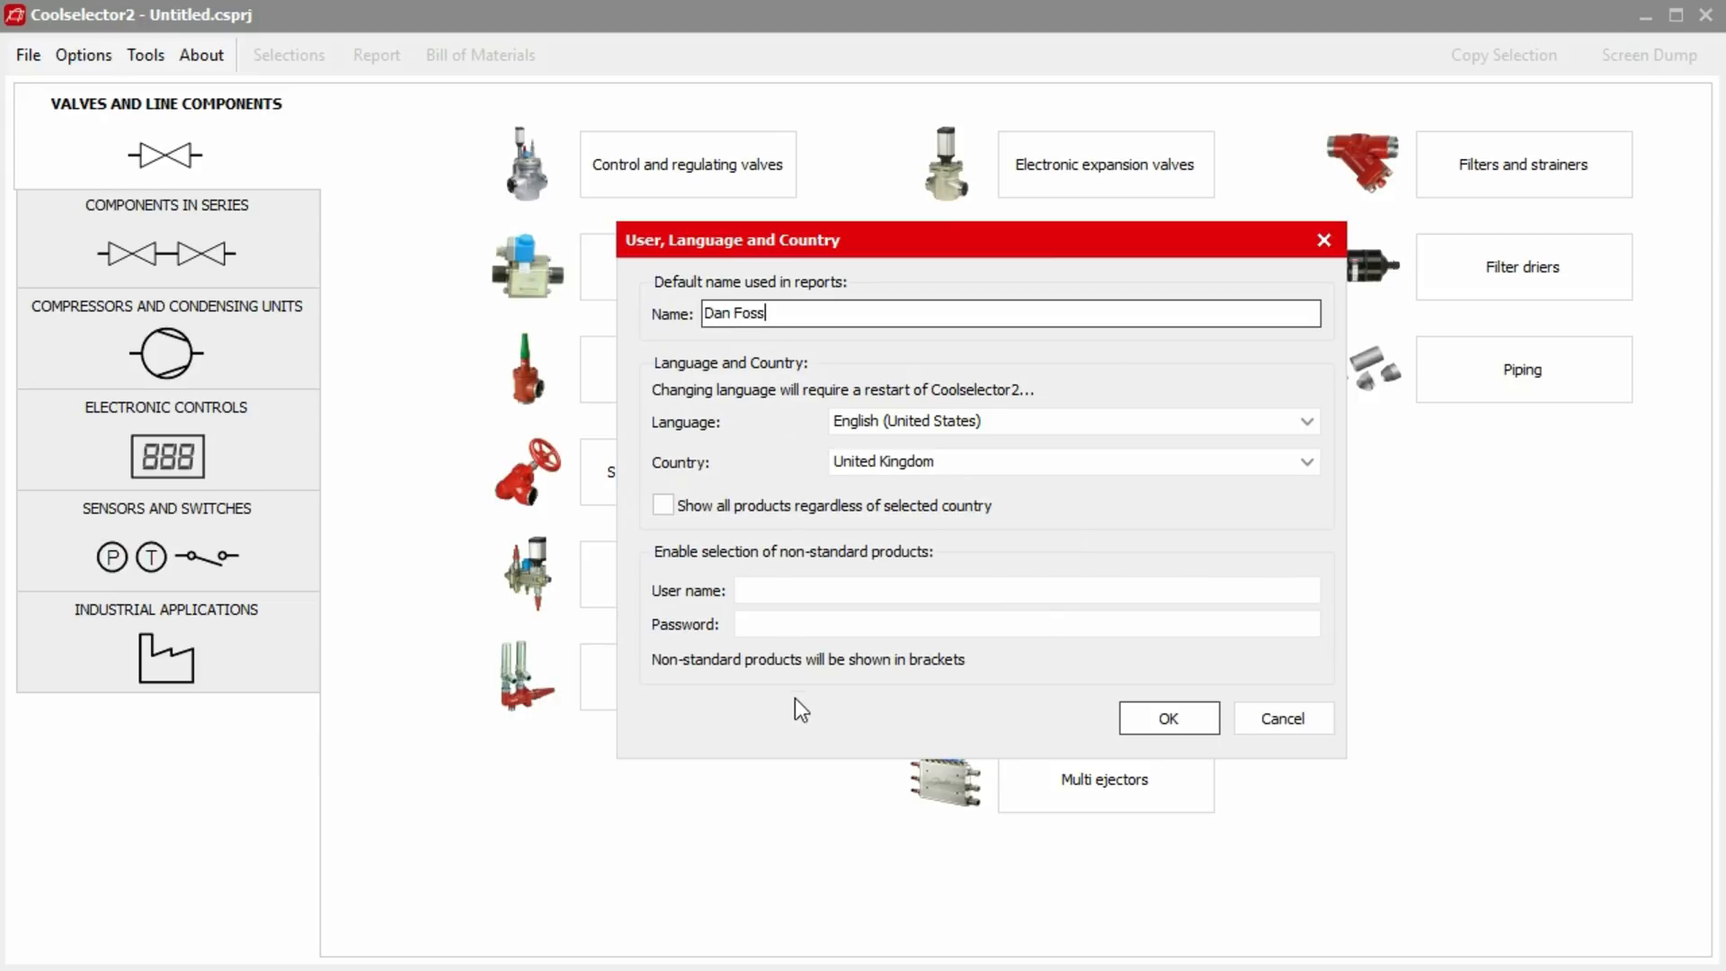
left_click(1166, 717)
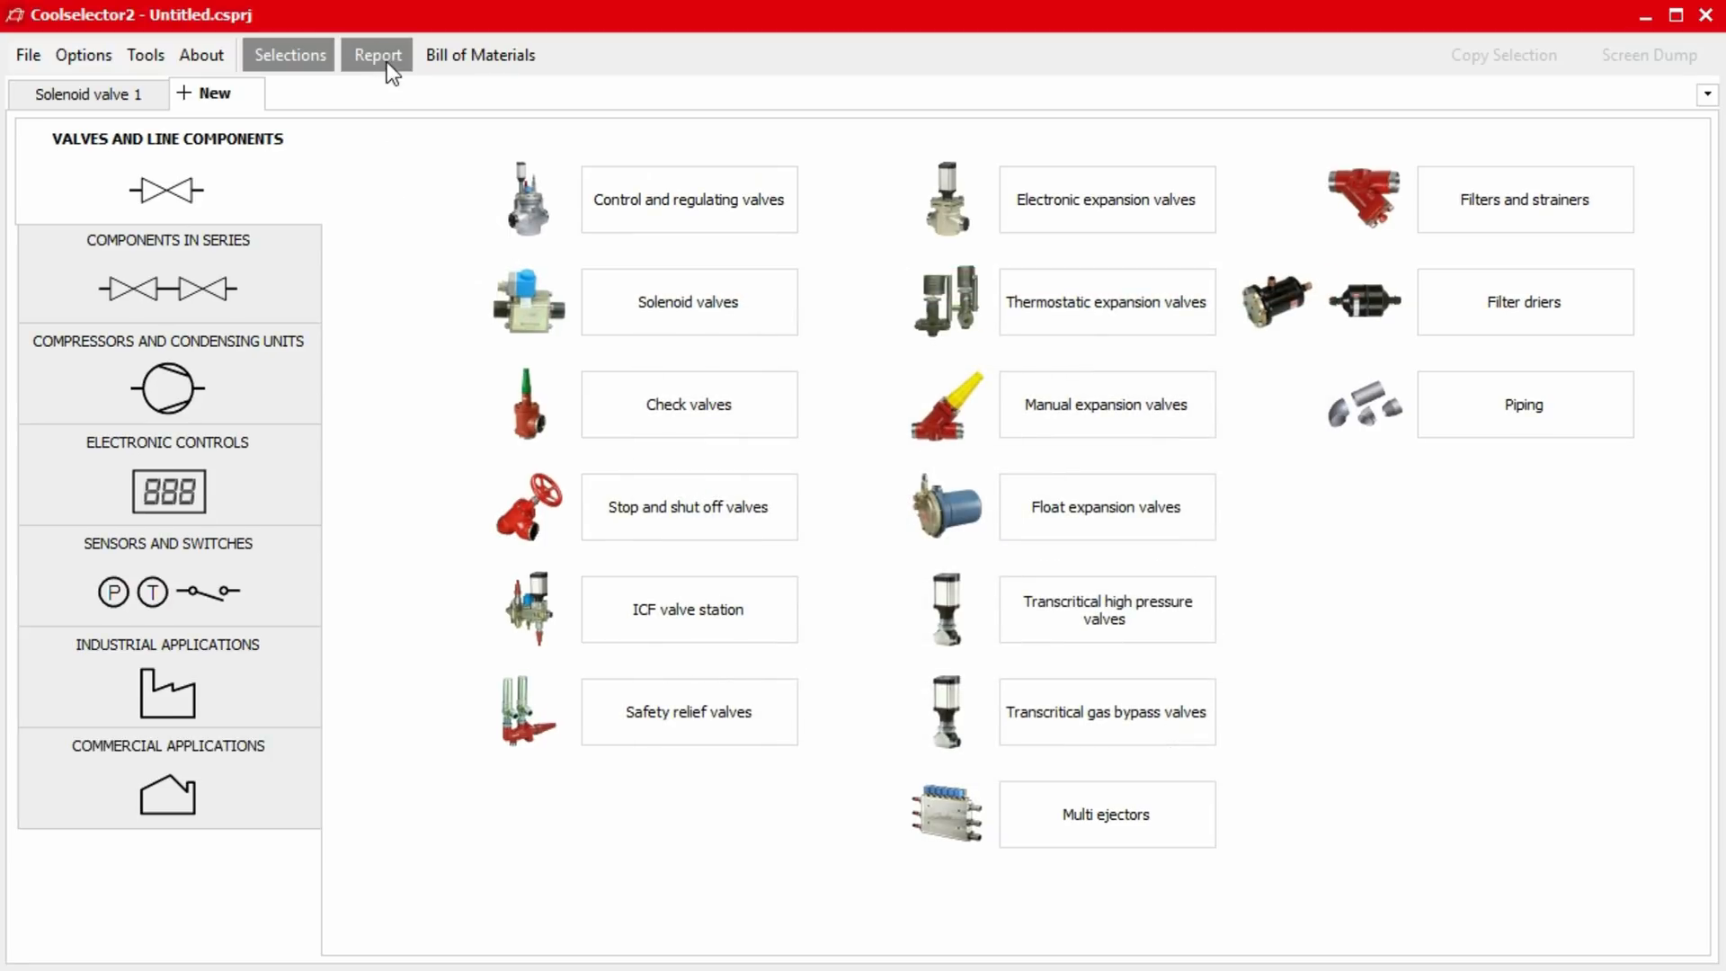
left_click(376, 54)
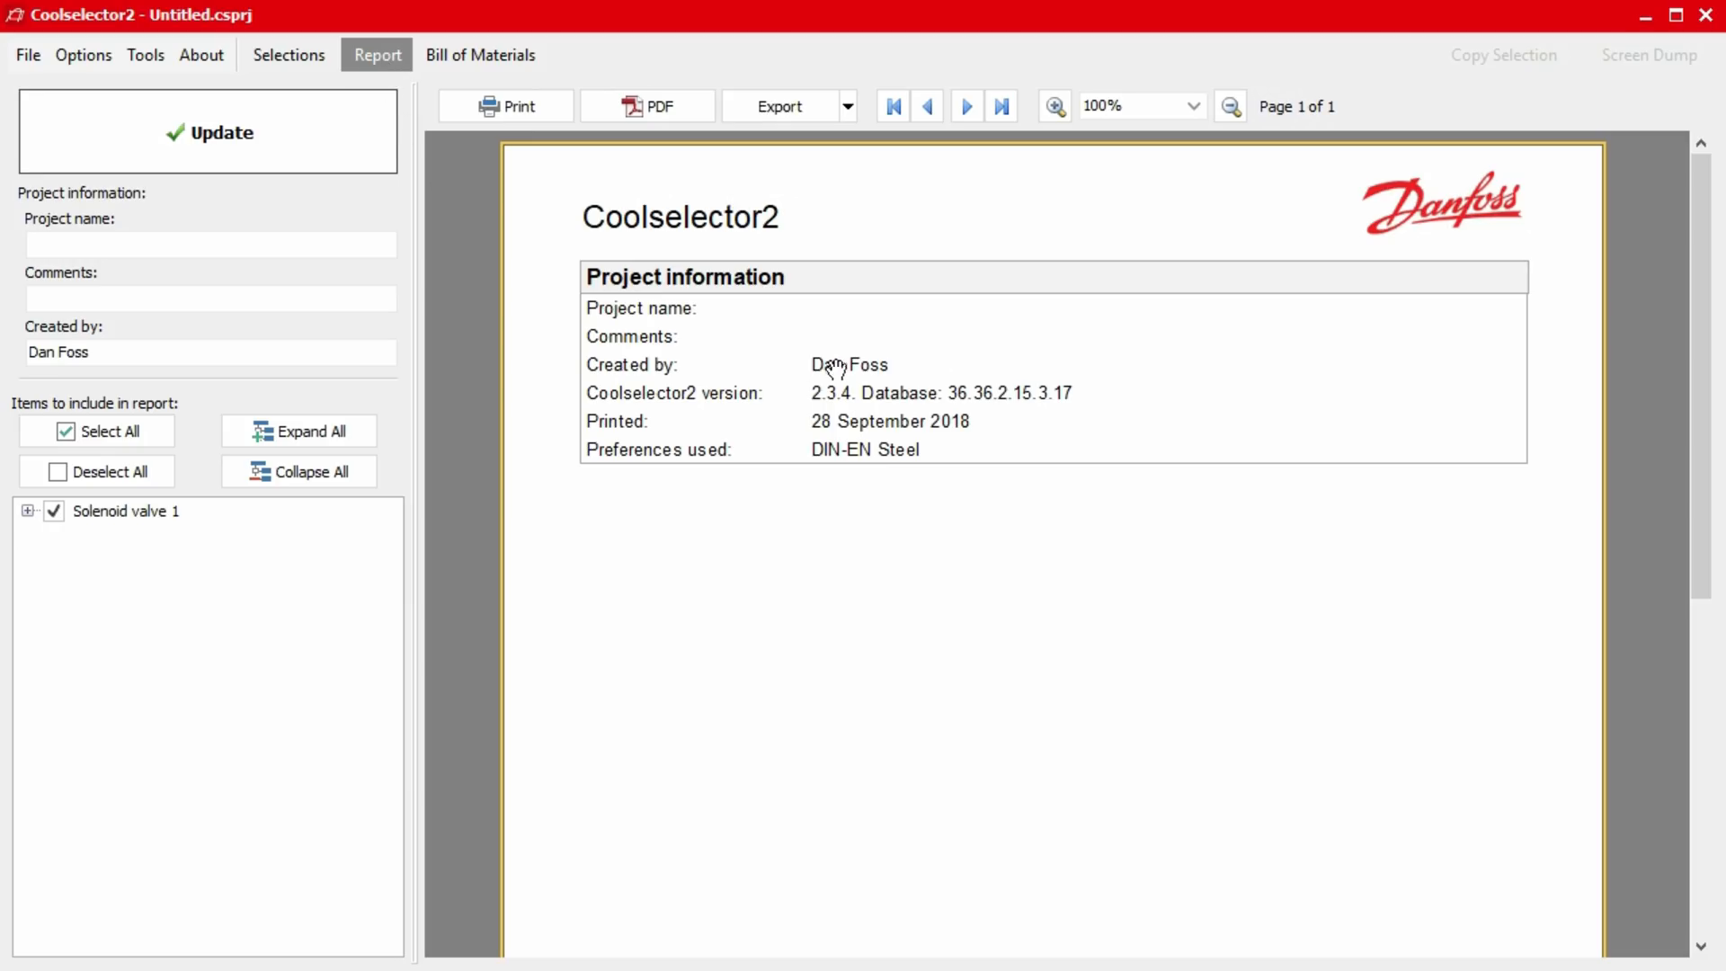
mouse_move(914, 366)
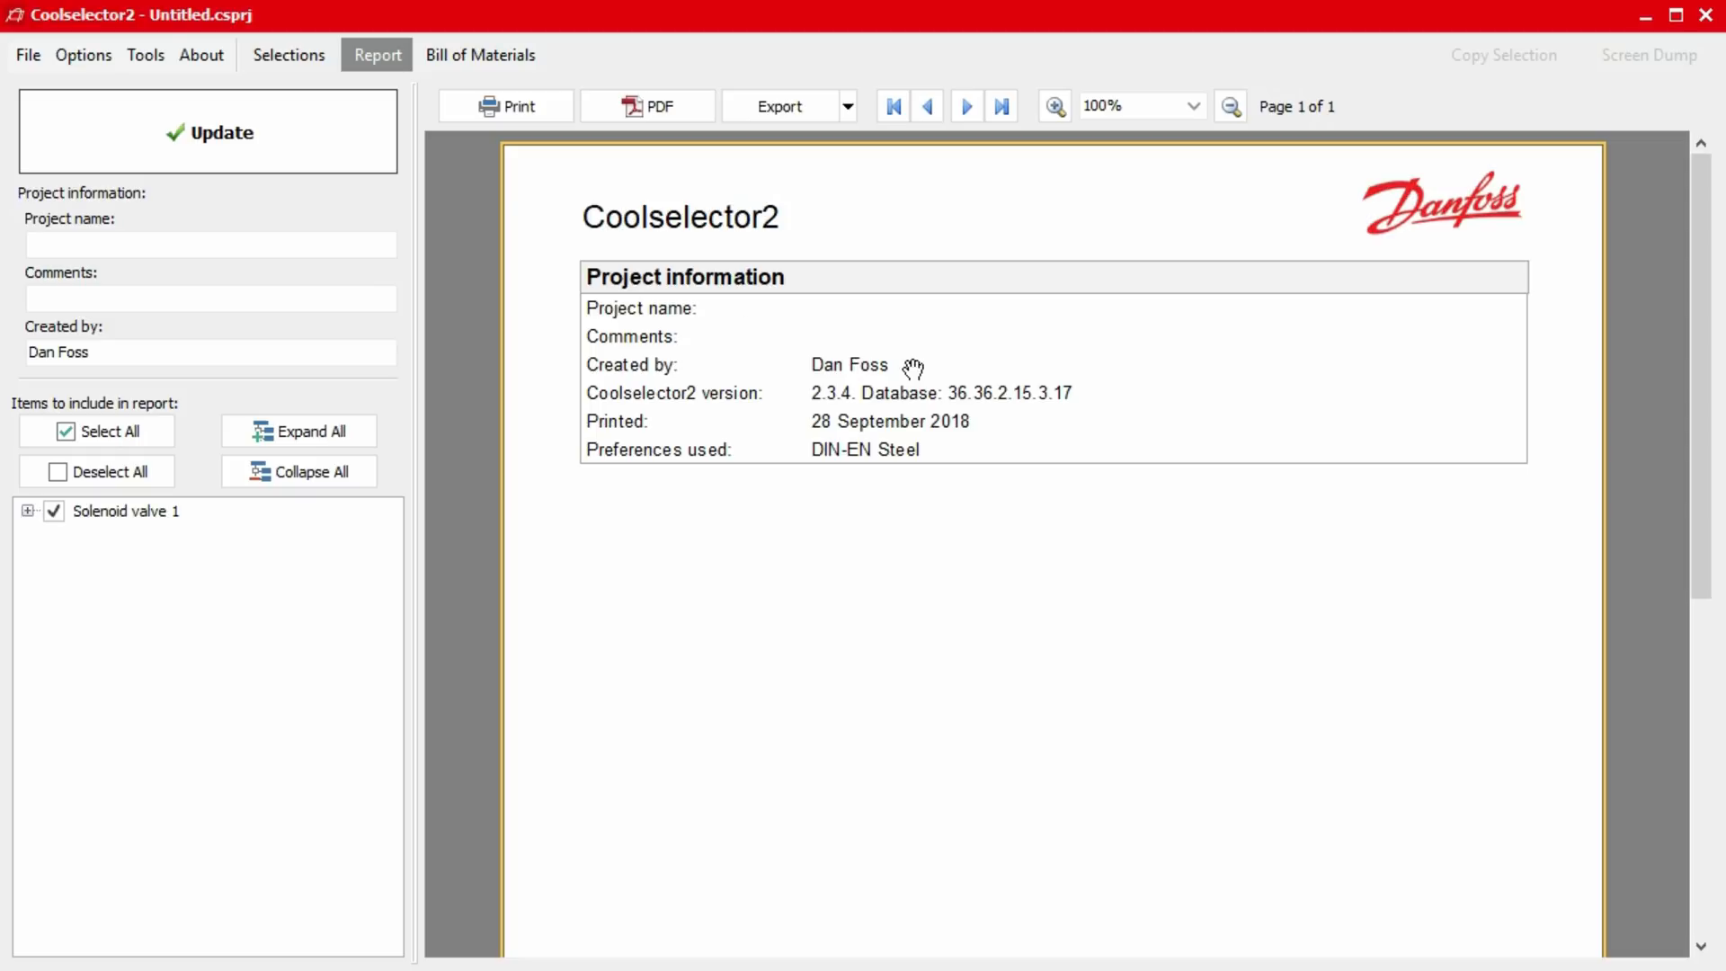
mouse_move(106, 164)
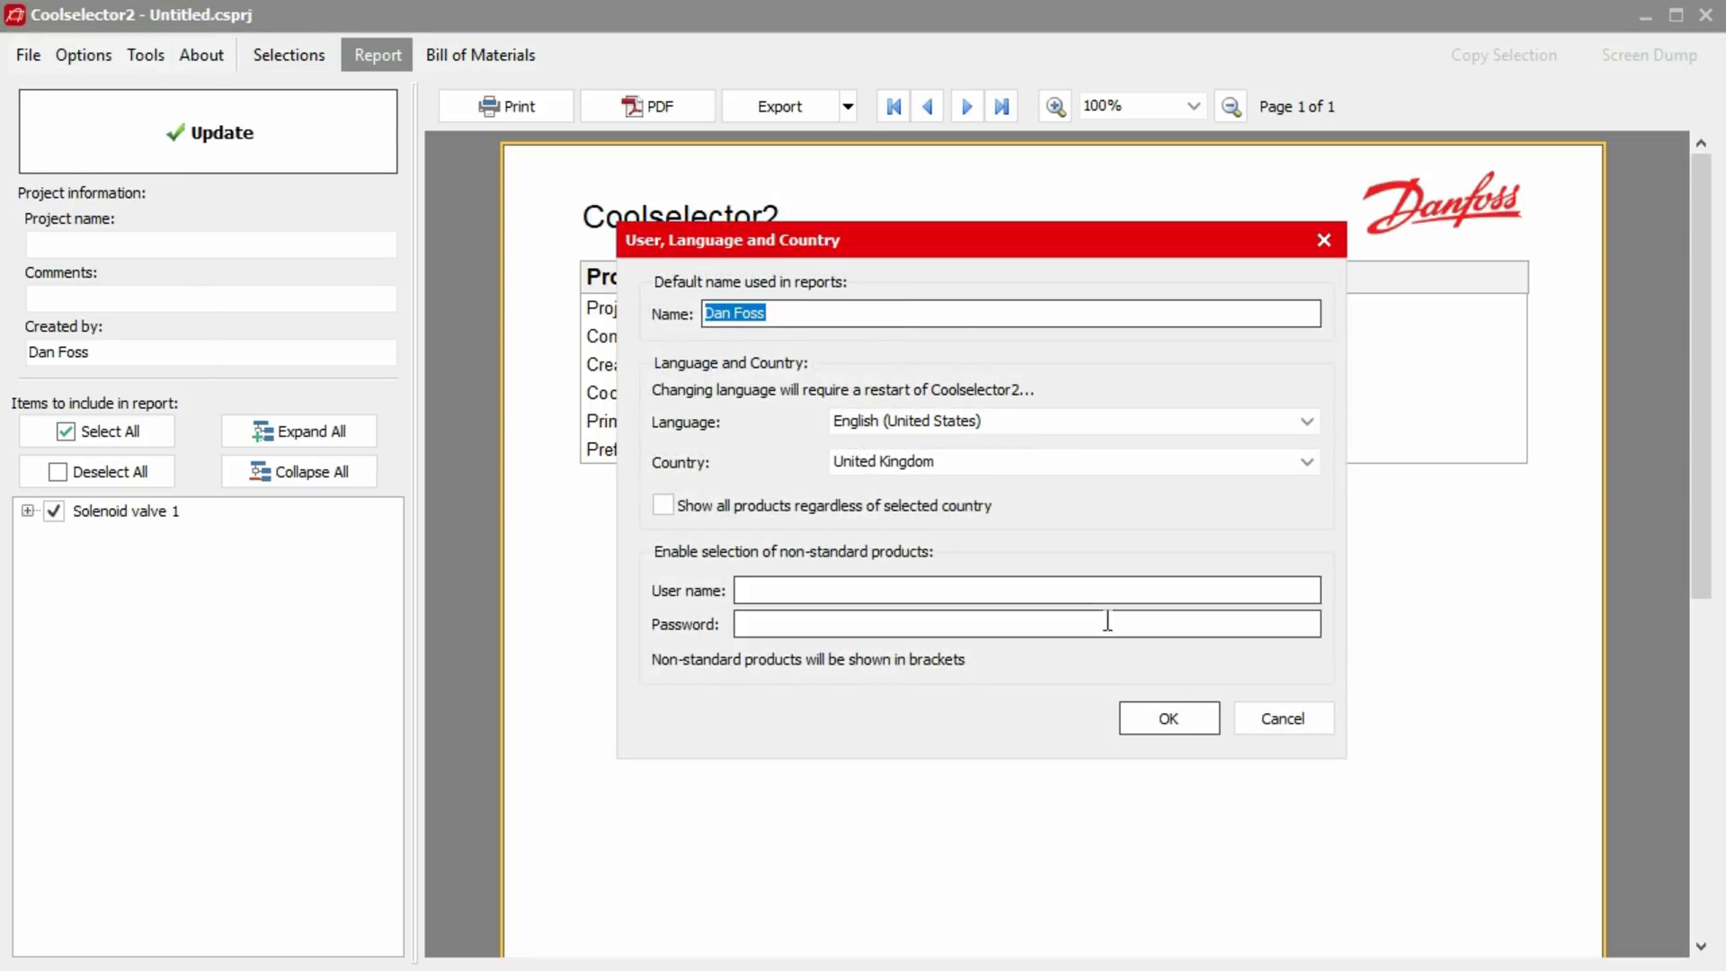
left_click(1167, 717)
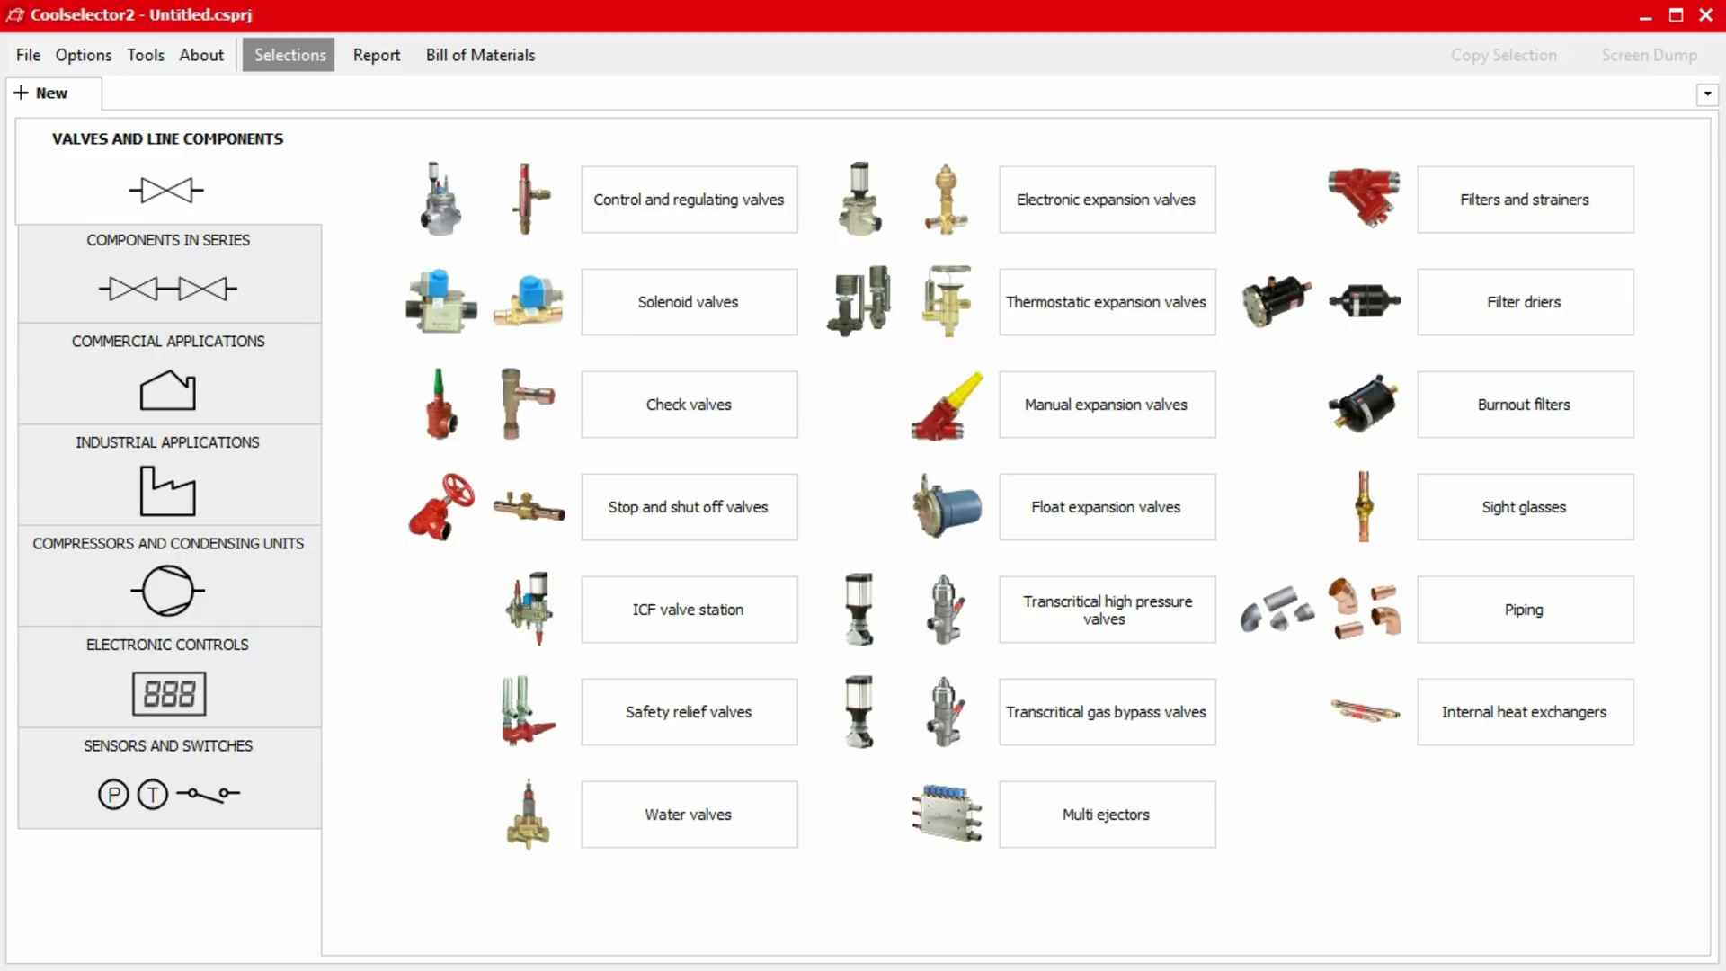
mouse_move(367, 406)
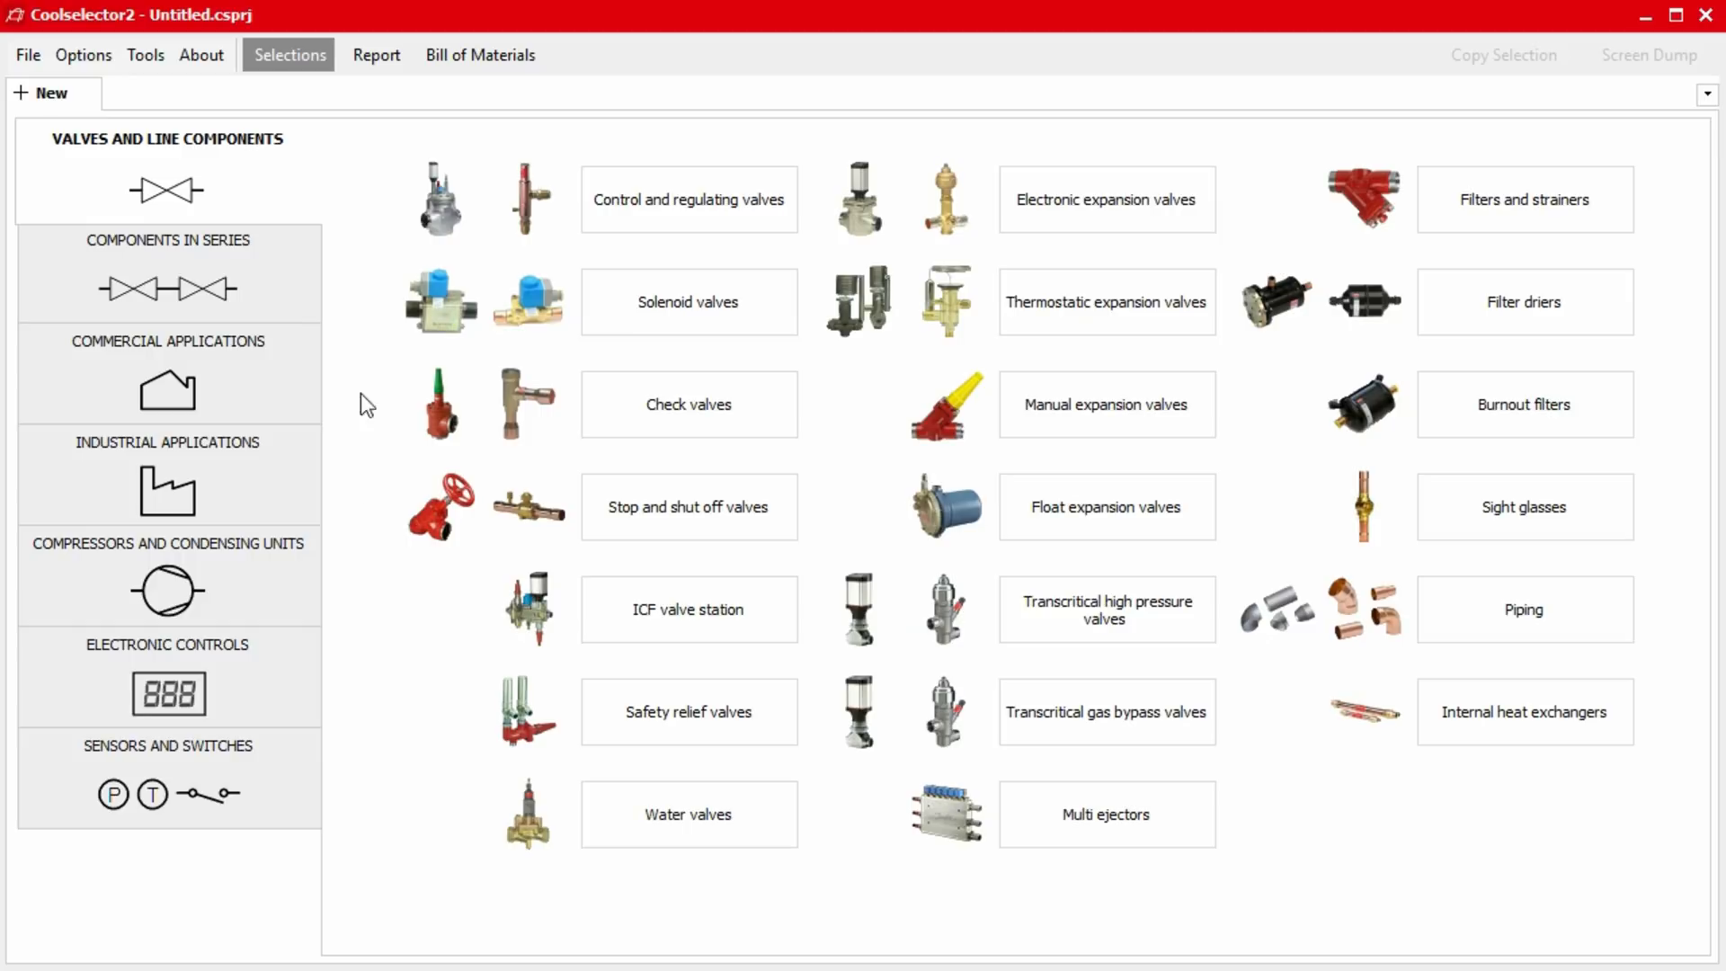
In User, Language and Country, change the country from United Kingdom to United States.
left_click(83, 53)
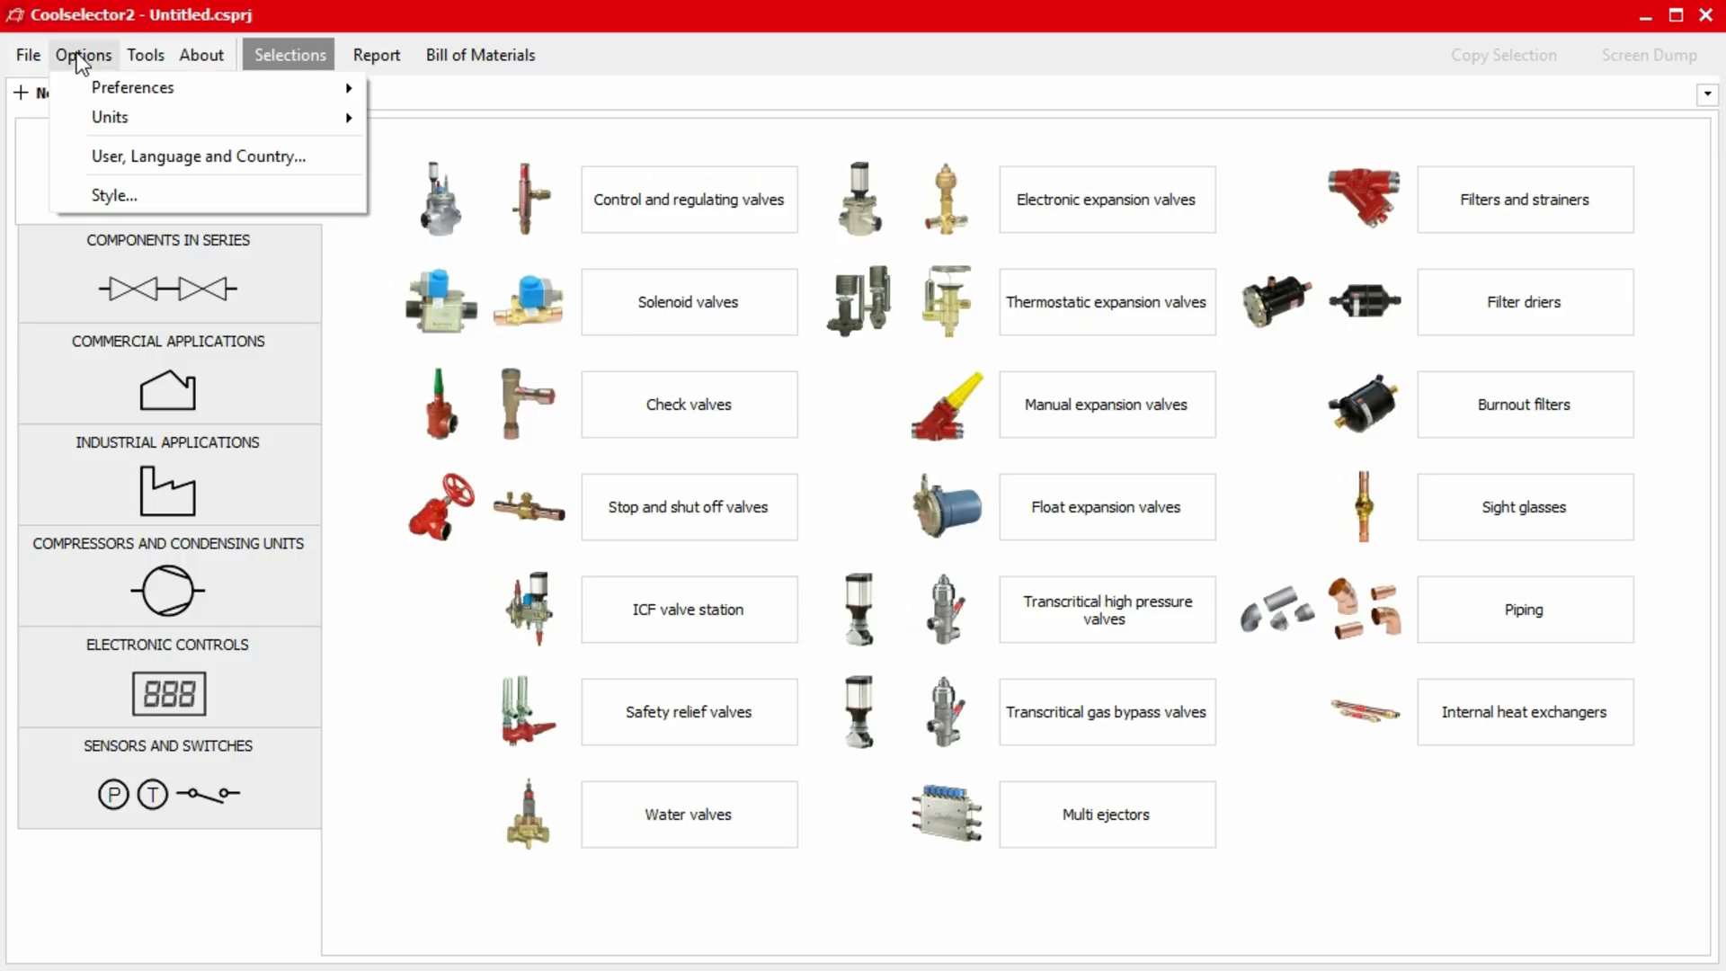
mouse_move(82, 153)
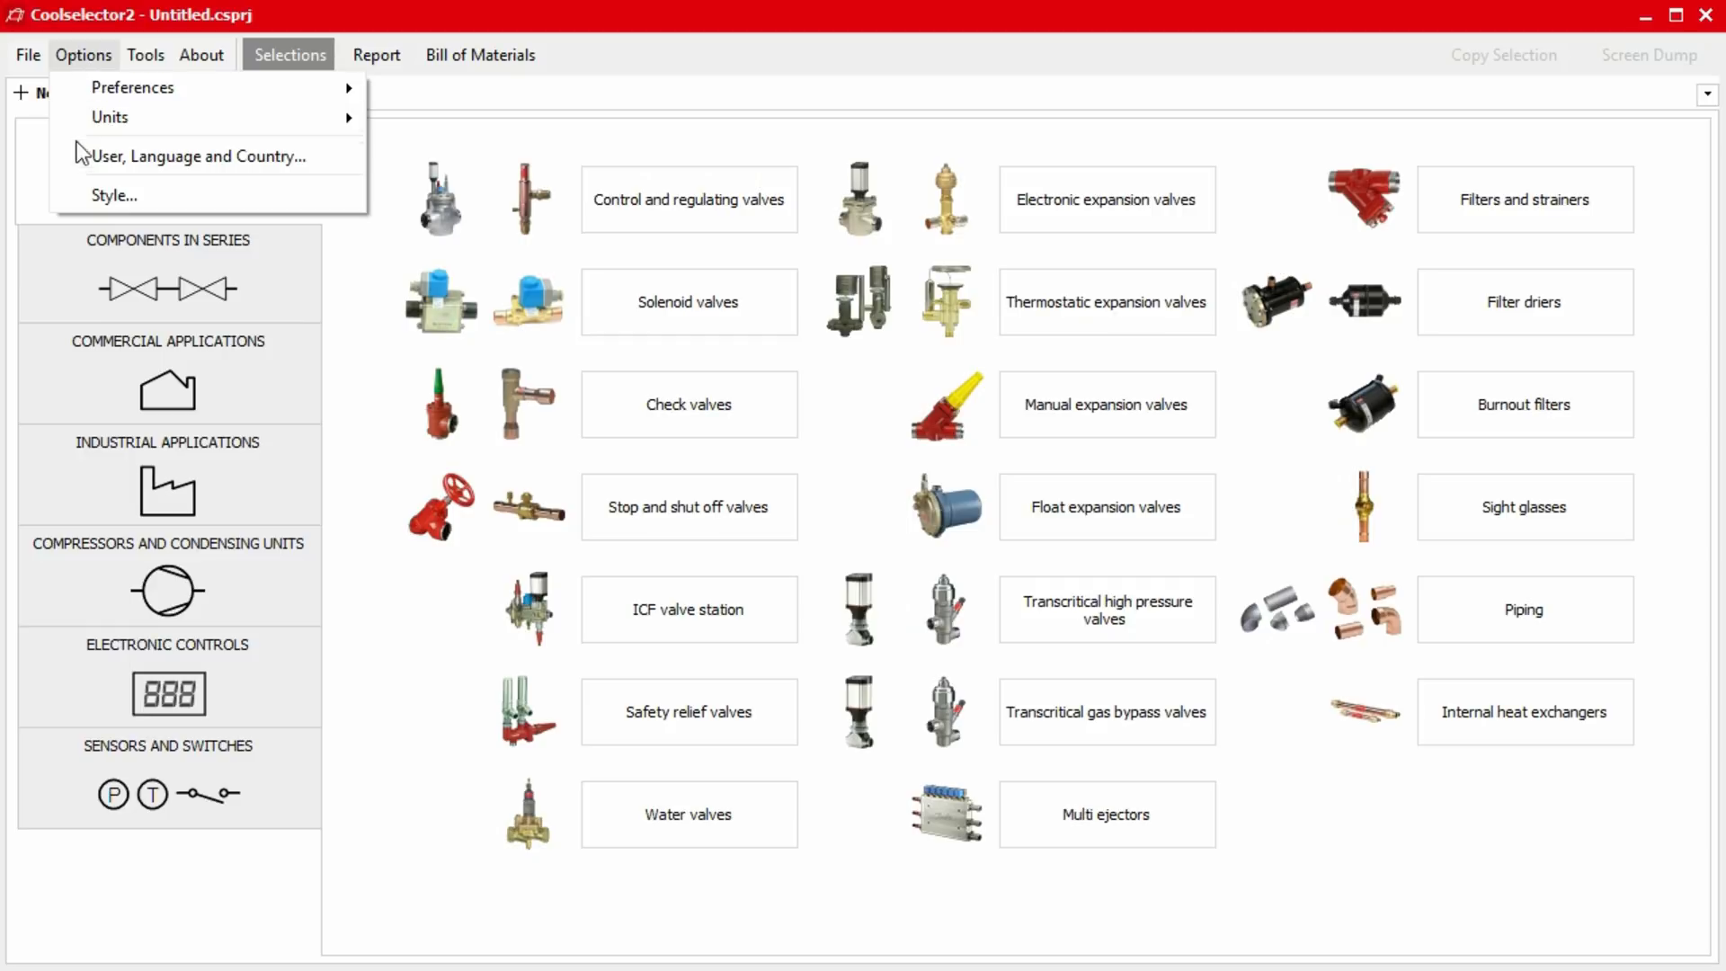
left_click(196, 156)
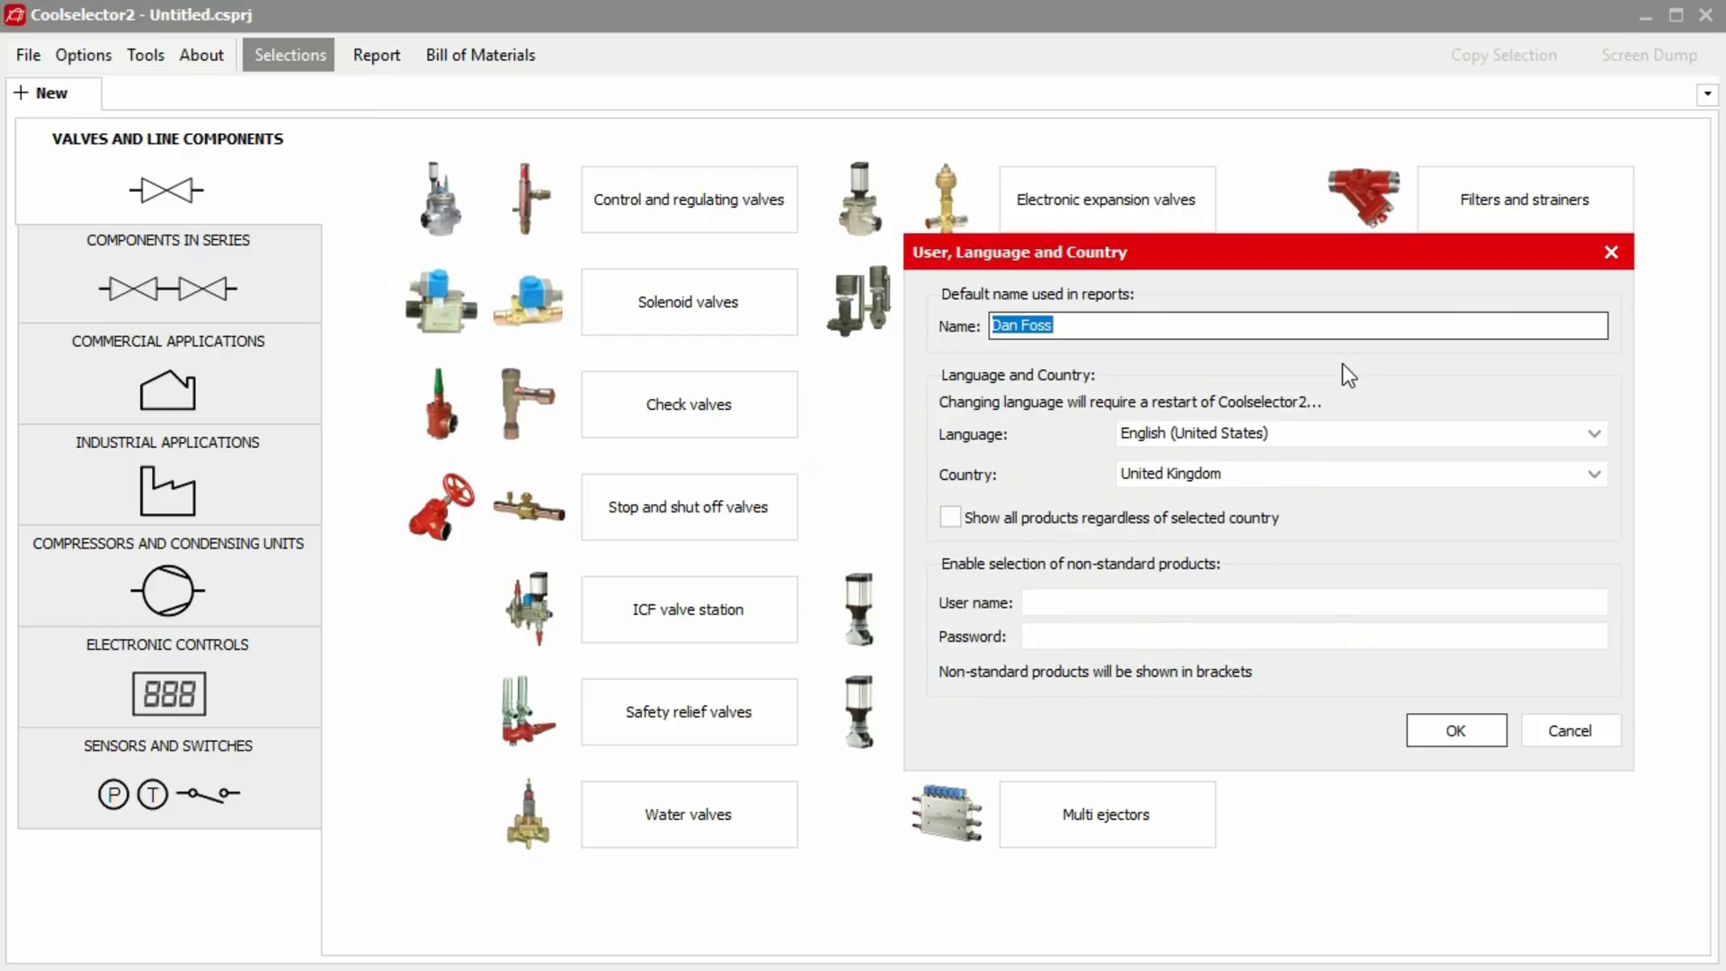
left_click(1591, 473)
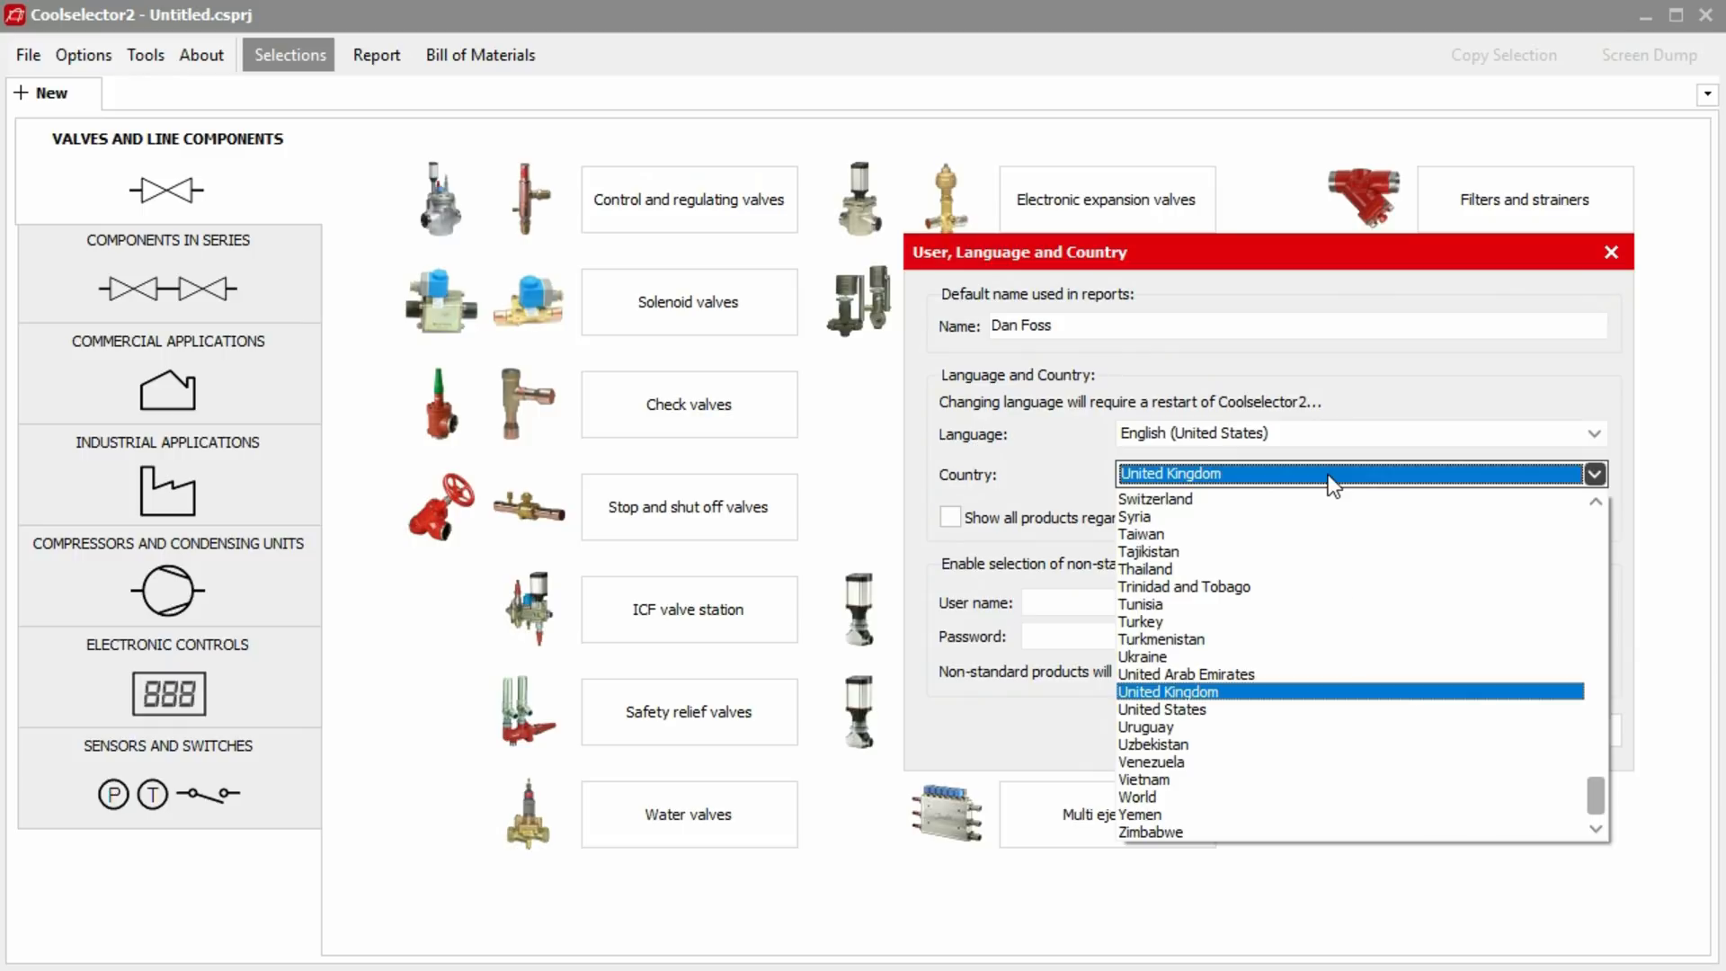
left_click(1167, 690)
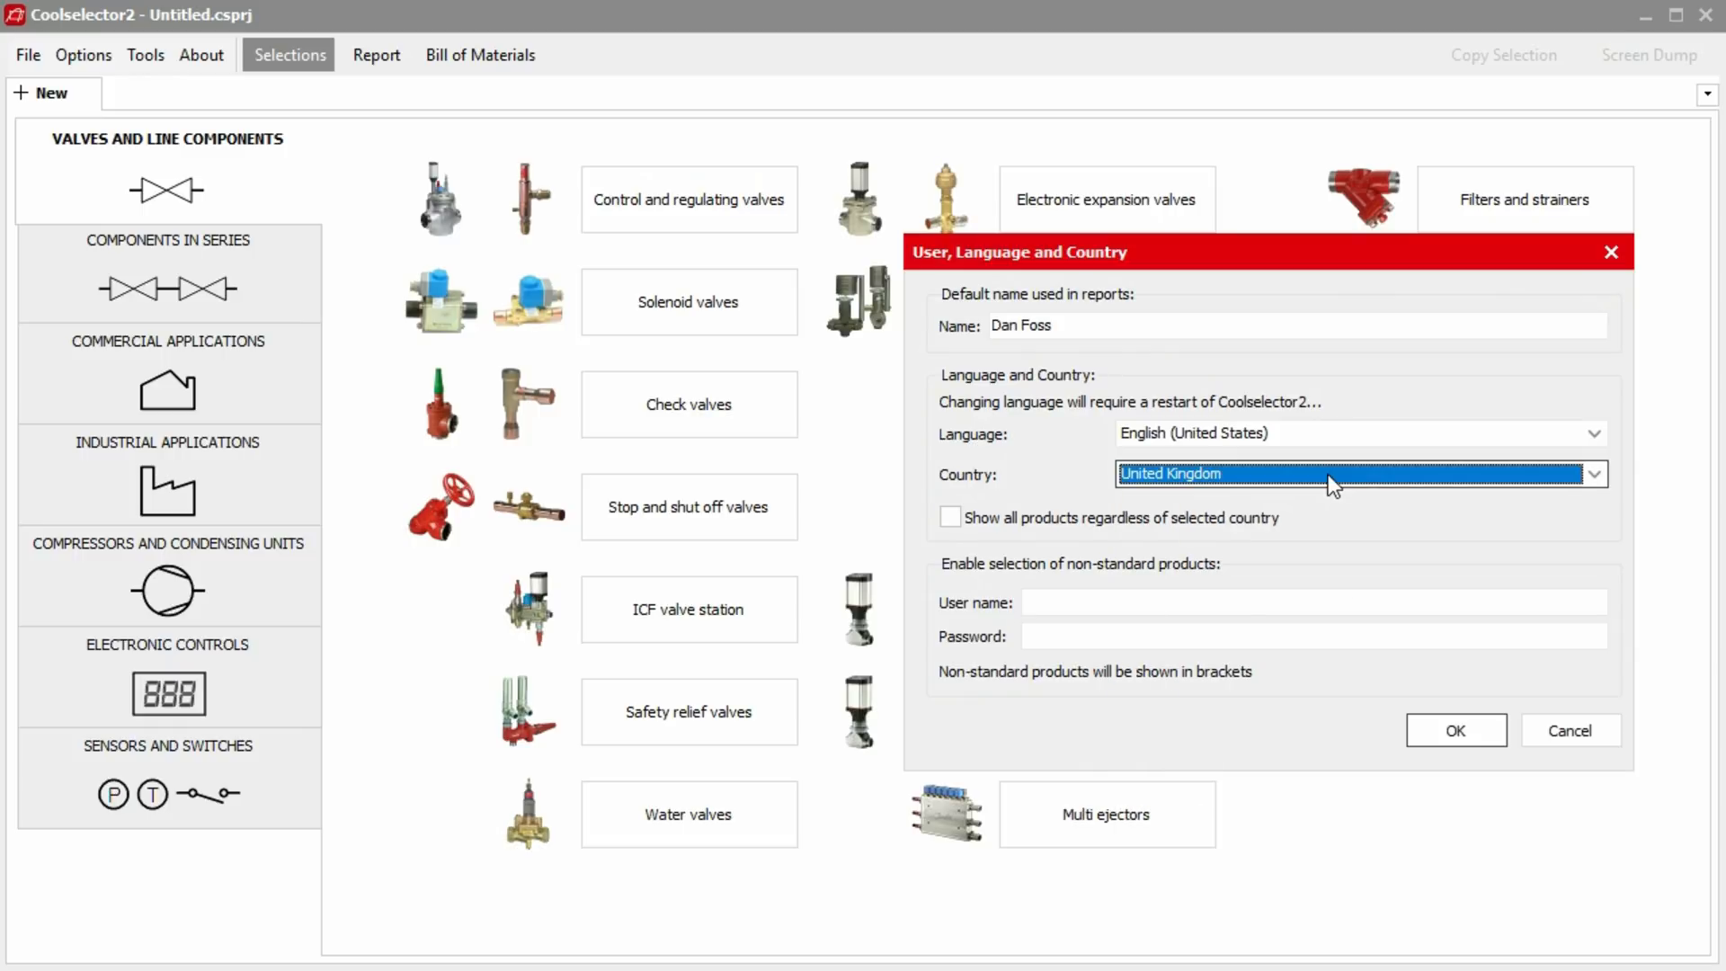
mouse_move(1348, 539)
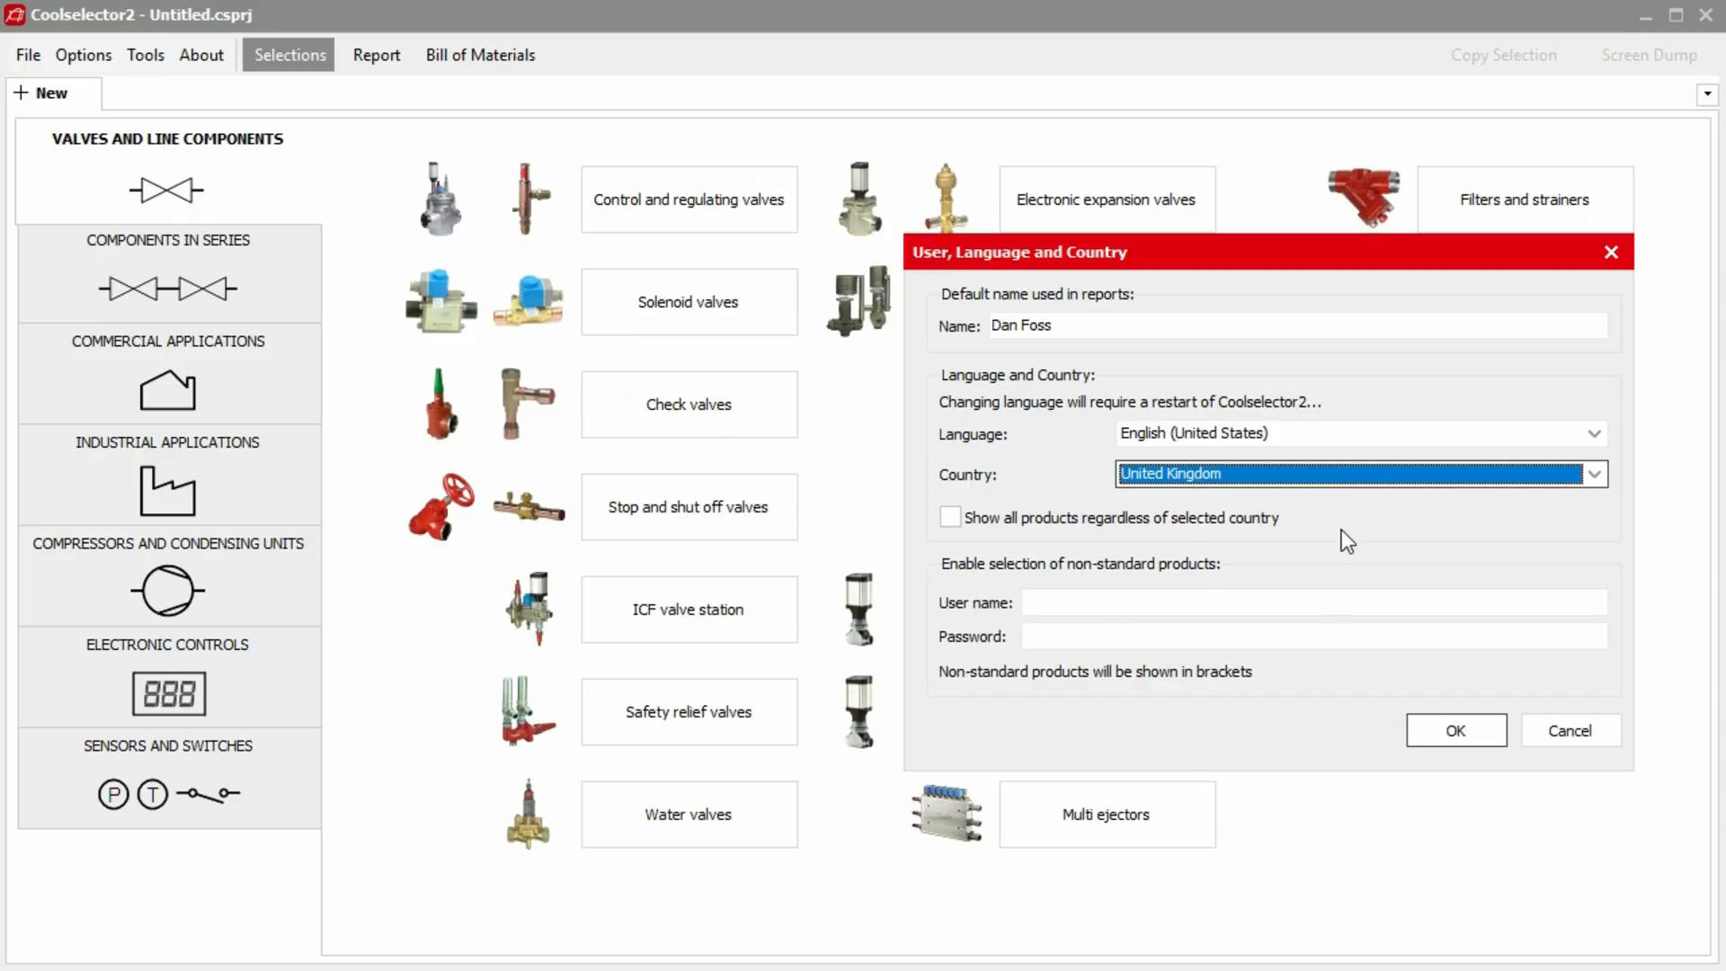
mouse_move(1350, 489)
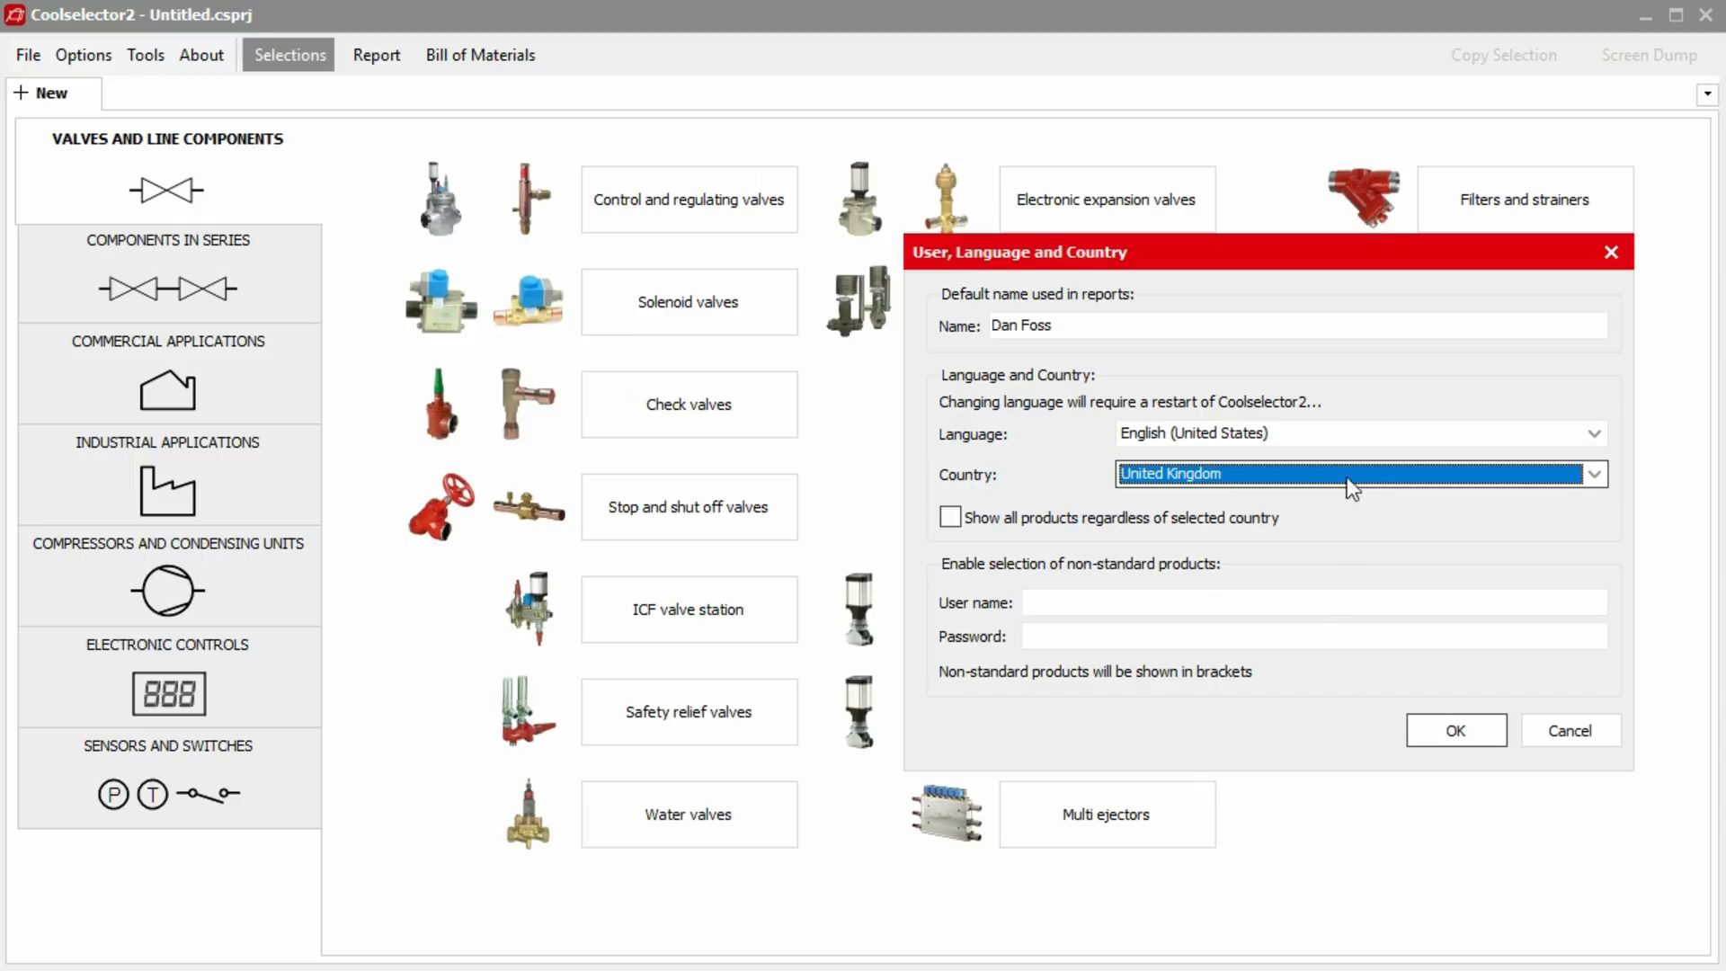
left_click(1591, 472)
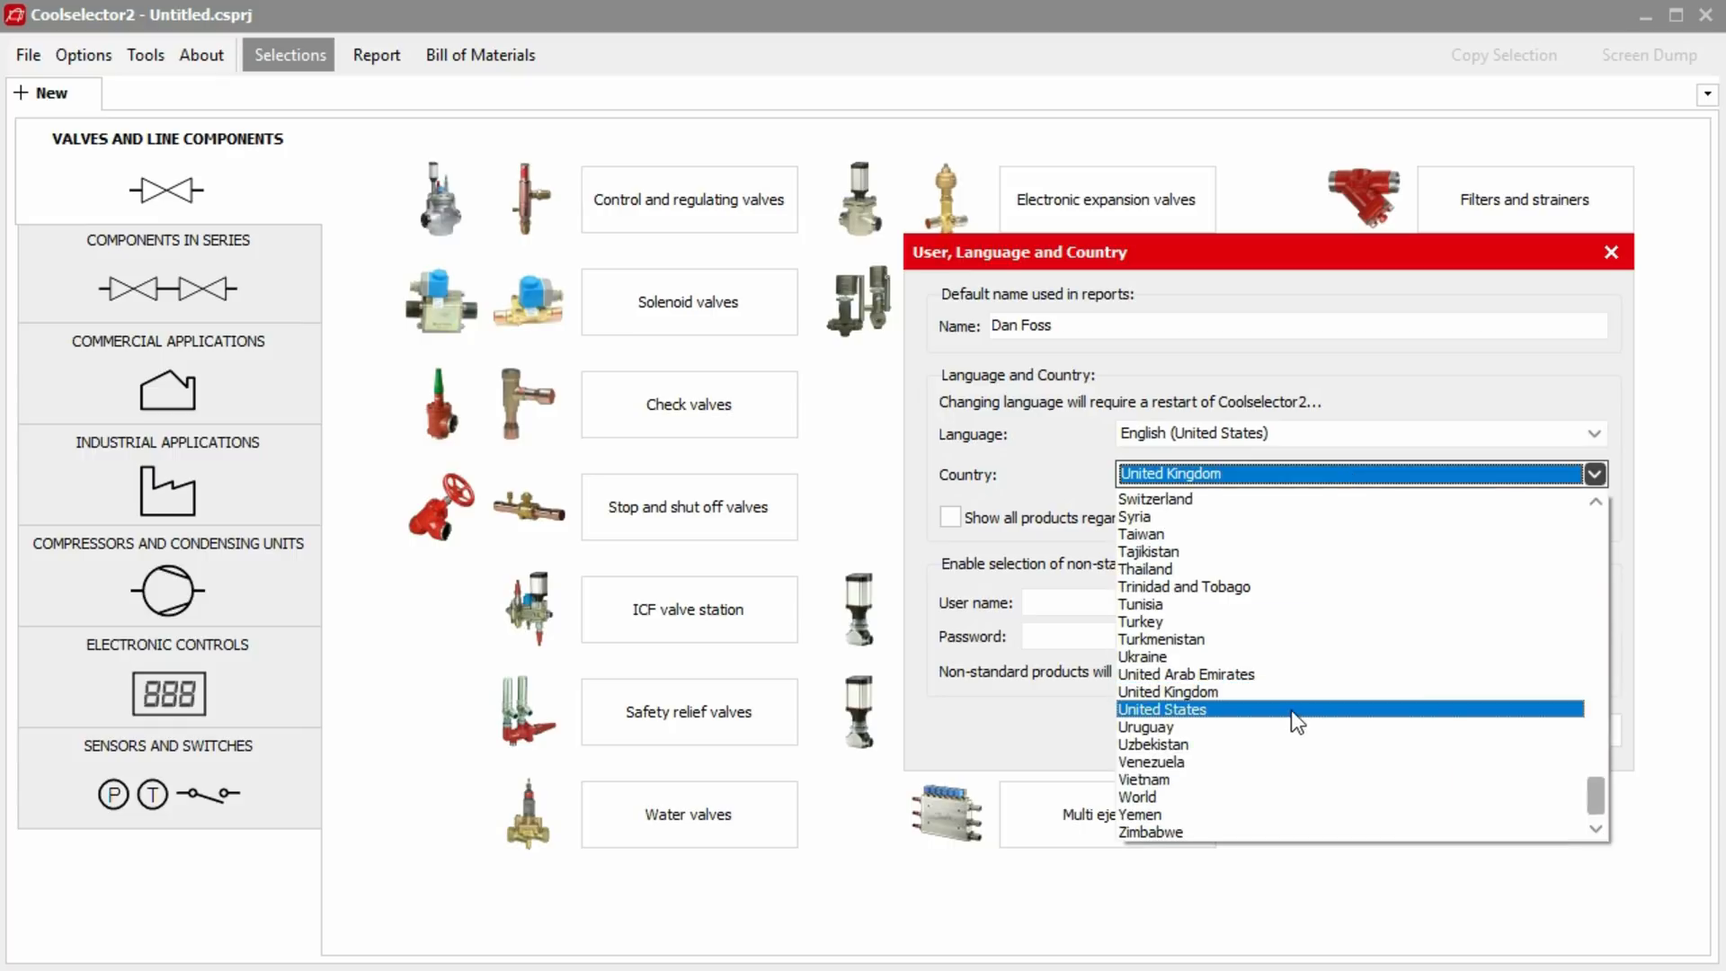
left_click(1162, 709)
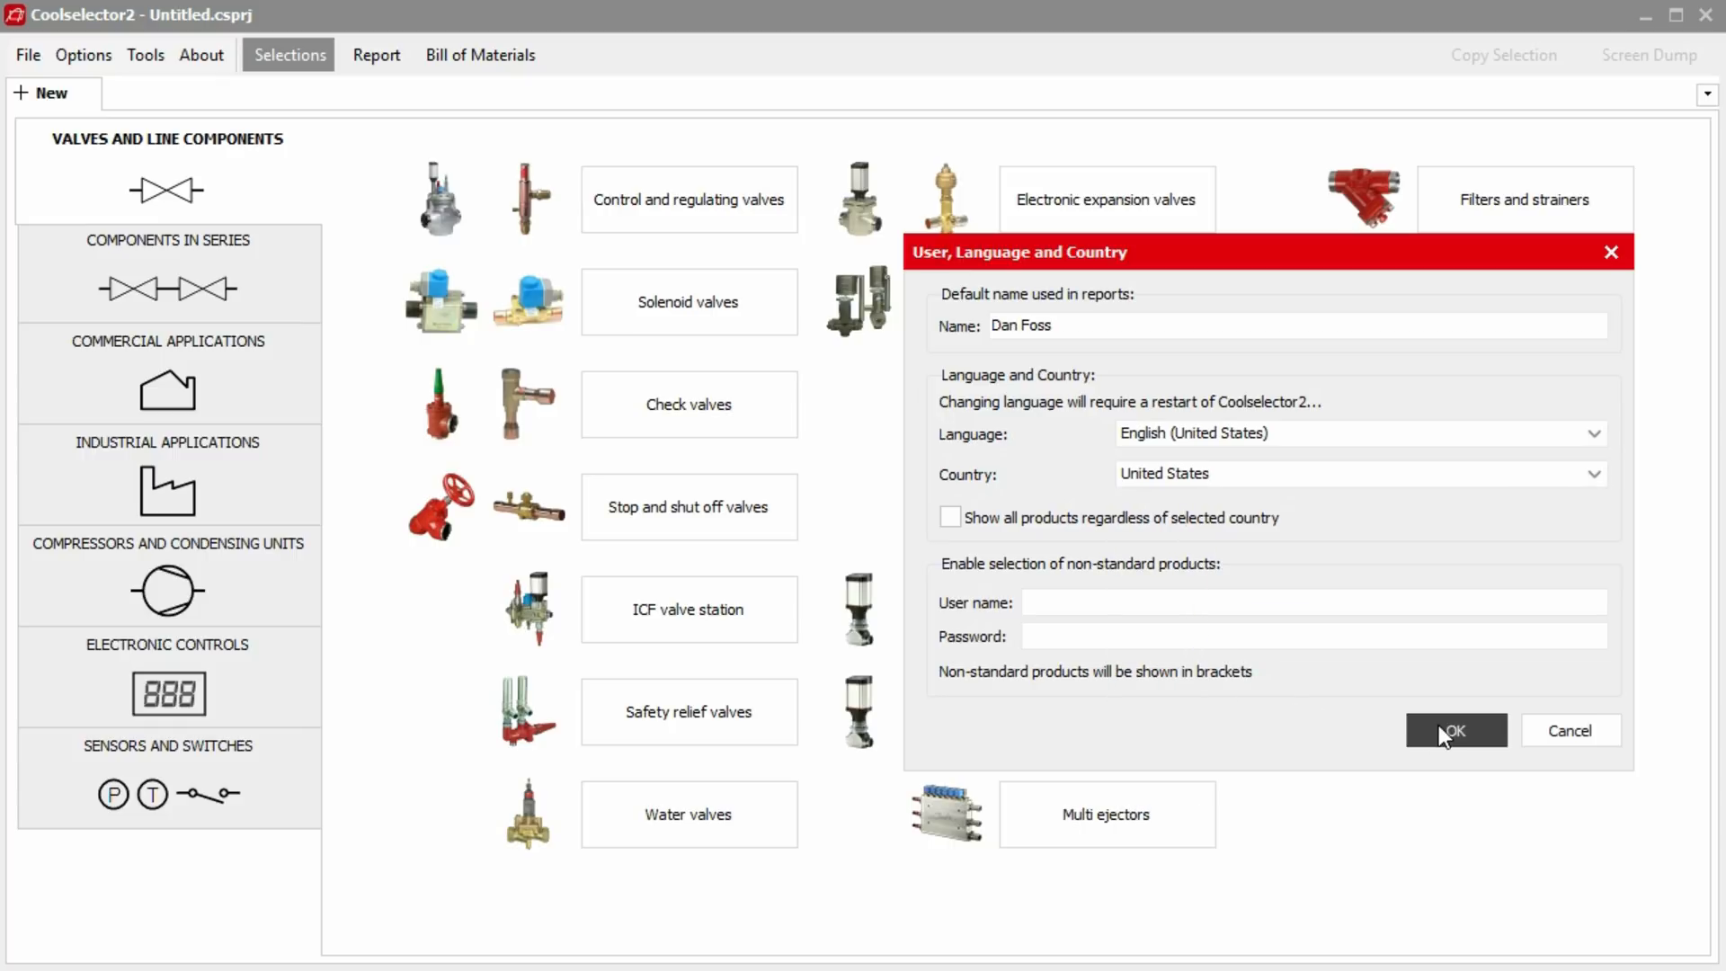
left_click(1454, 730)
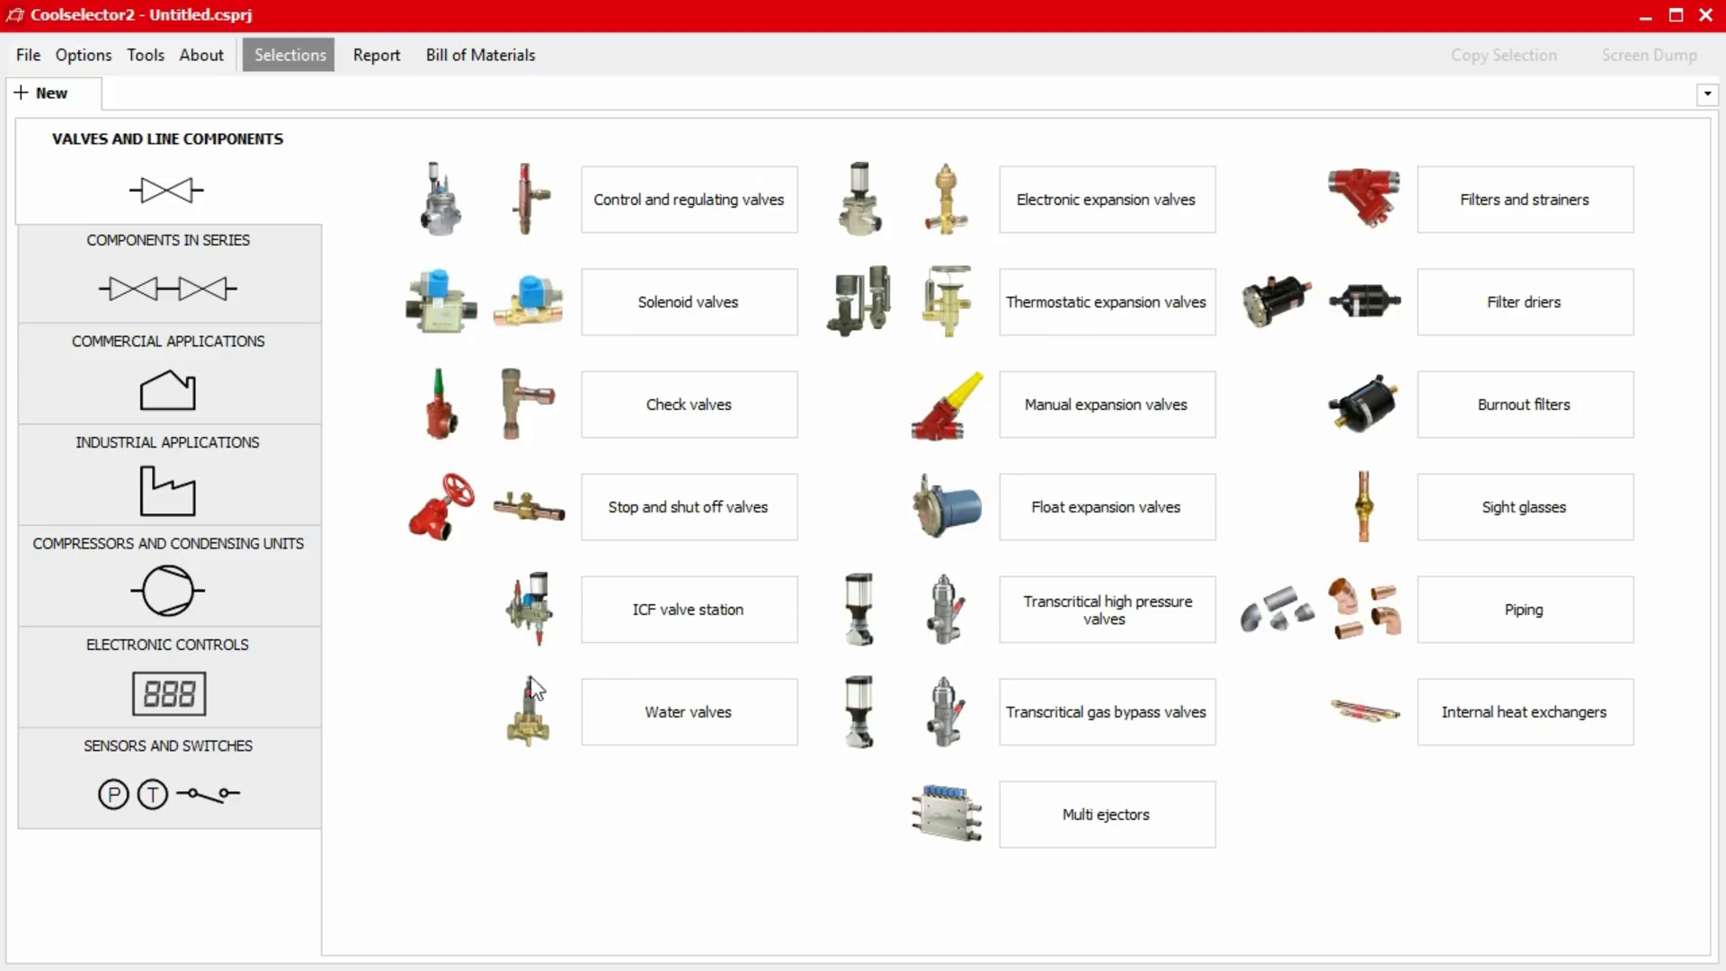
mouse_move(811, 693)
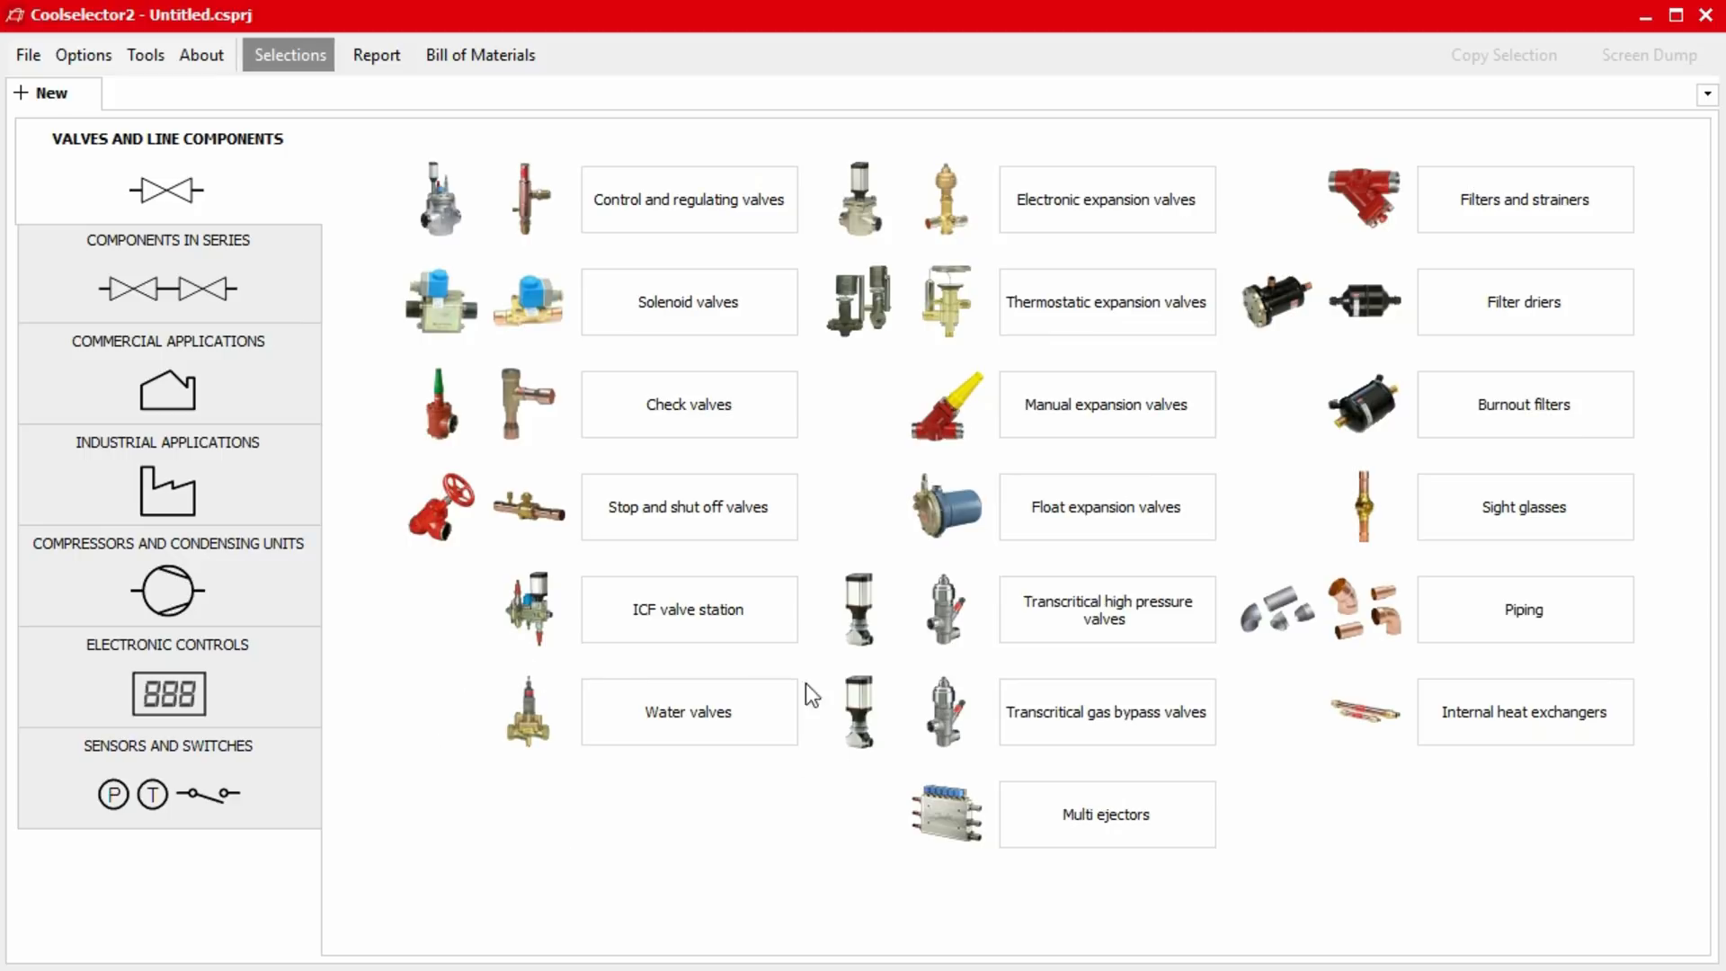
mouse_move(440, 690)
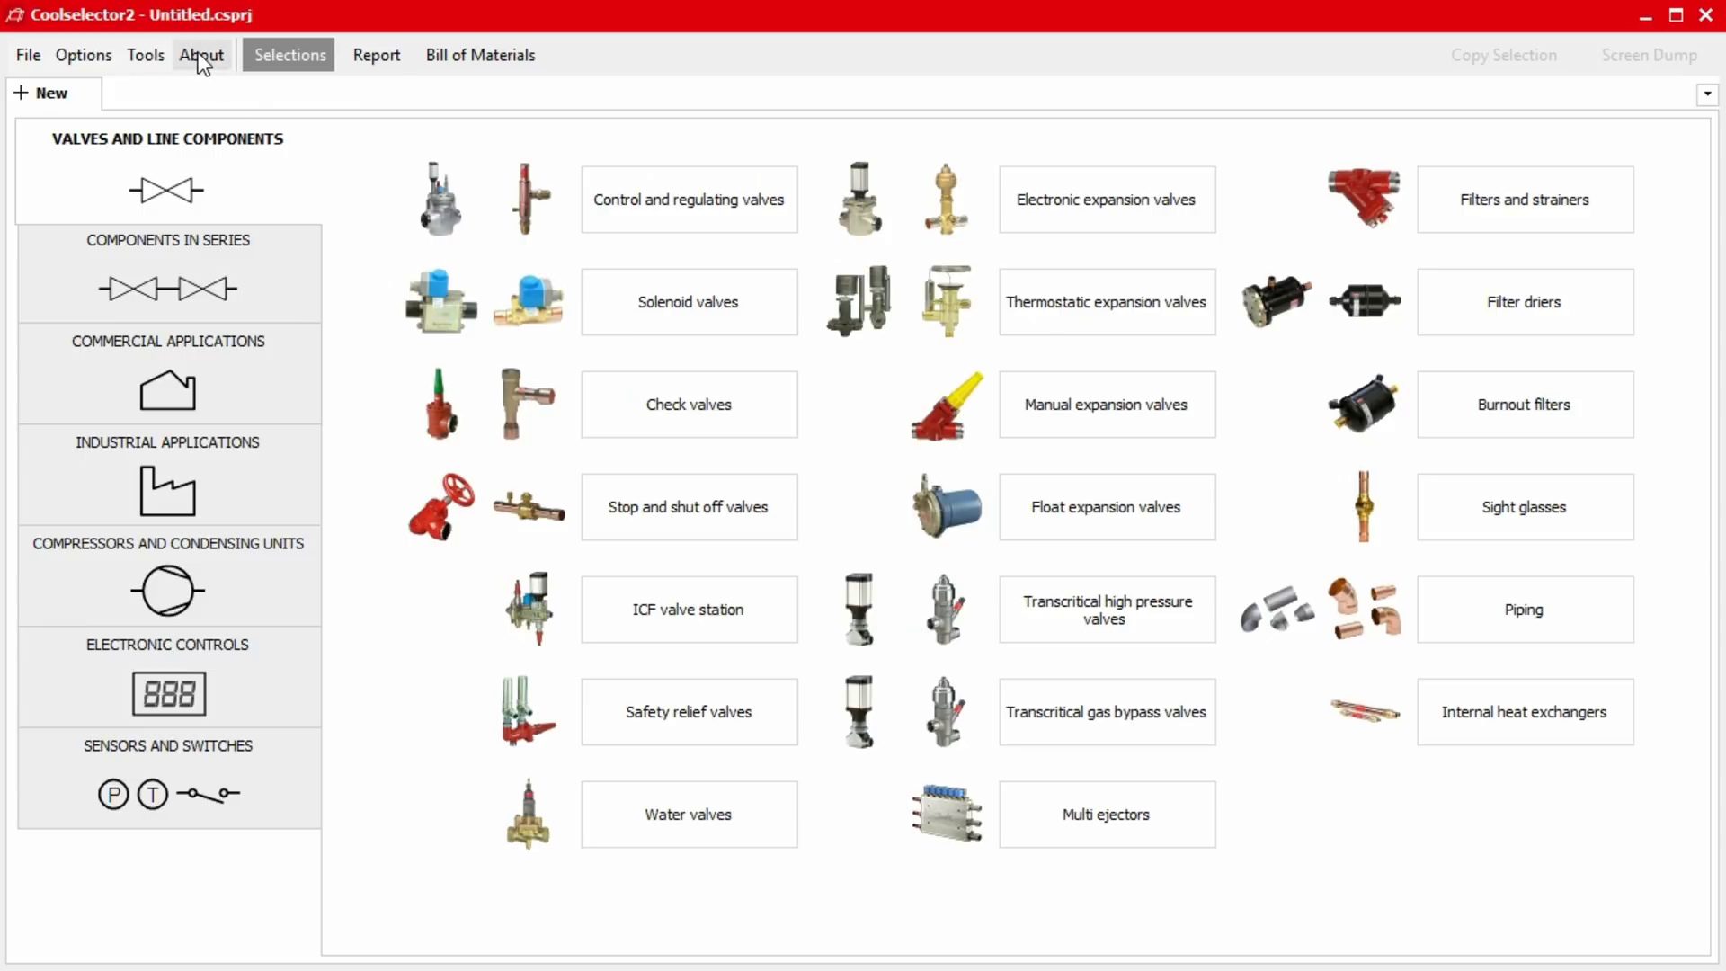
mouse_move(212, 102)
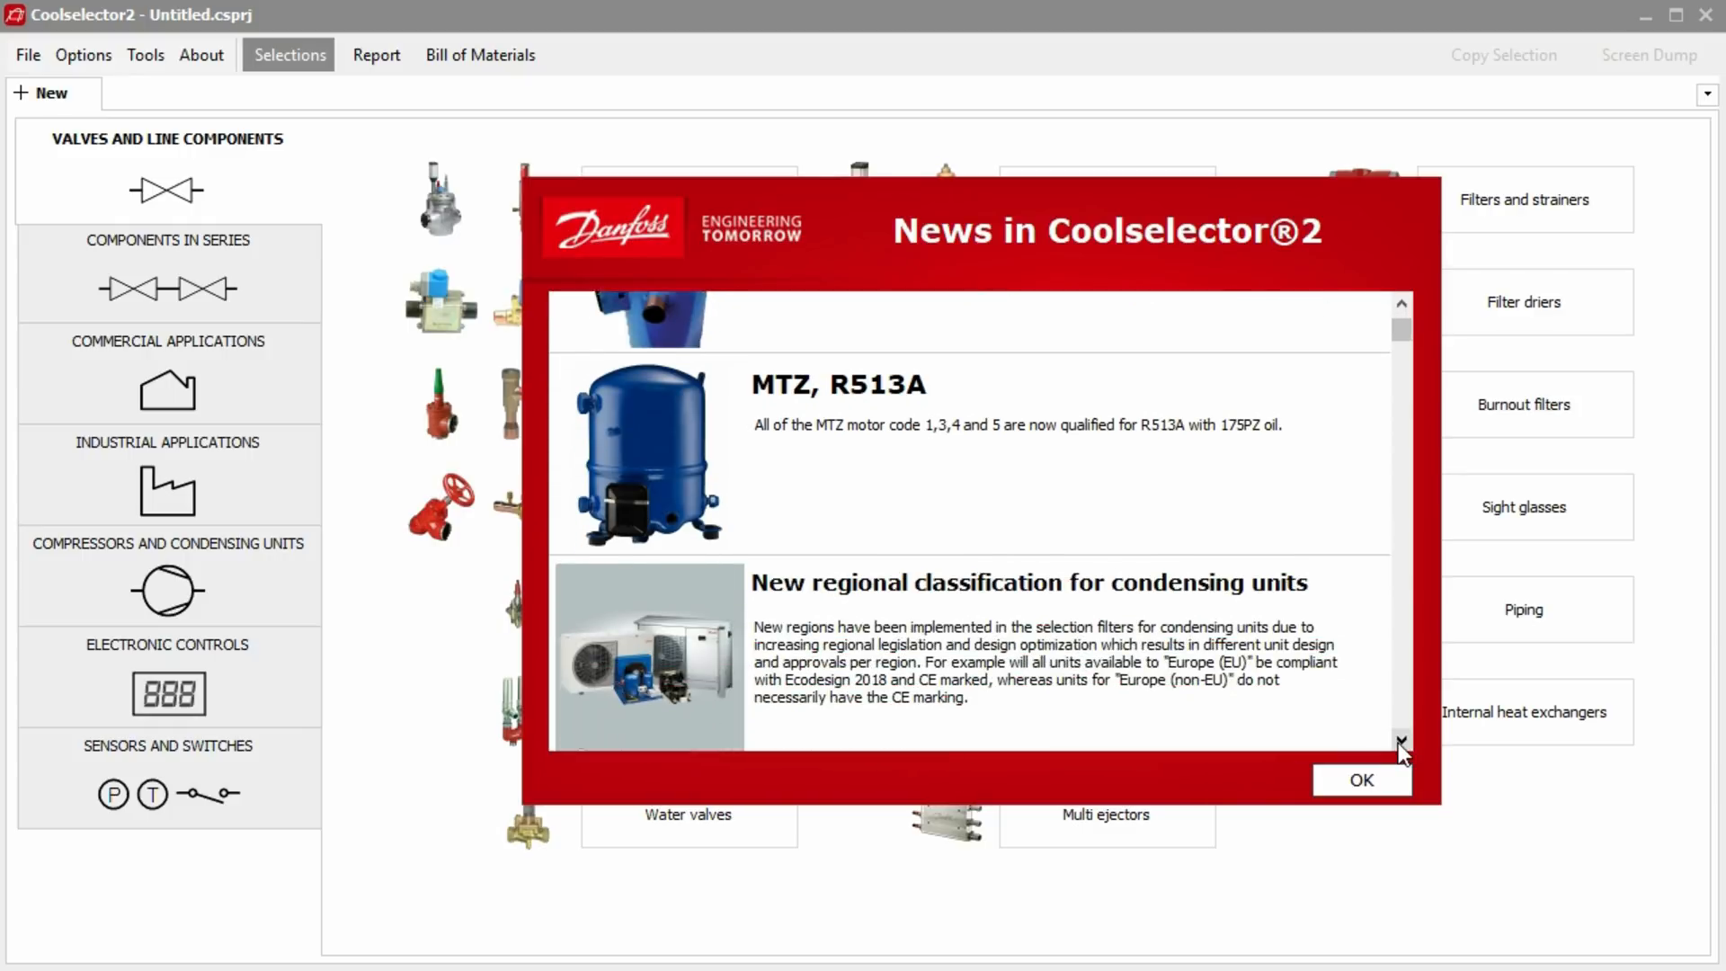
scroll("down", 3)
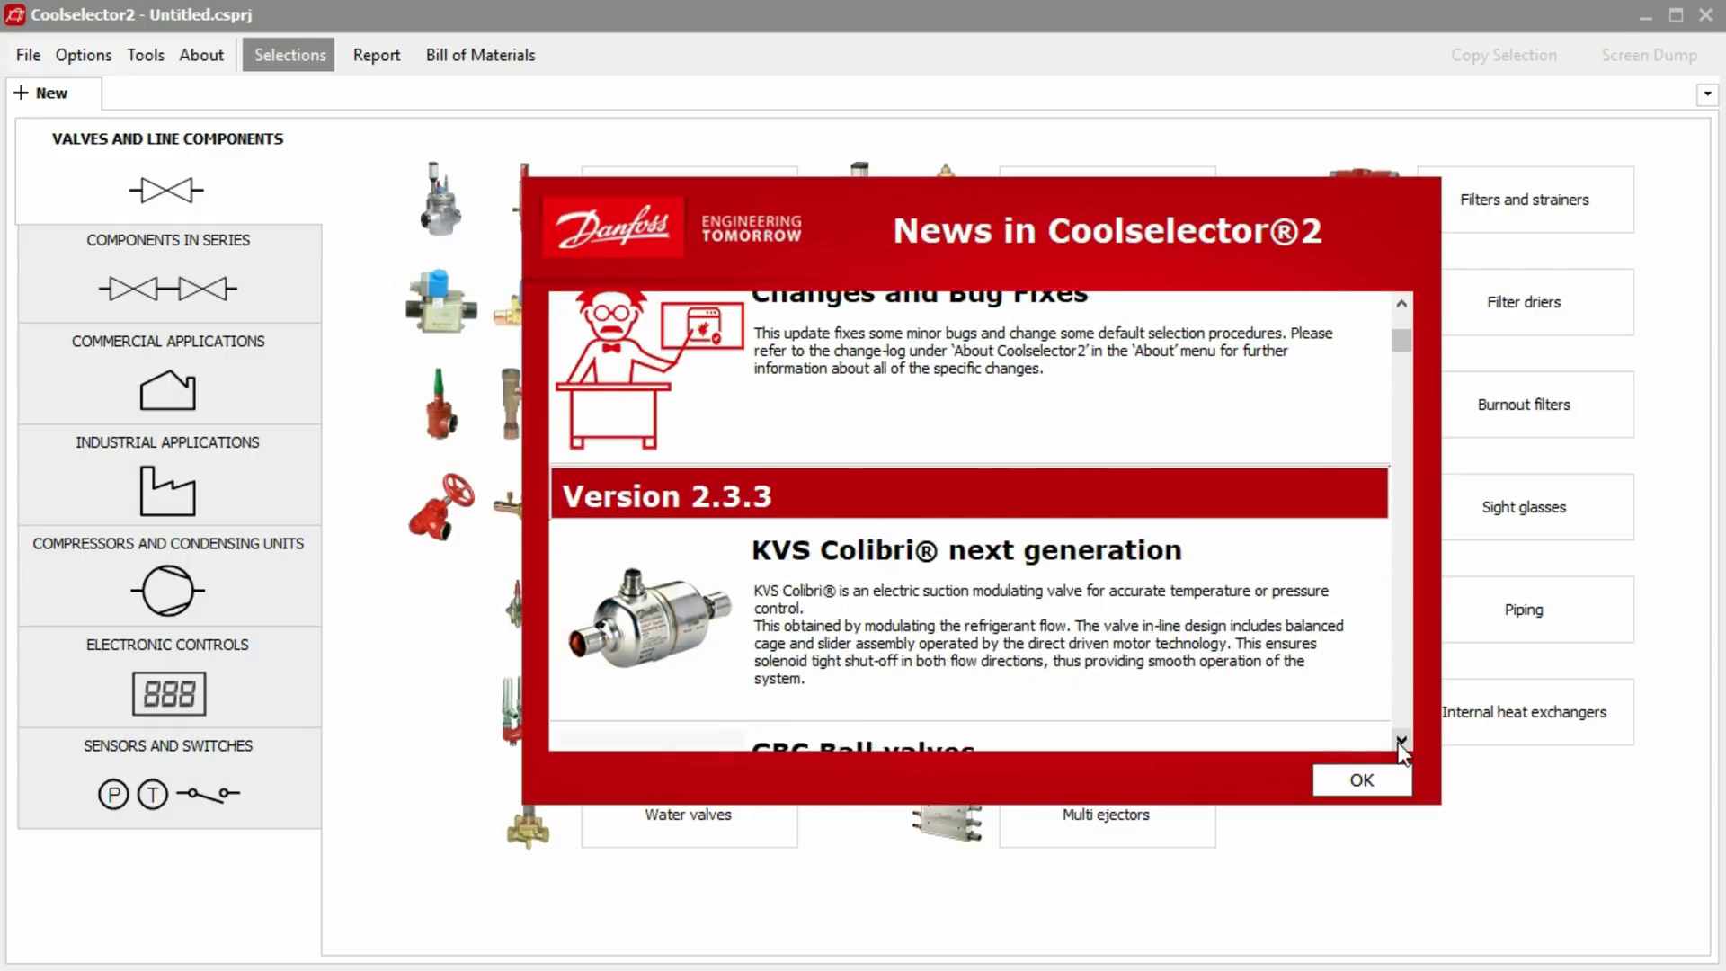
left_click(1361, 780)
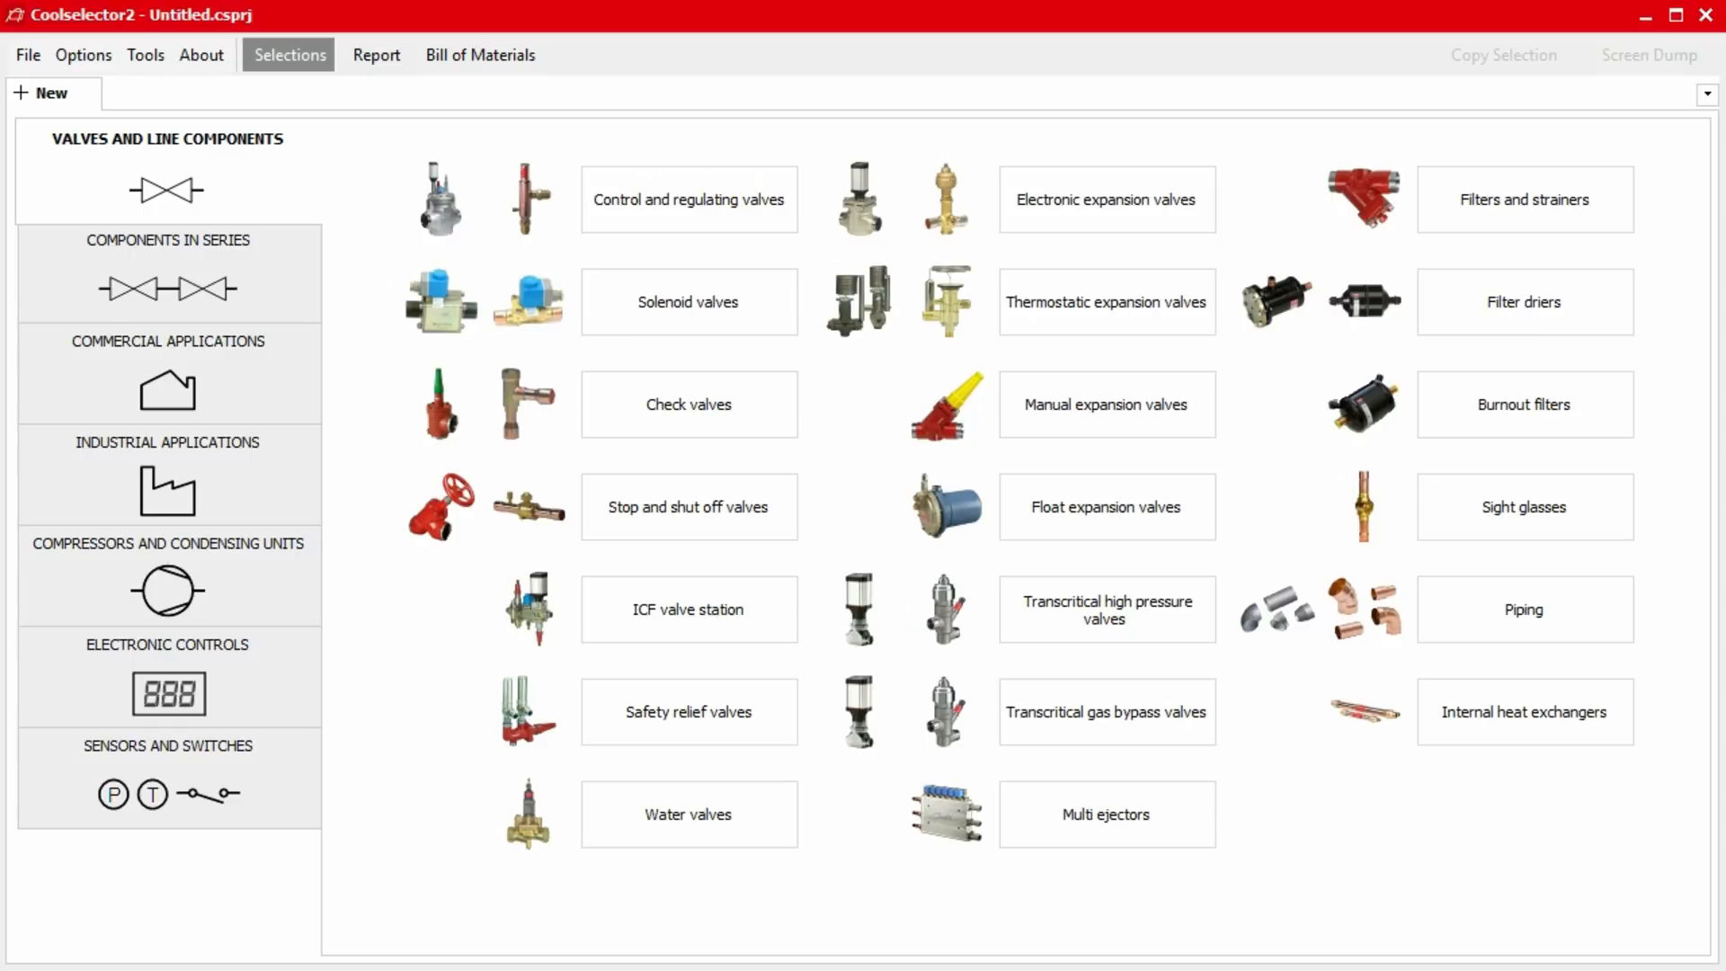
mouse_move(399, 938)
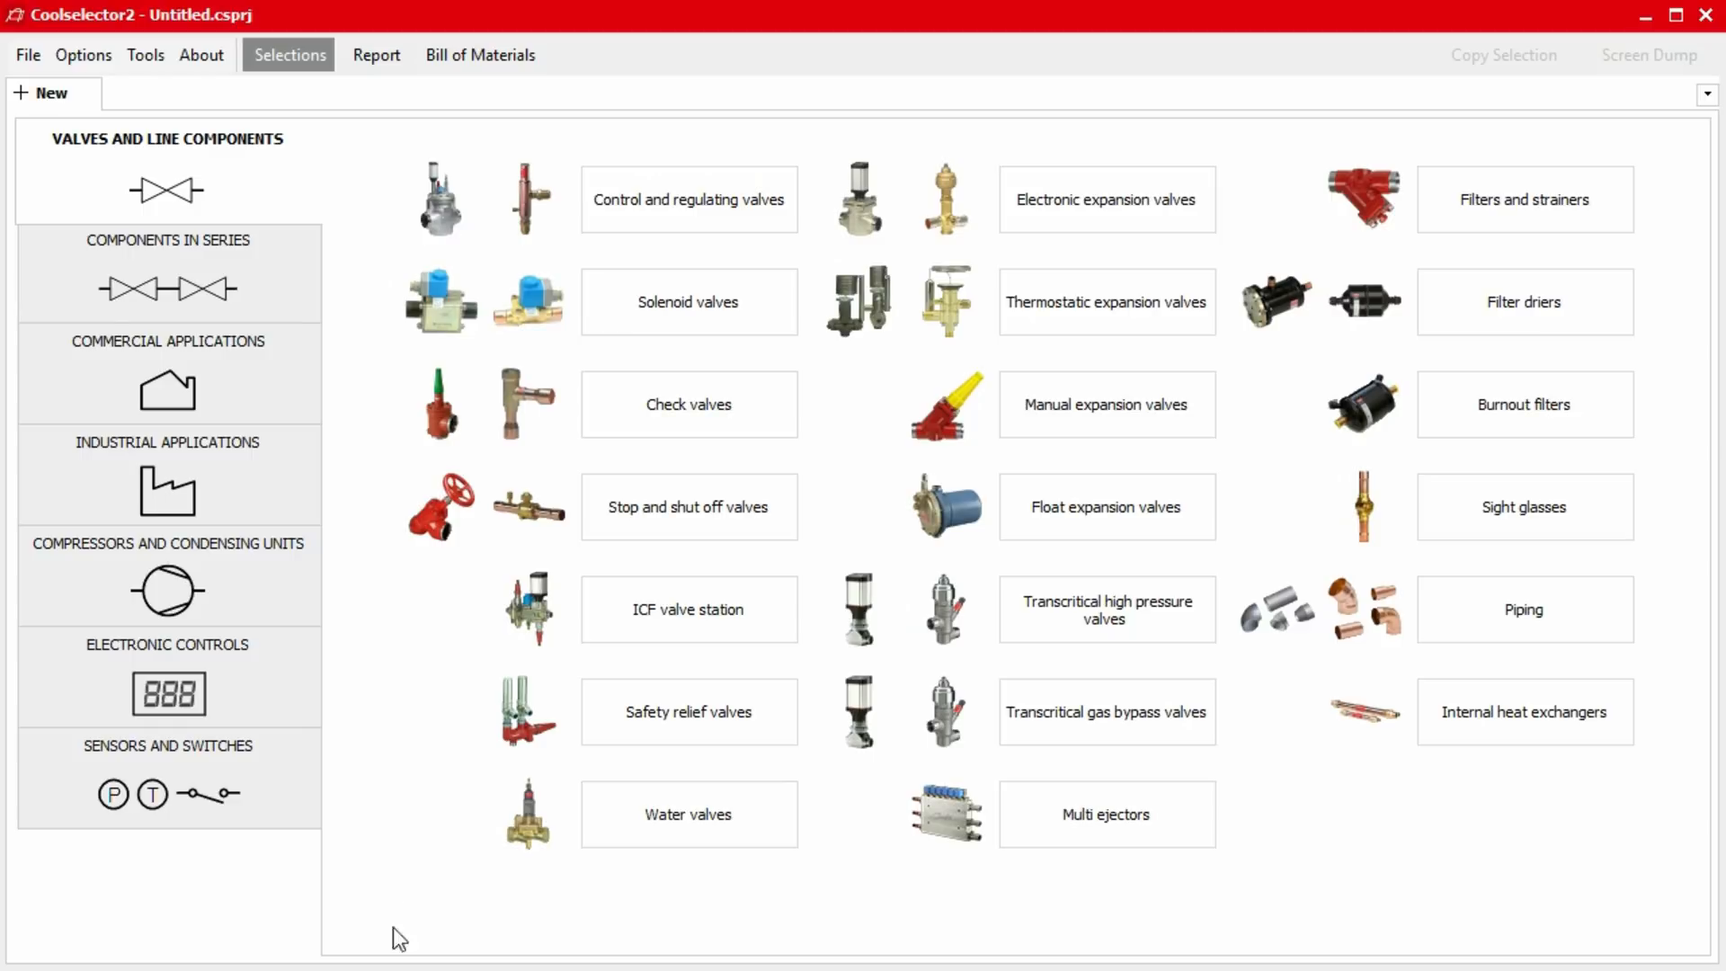
Open About Coolselector2 and show the version changelog, scrolling through past fixes.
left_click(201, 54)
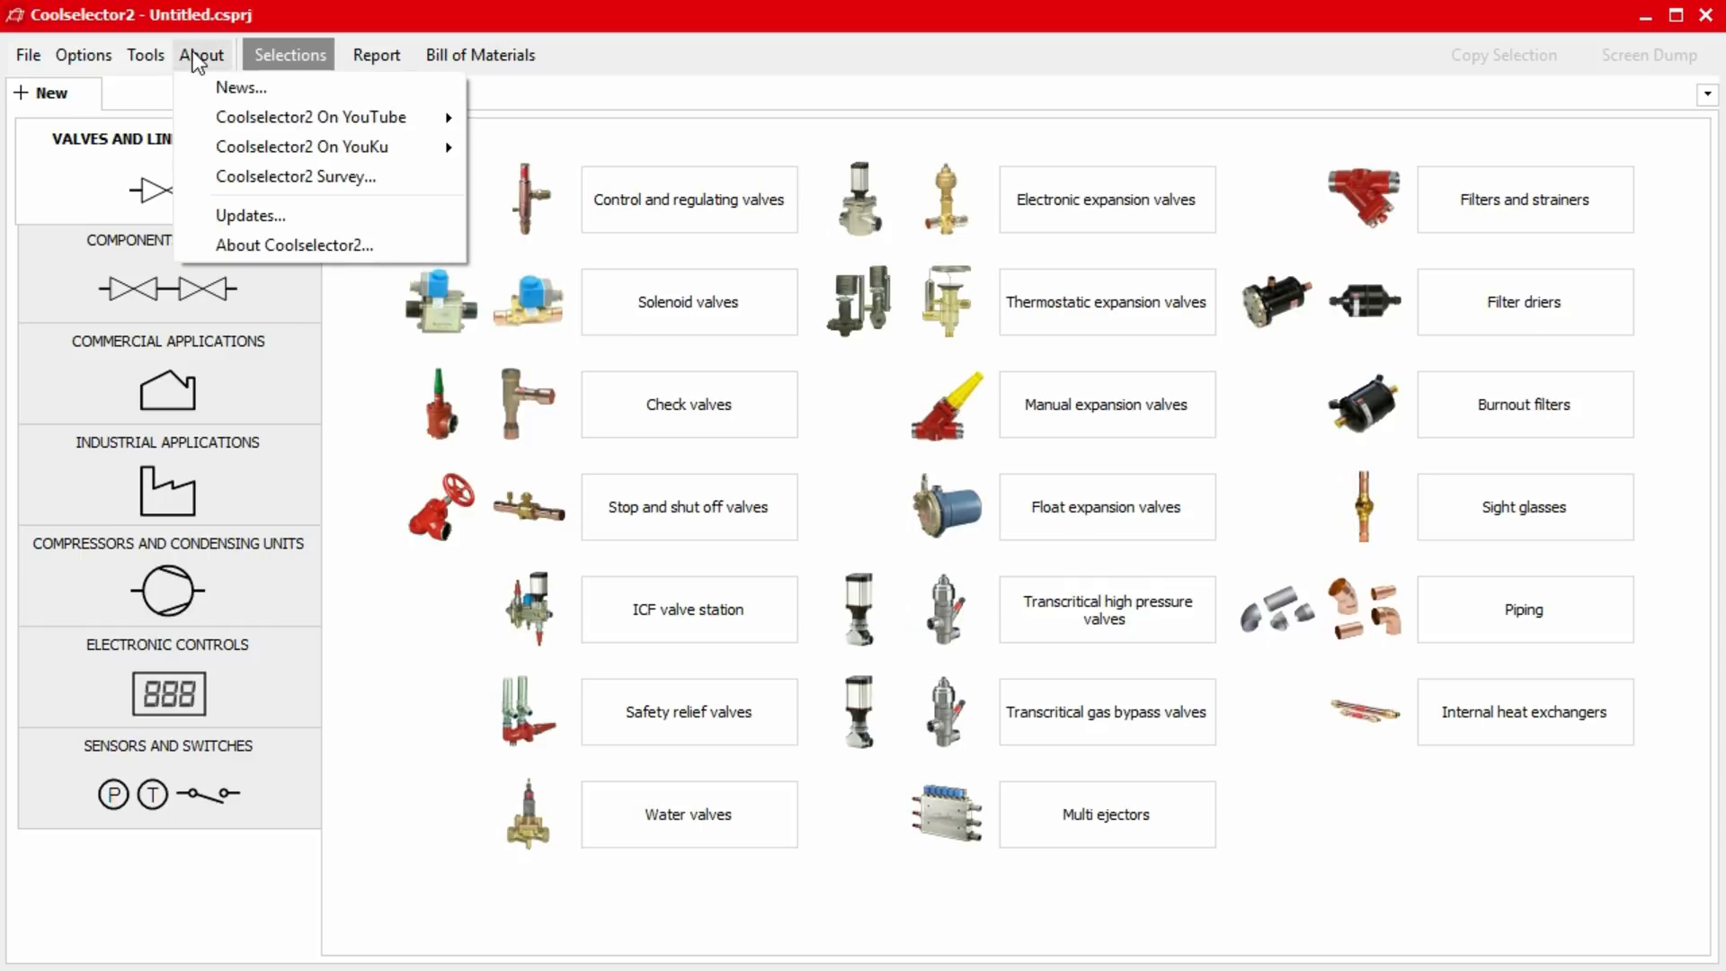
mouse_move(239, 87)
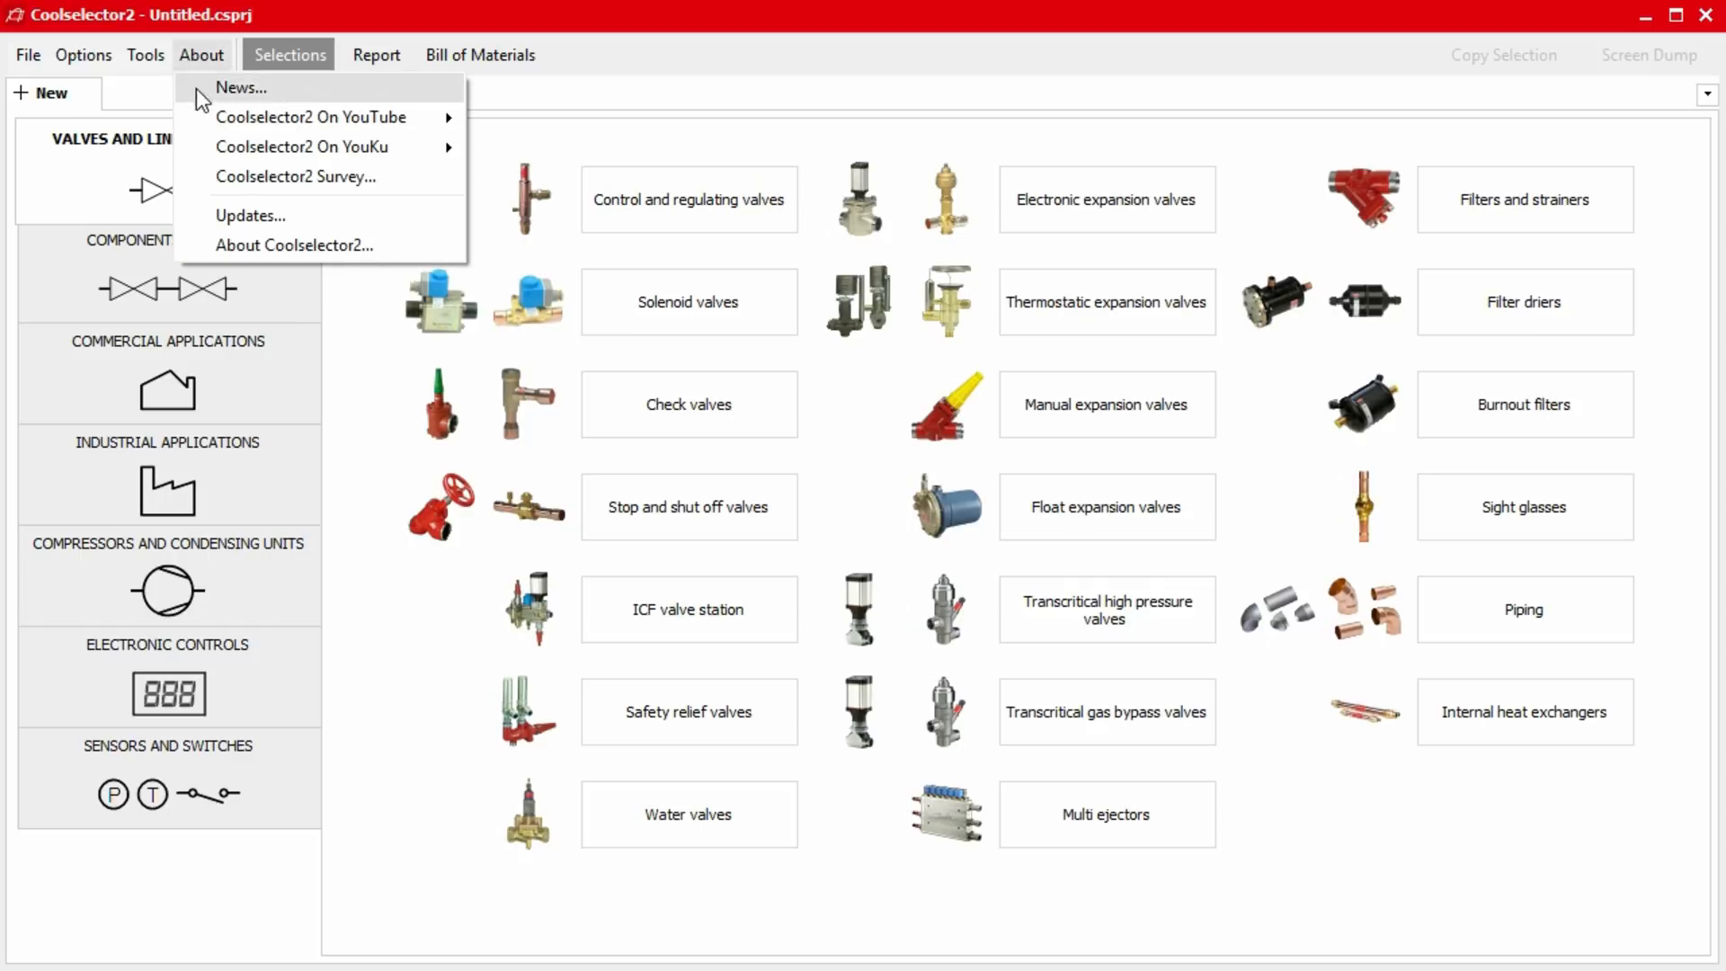
left_click(295, 247)
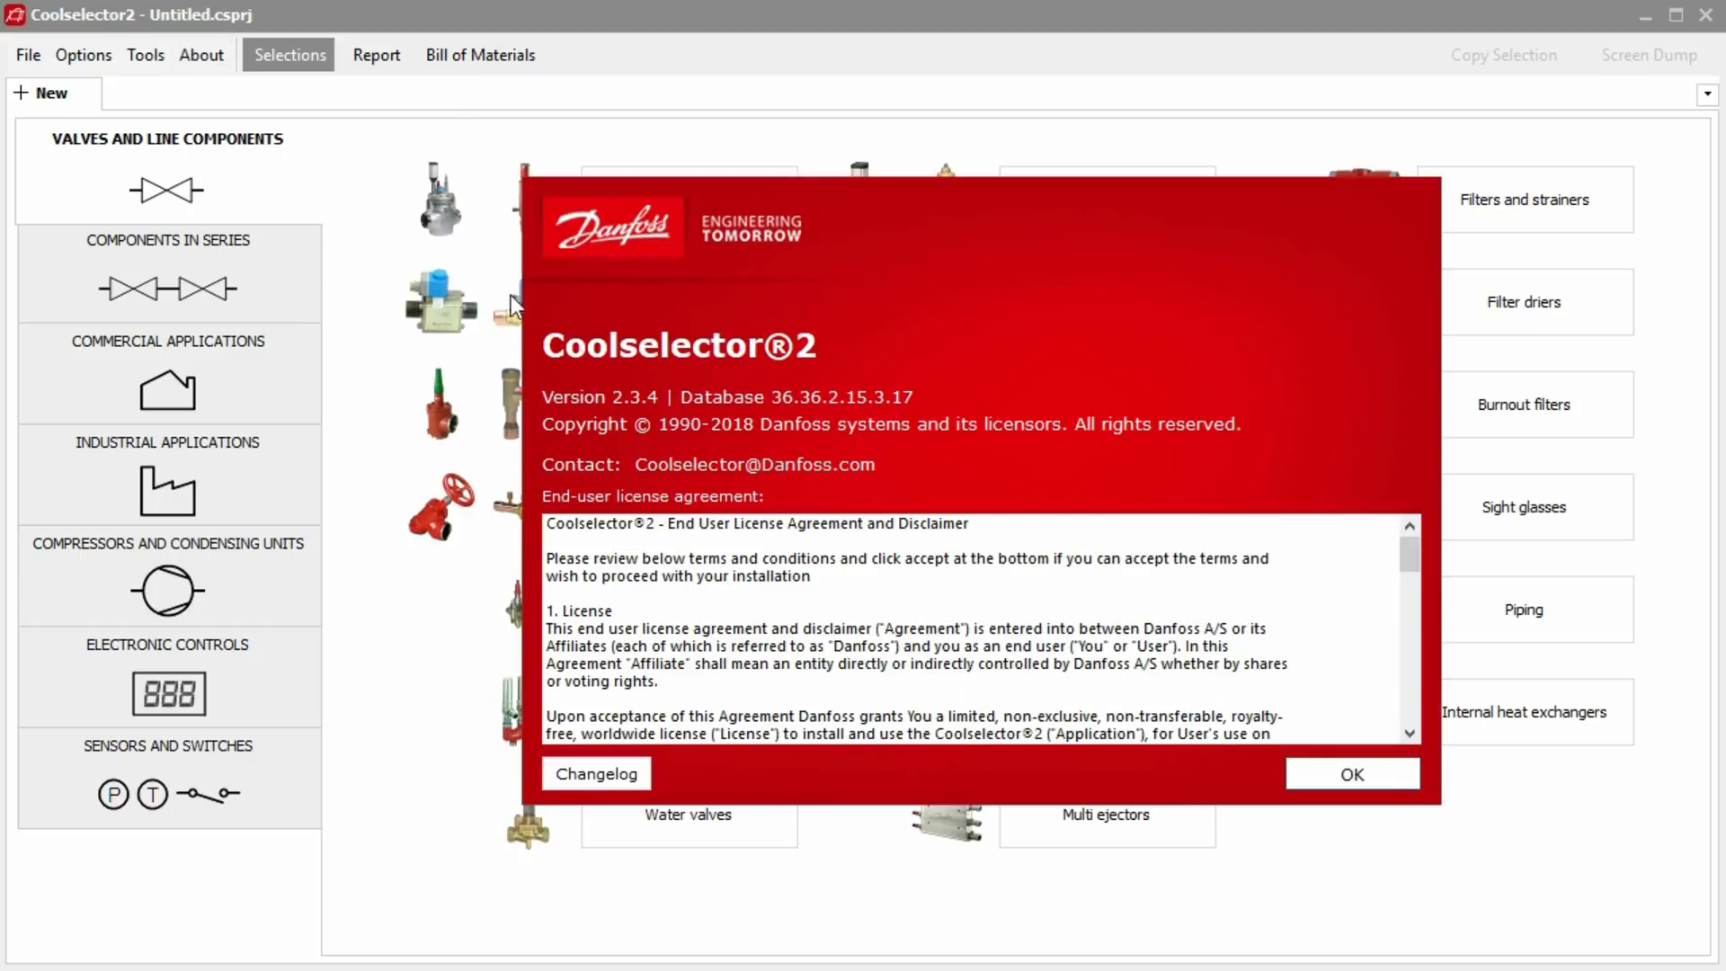
left_click(595, 773)
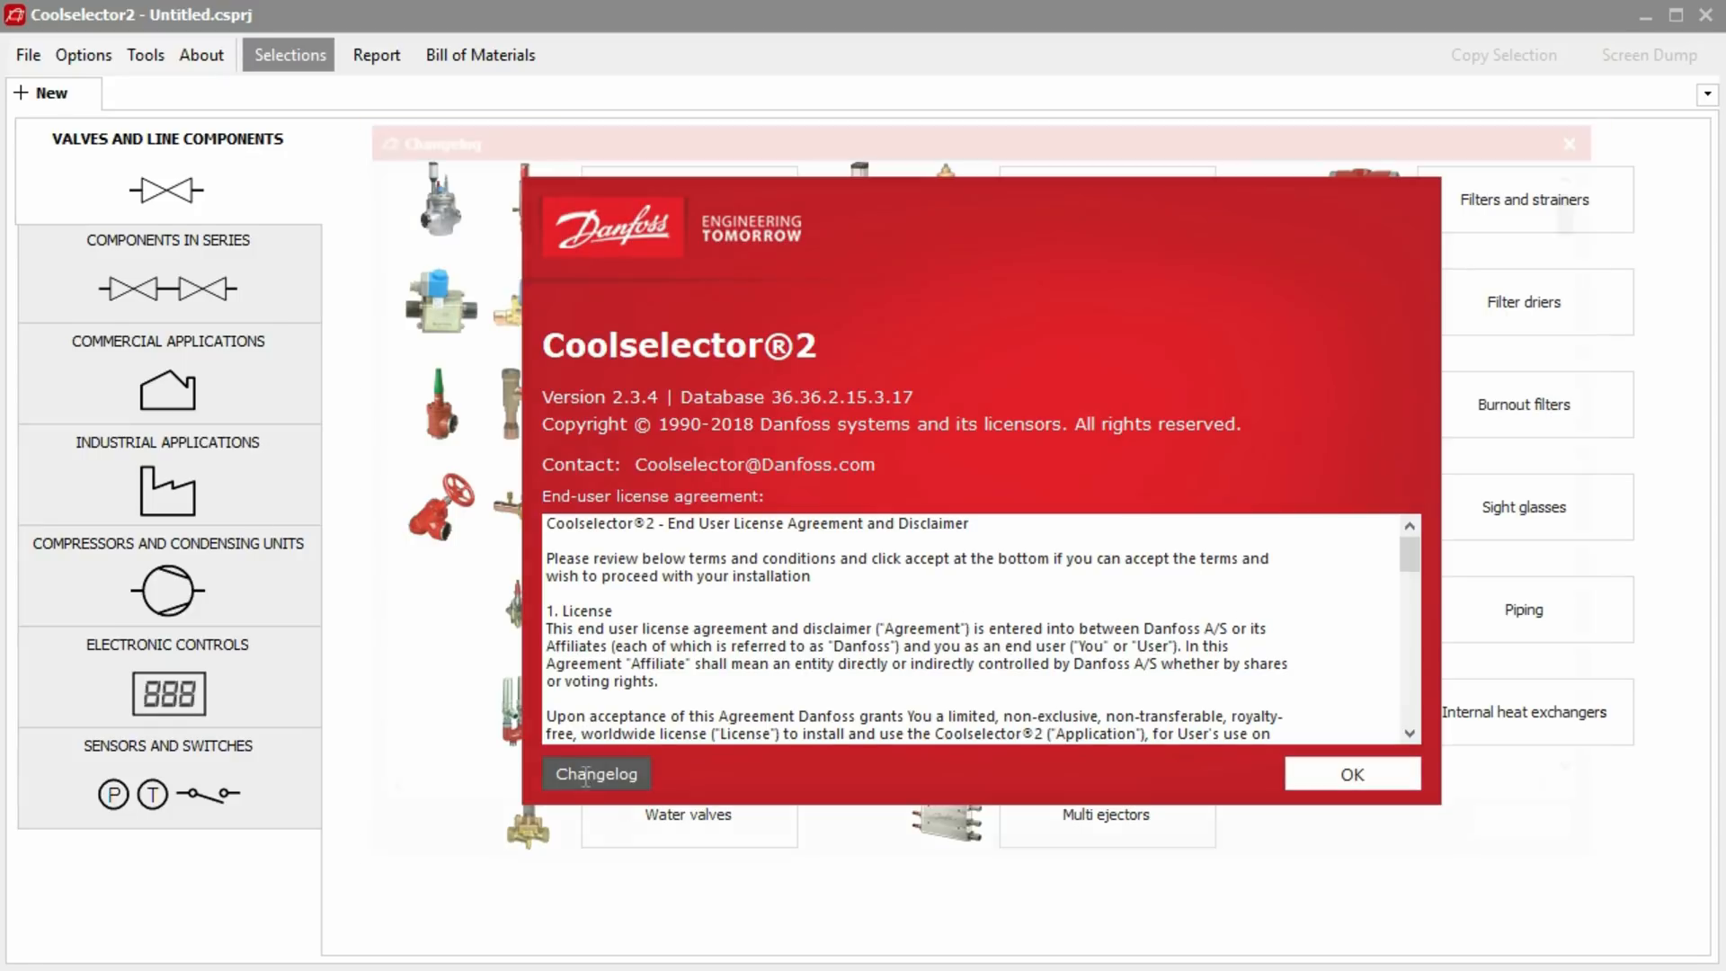
left_click(595, 773)
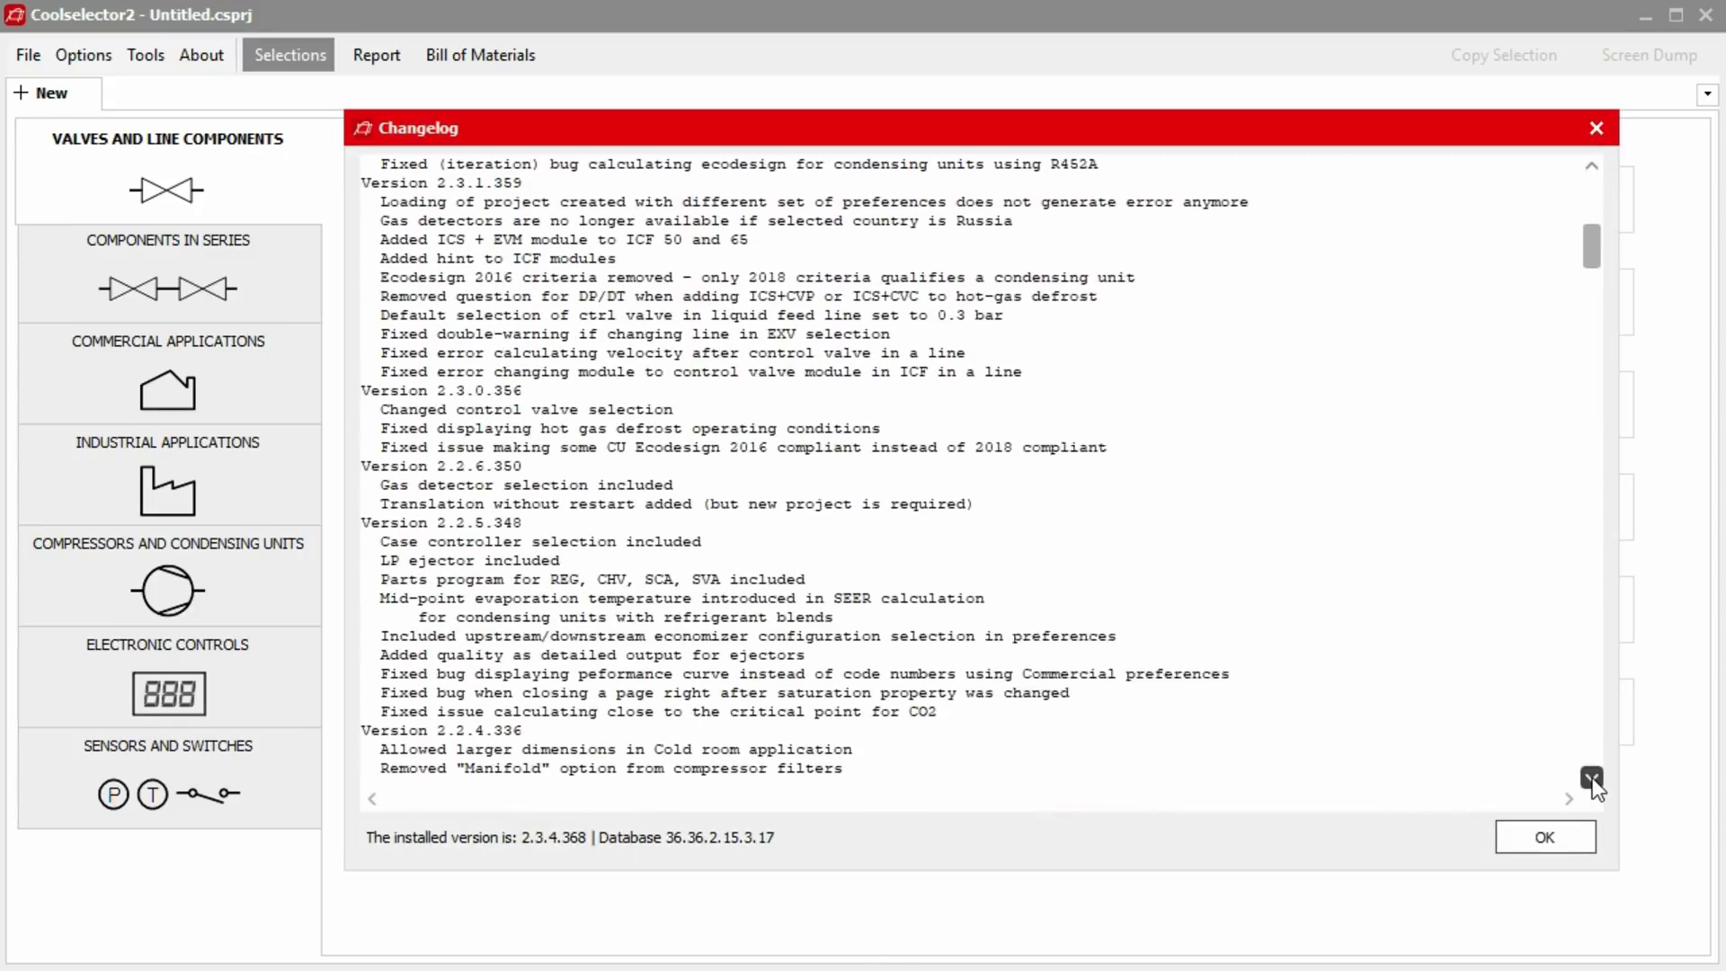